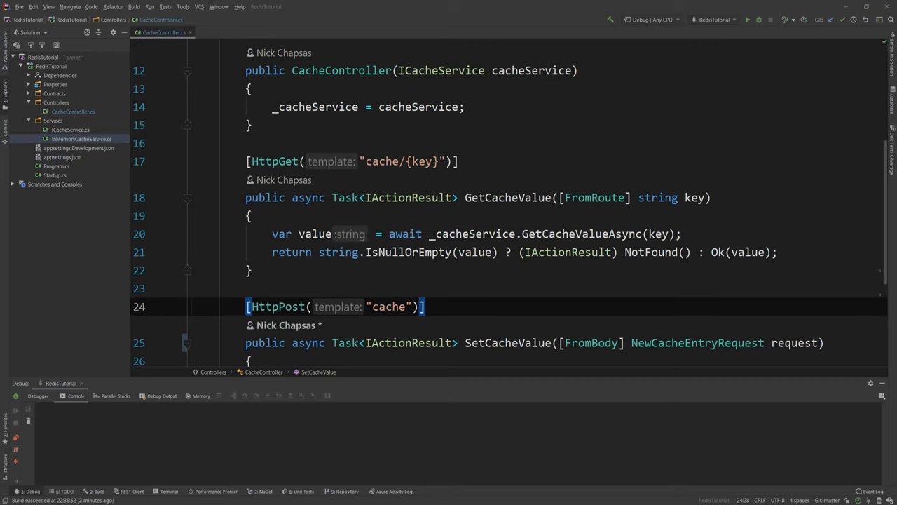
Show InMemoryCacheService.cs, highlighting the MemoryCache field and the _cache.Set storage line.
scroll("down", 3)
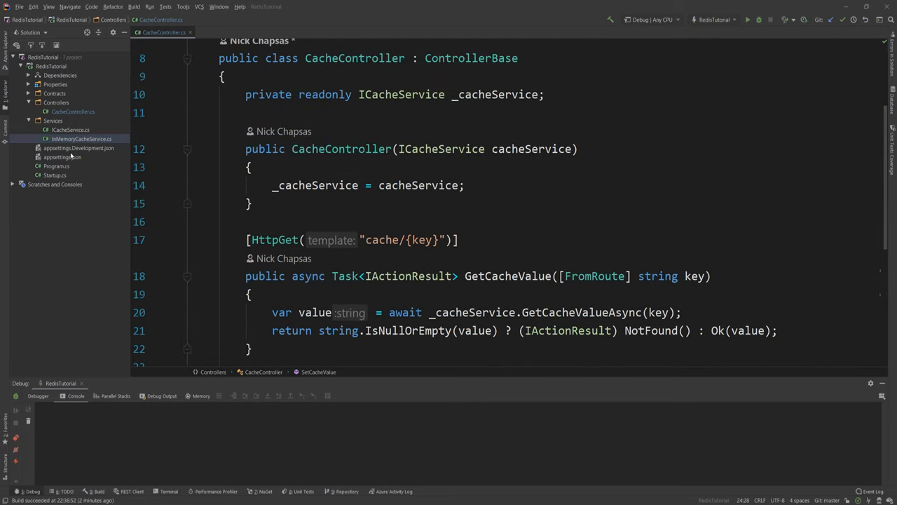
left_click(82, 139)
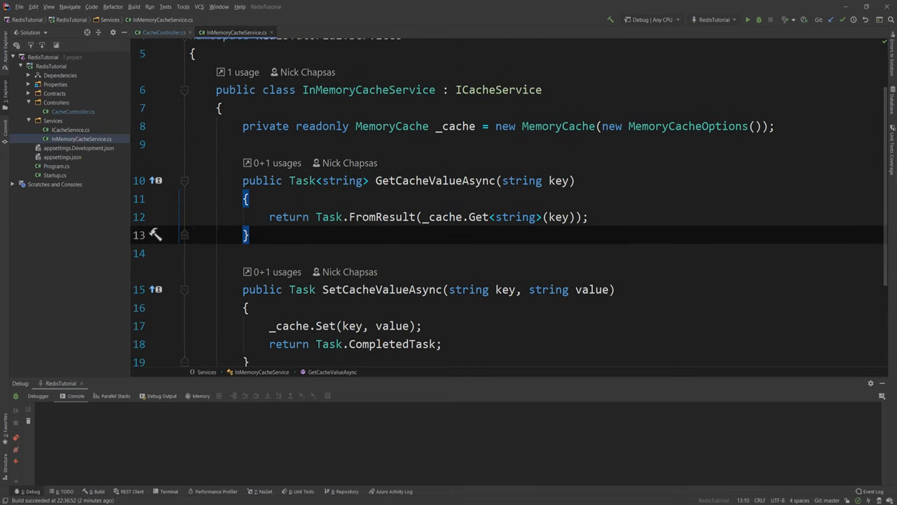
left_click(382, 126)
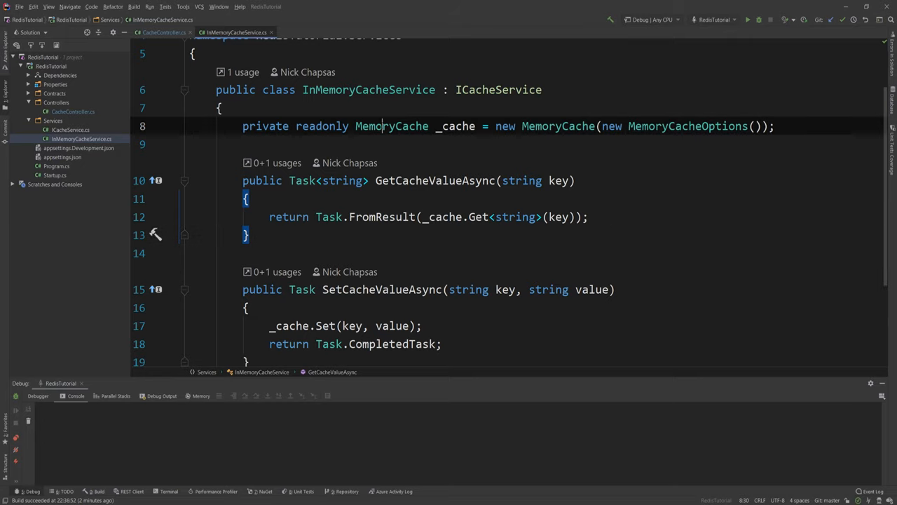
double_click(391, 126)
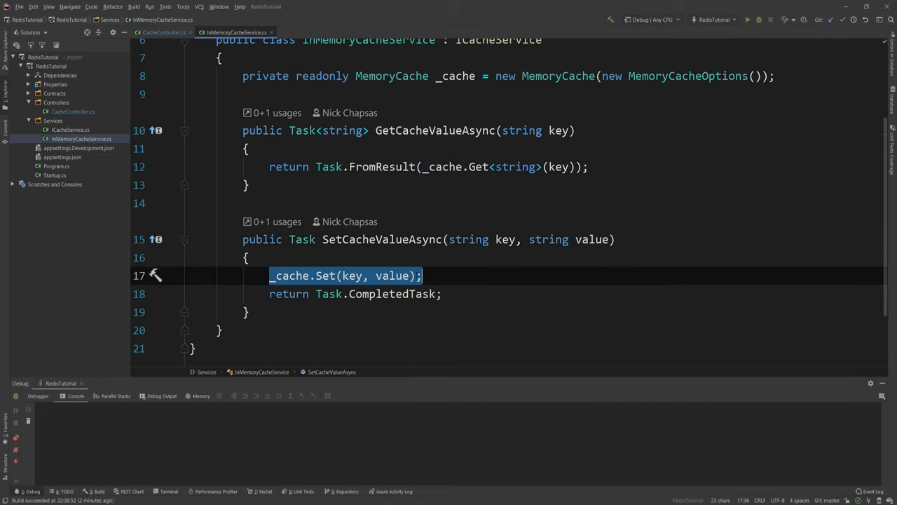
left_click(161, 32)
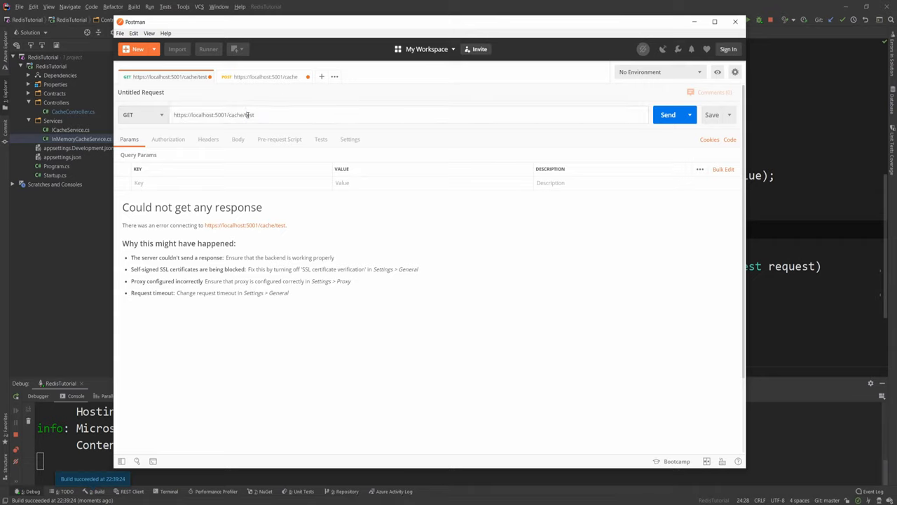
GET /cache/test, then POST key test with value 'My cache value here' to /cache.
double_click(249, 115)
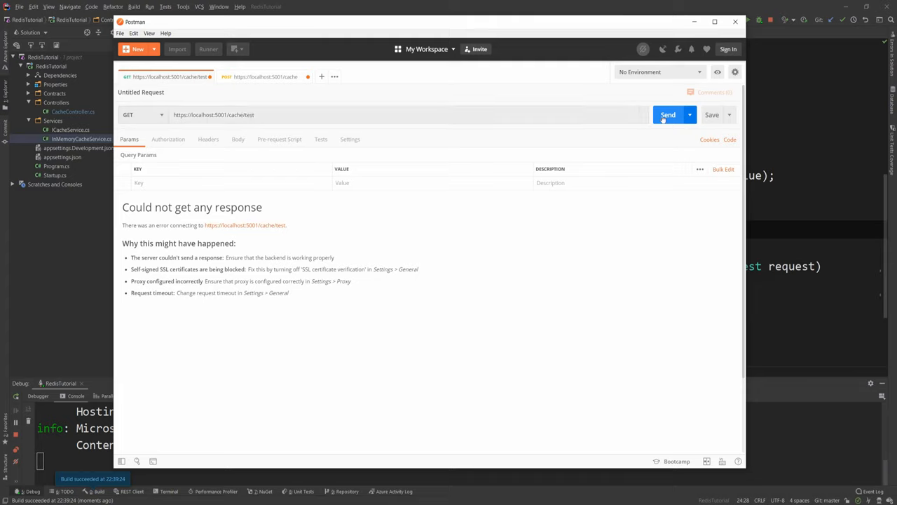
left_click(667, 115)
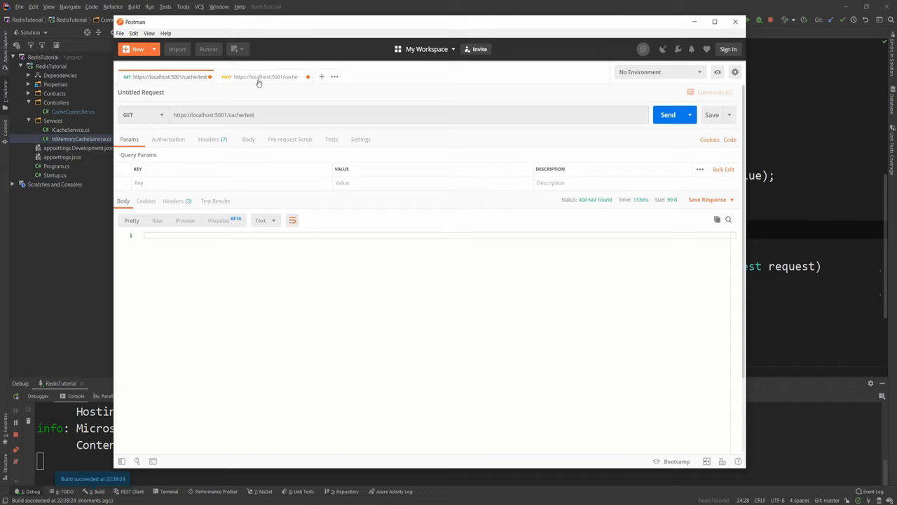
left_click(265, 76)
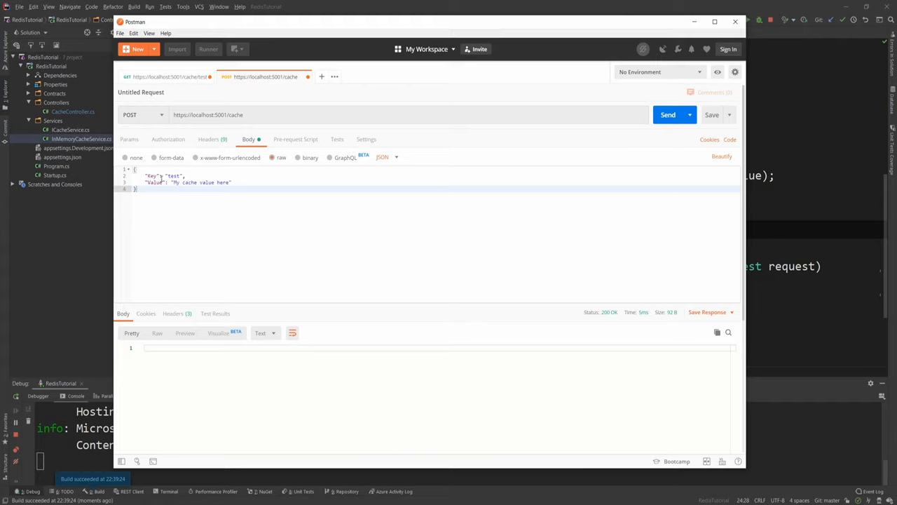
double_click(155, 182)
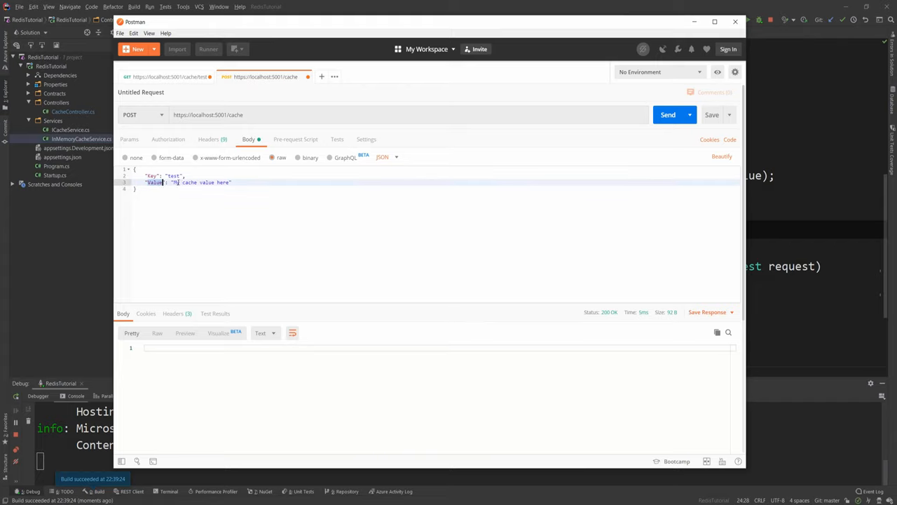
double_click(202, 182)
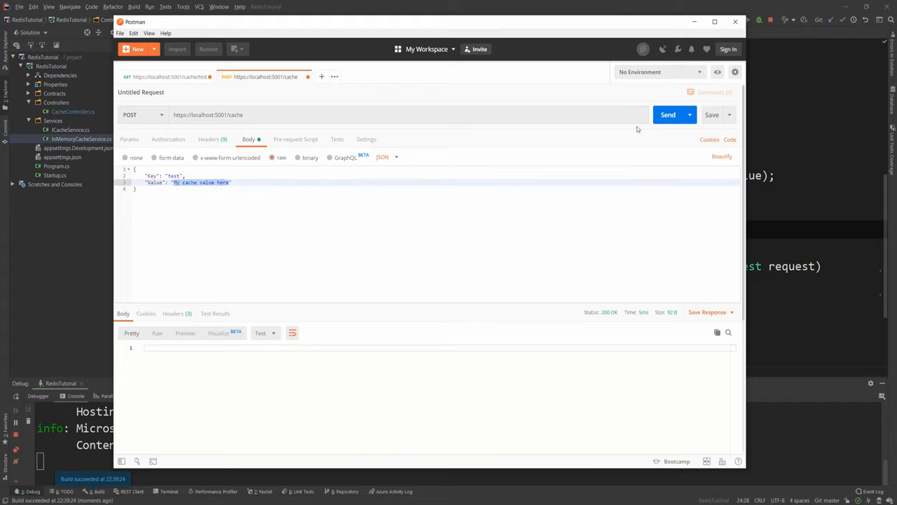
left_click(667, 114)
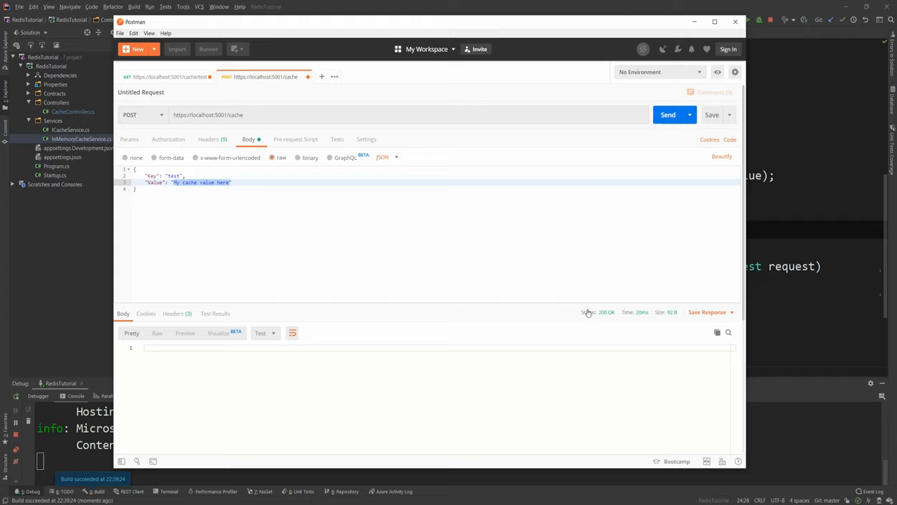
mouse_move(166, 87)
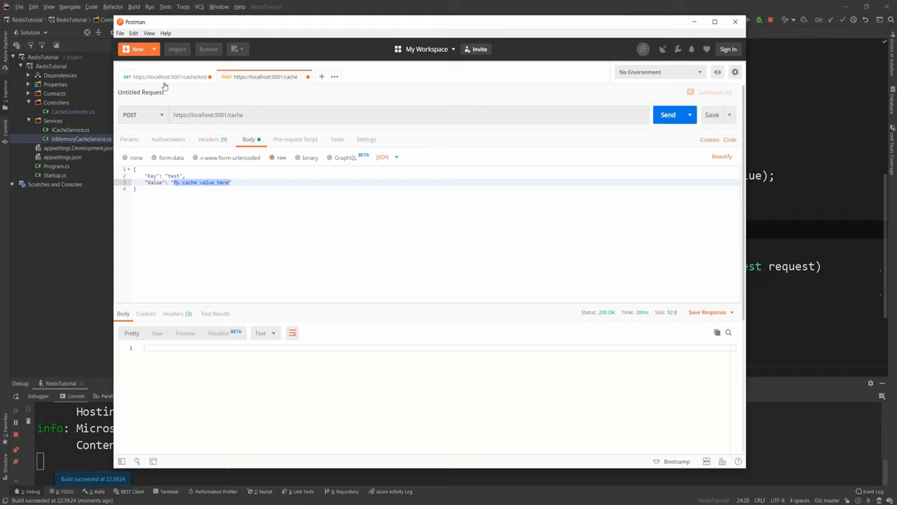
left_click(168, 76)
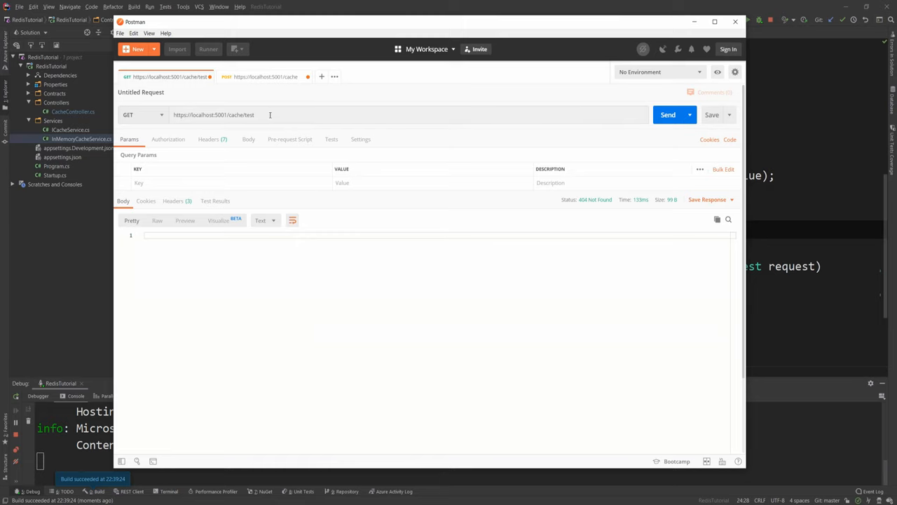
left_click(668, 115)
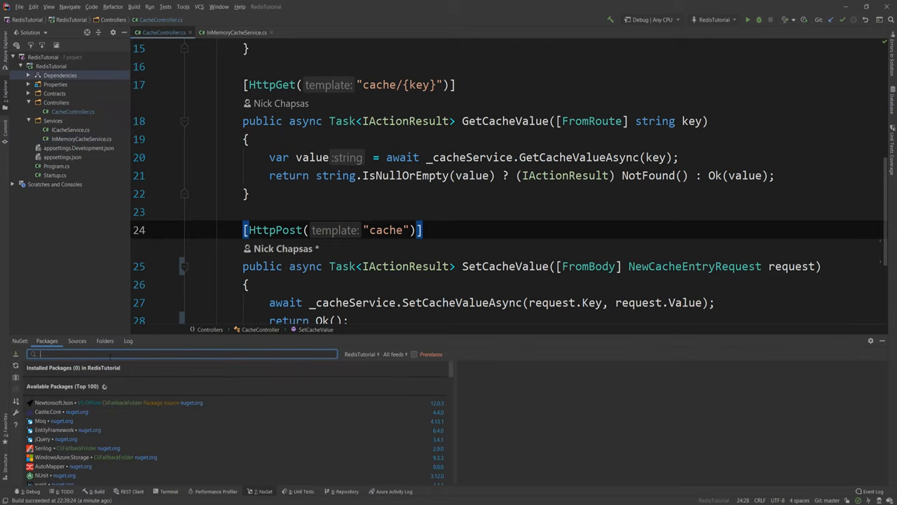
Search NuGet for 'Stackex' and install StackExchange.Redis into the RedisTutorial project.
type("Stackex")
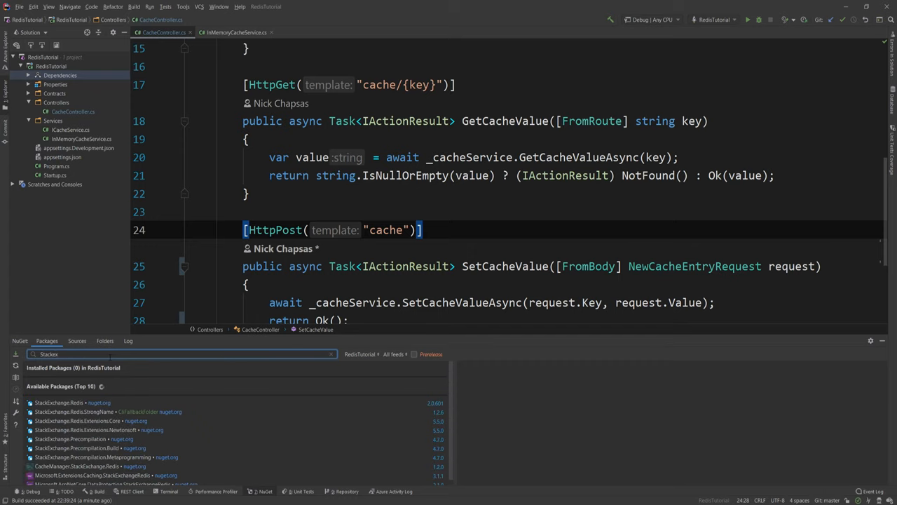
left_click(59, 403)
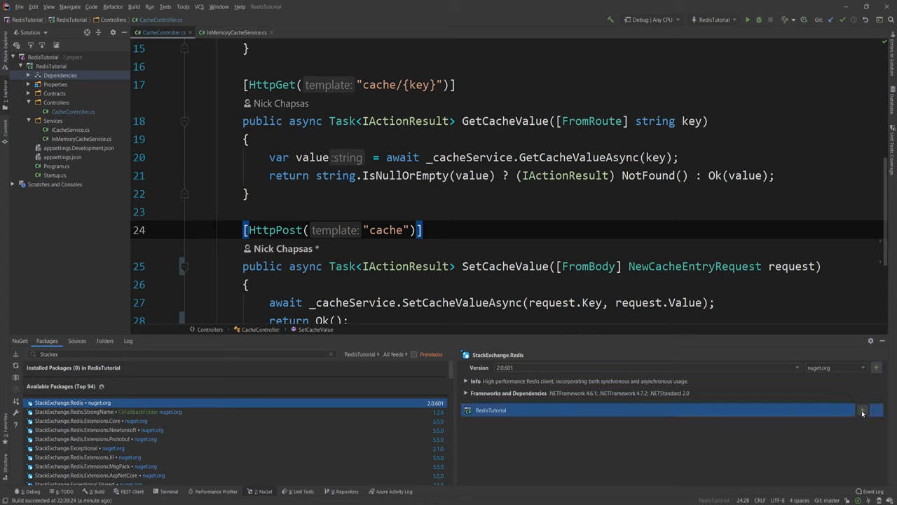
left_click(862, 410)
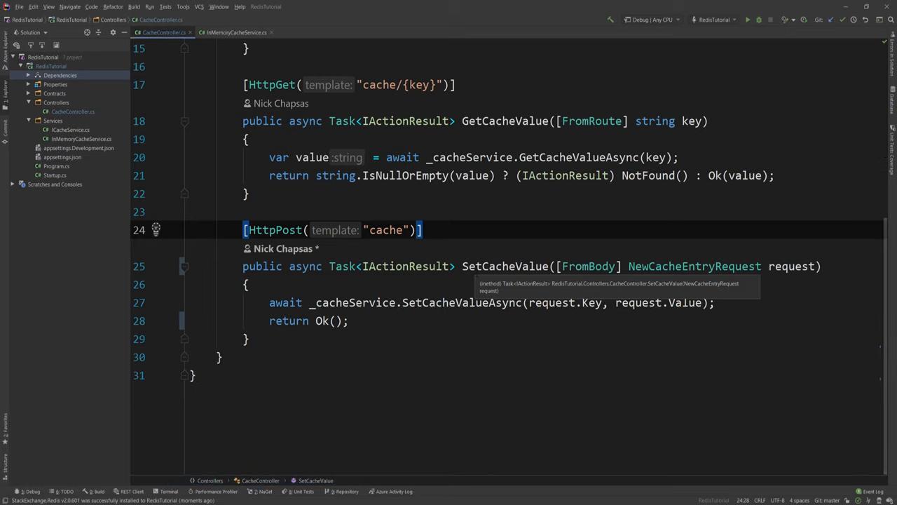
scroll("down", 3)
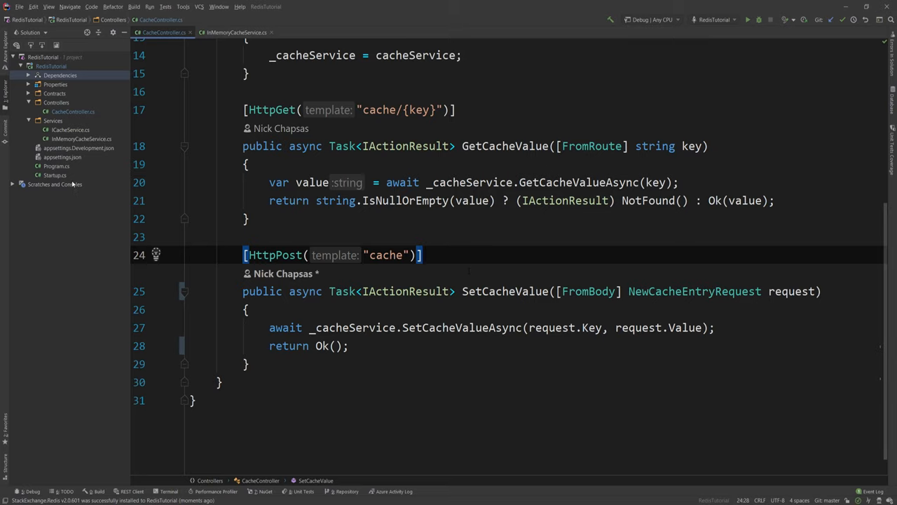
In Startup.ConfigureServices add services.AddSingleton<IConnectionMultiplexer>(x => ConnectionMultiplexer.Connect(...)).
left_click(55, 174)
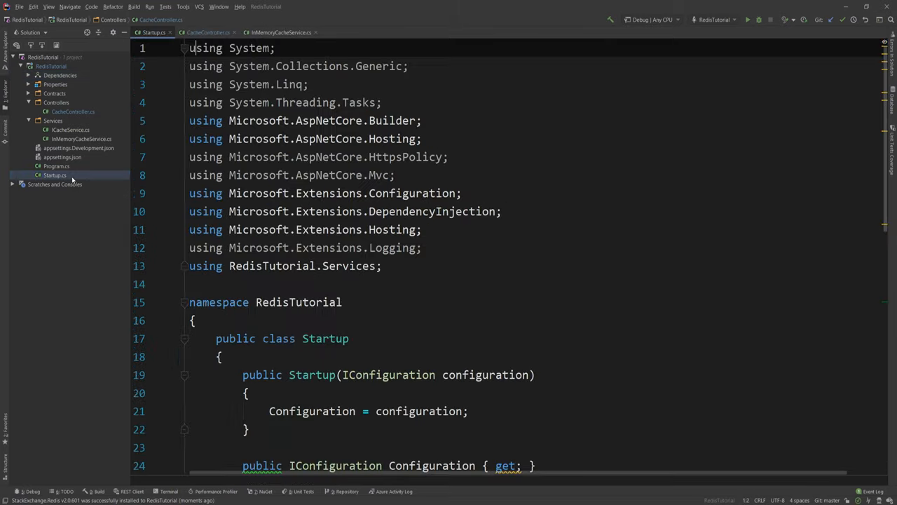
scroll("down", 3)
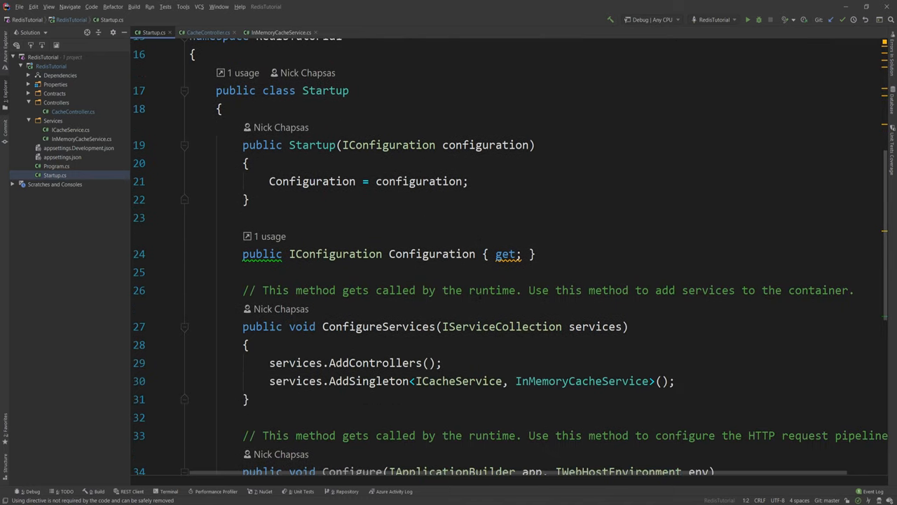
scroll("down", 3)
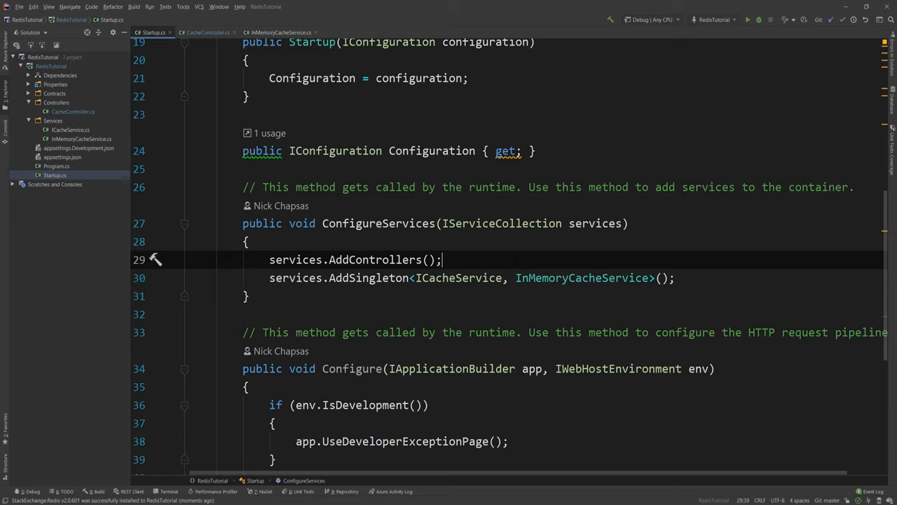
left_click(443, 278)
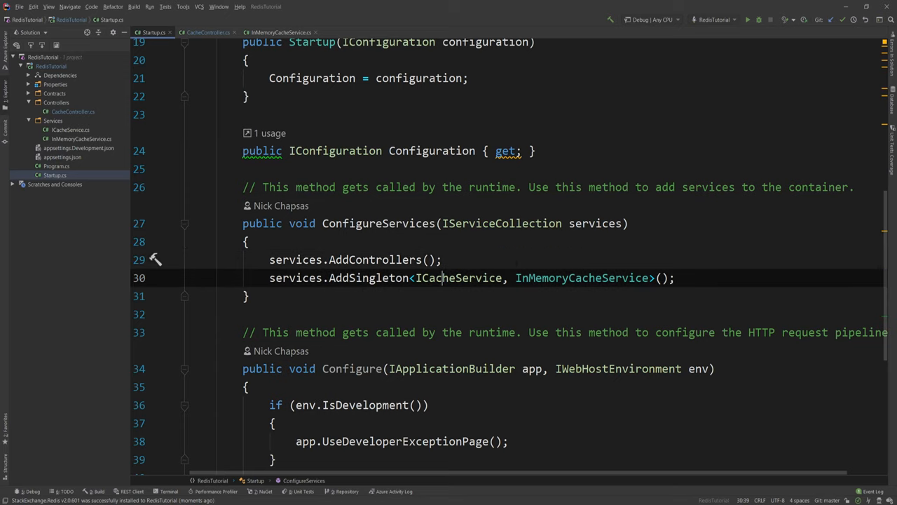
type("services.")
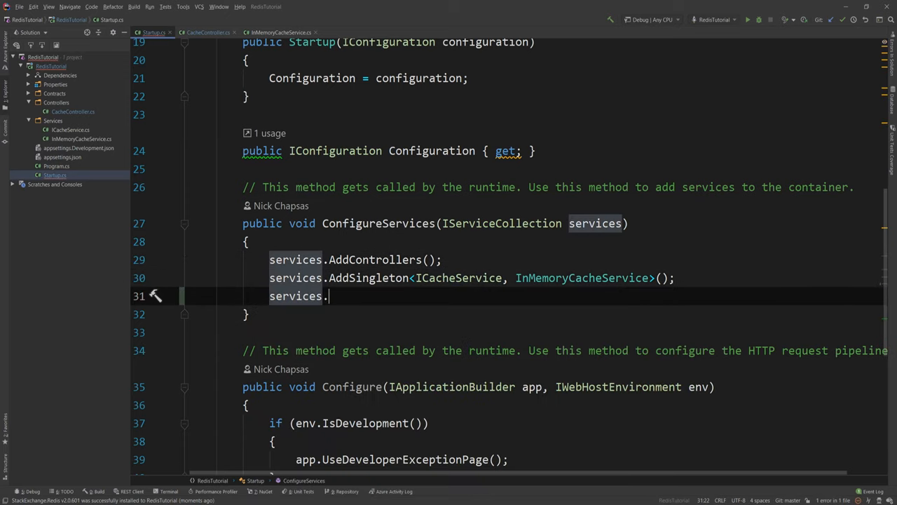
type("Add")
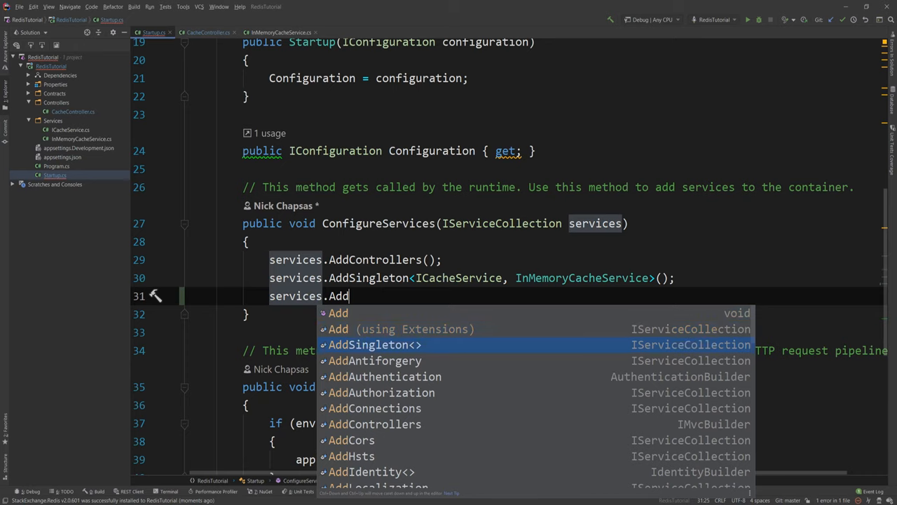
type("Singleton<I>(")
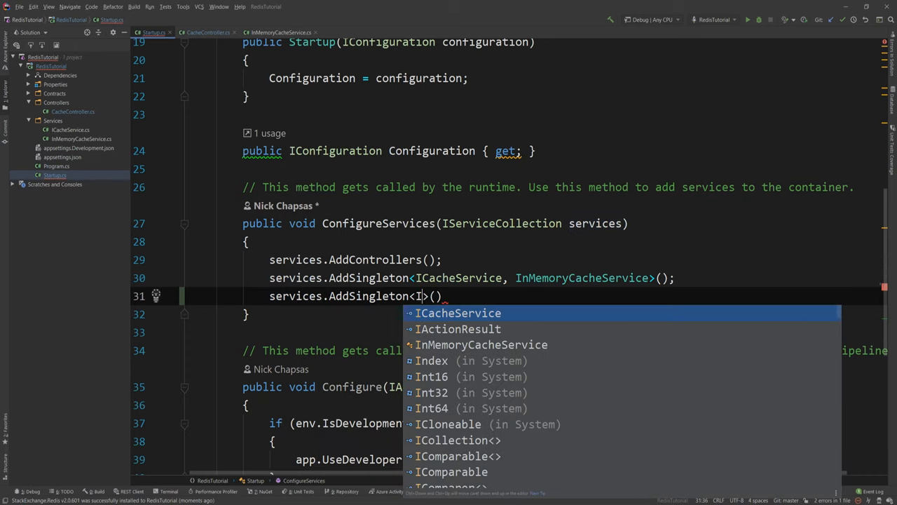
type("ConnectionMultiplexer")
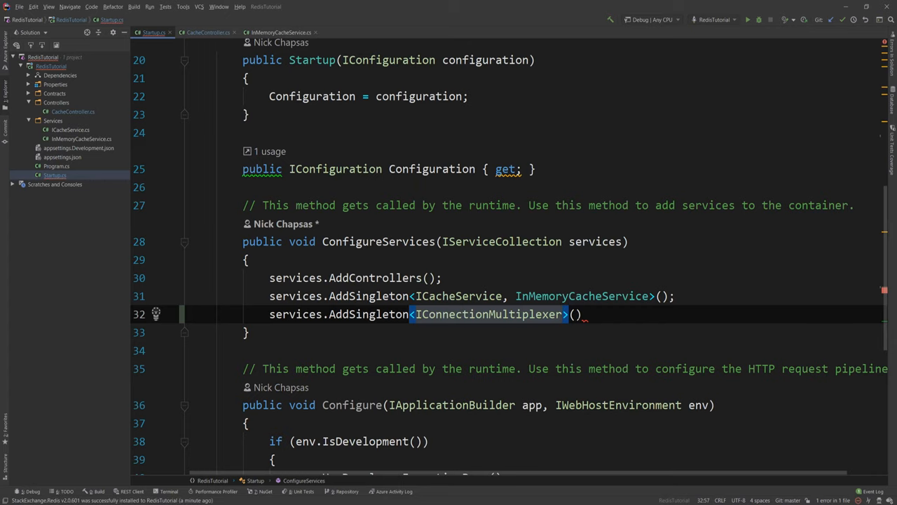
type("x =>")
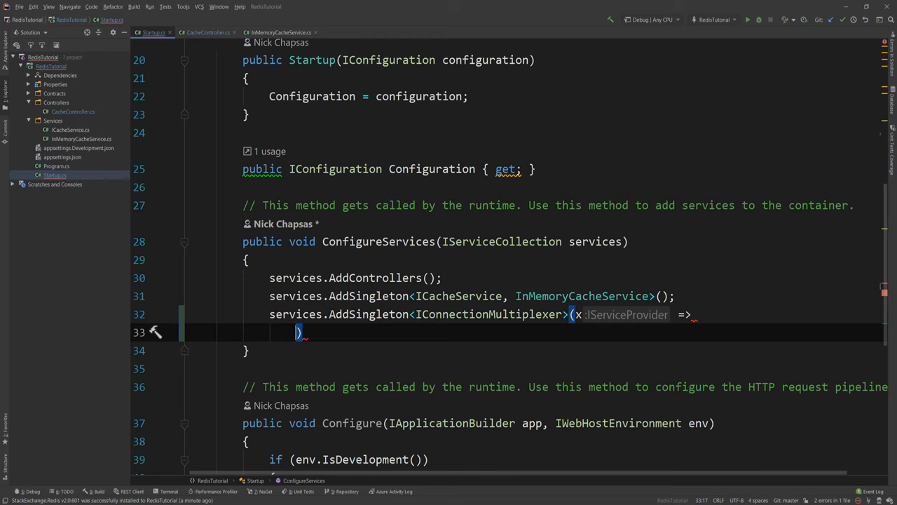
type("ConnectionMultiplexer.Connect(\"")
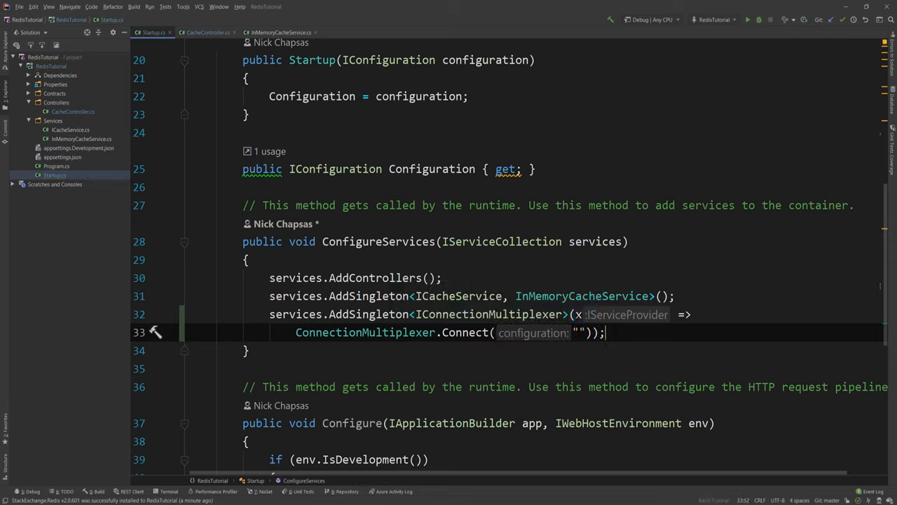
Pass Configuration.GetValue<string>("RedisConnection") as the Connect argument.
double_click(432, 168)
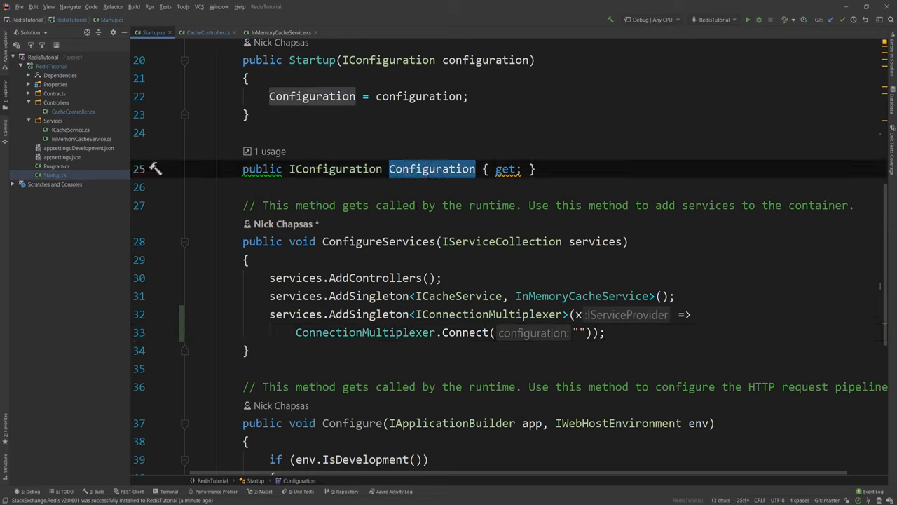
type("Configuration.")
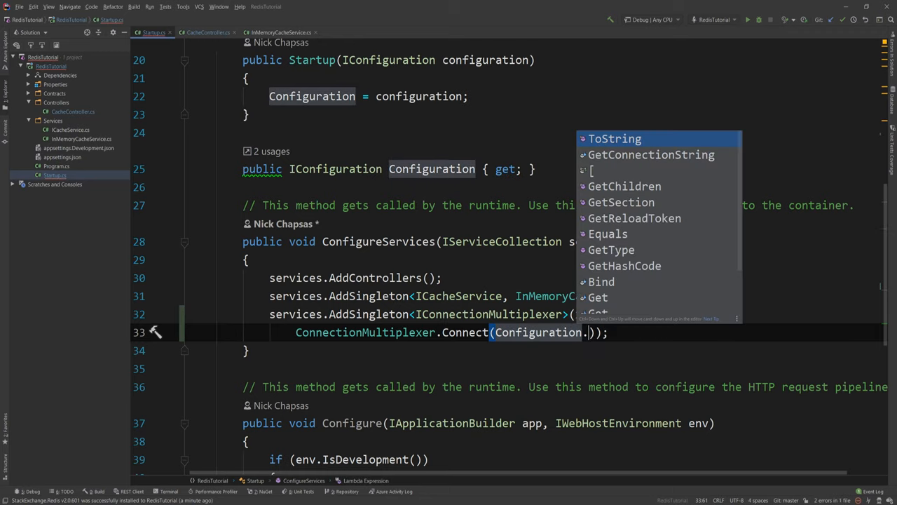
type("GetValue<>(")
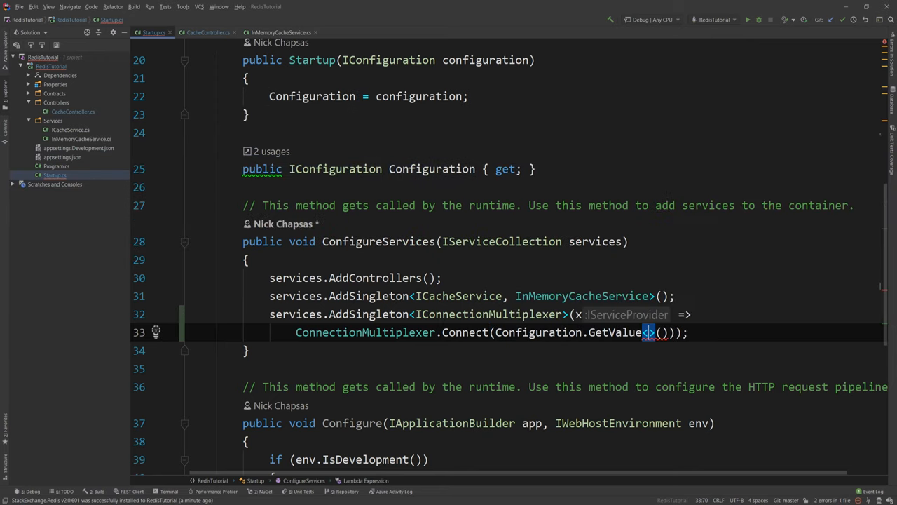
type("string")
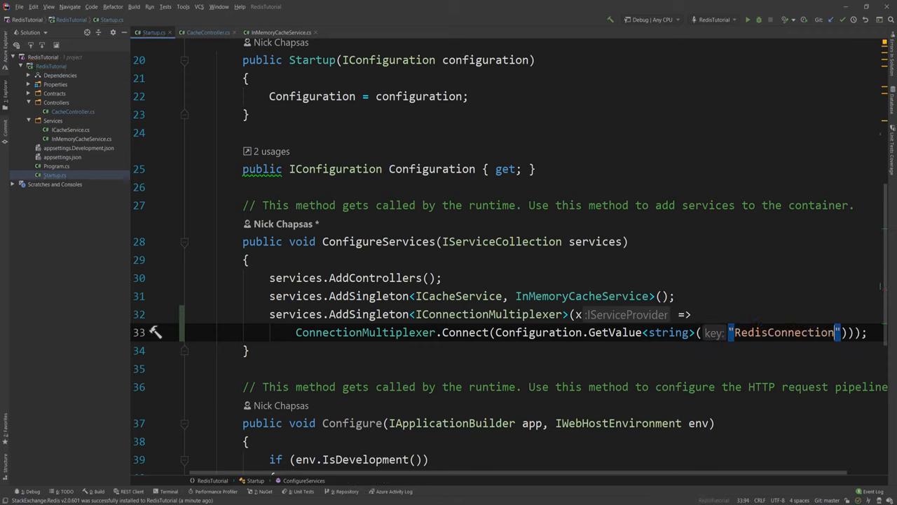
double_click(783, 332)
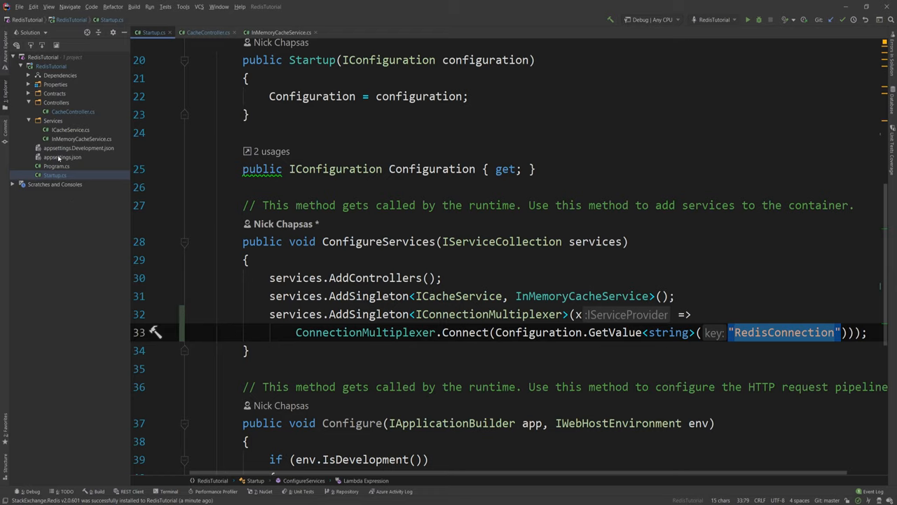
Add "RedisConnection": "localhost:6379" at the top of appsettings.json.
left_click(62, 157)
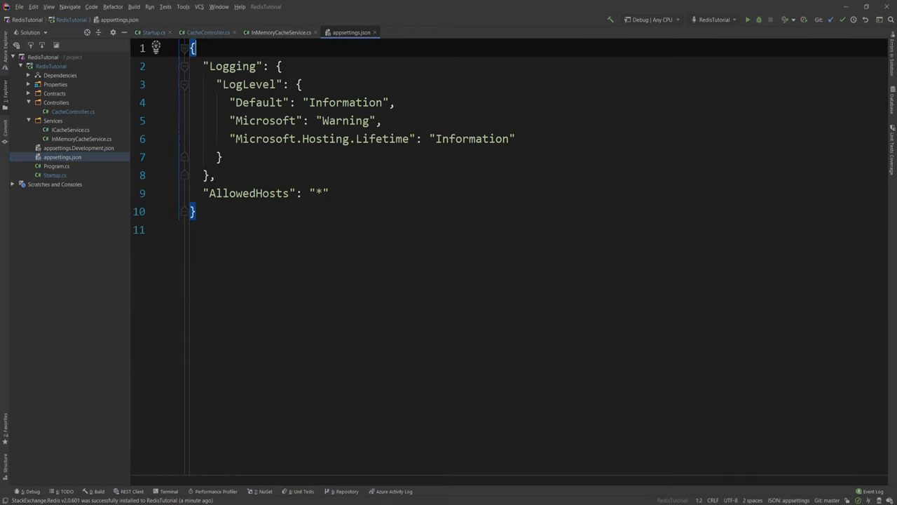
type("\"RedisConnection\"")
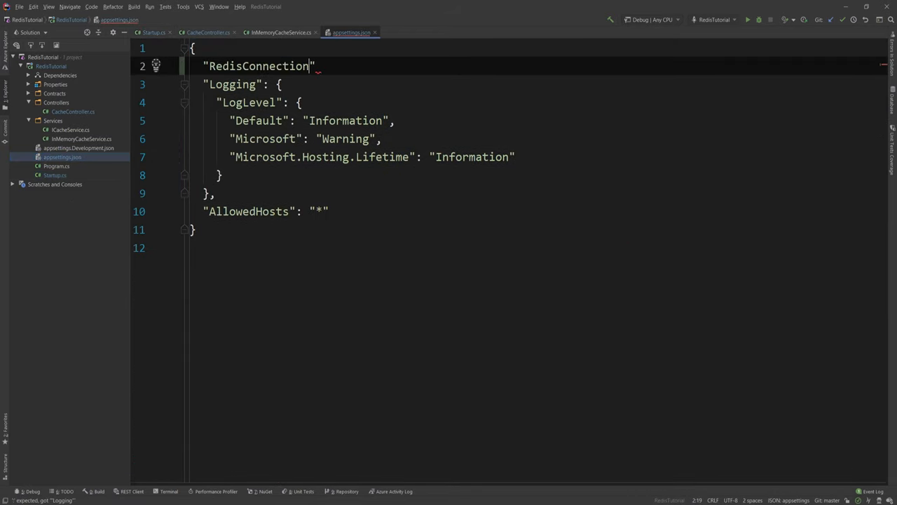
type(": \"\",")
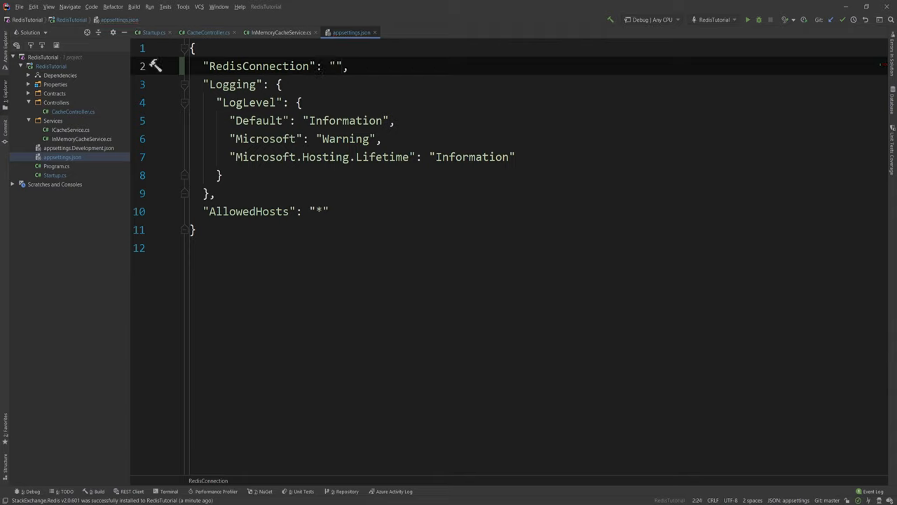
type("local")
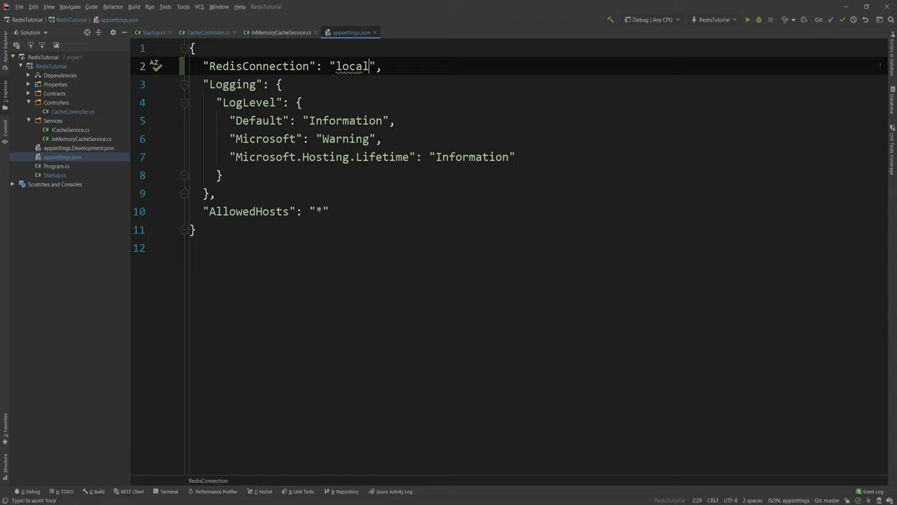
type("host")
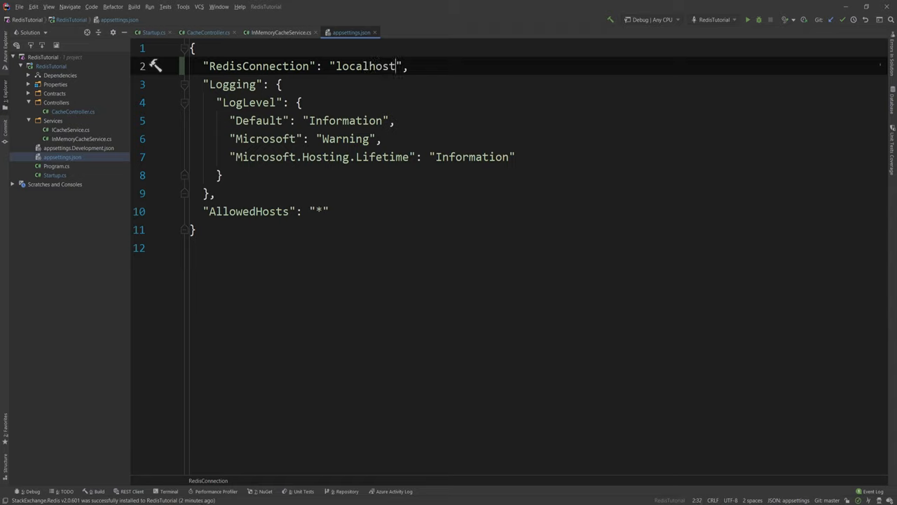
type(":6379")
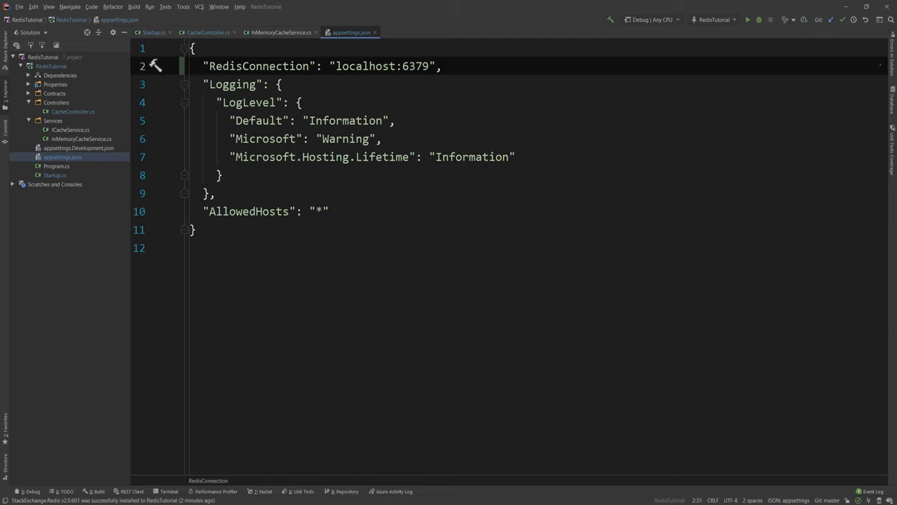
Highlight localhost in the connection value and return to Startup.cs.
left_click(417, 66)
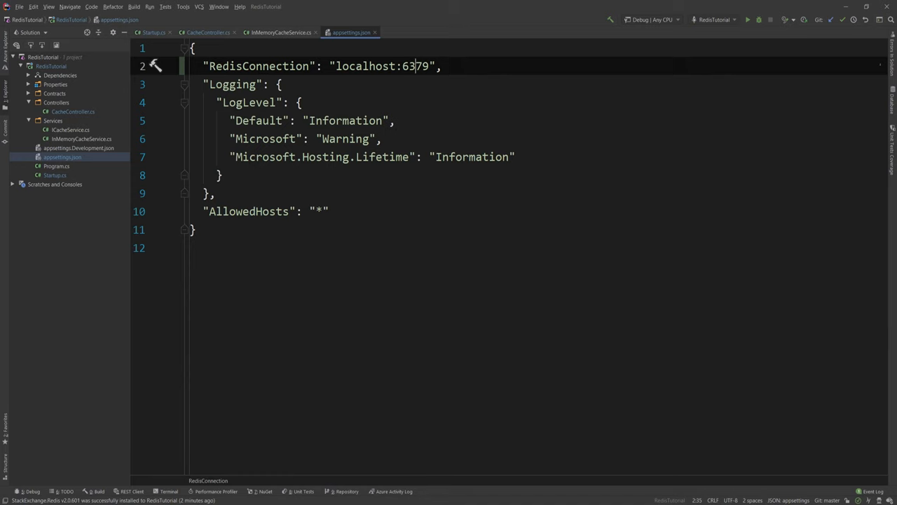
double_click(365, 66)
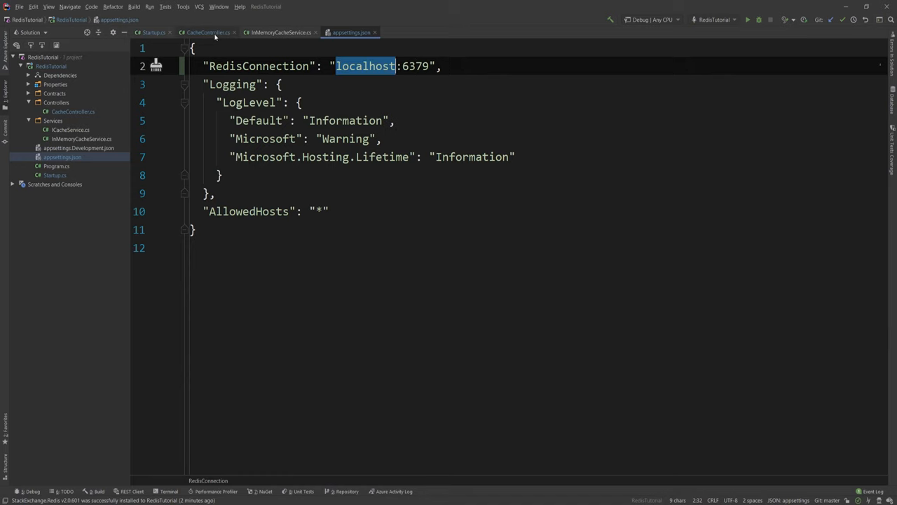
left_click(152, 32)
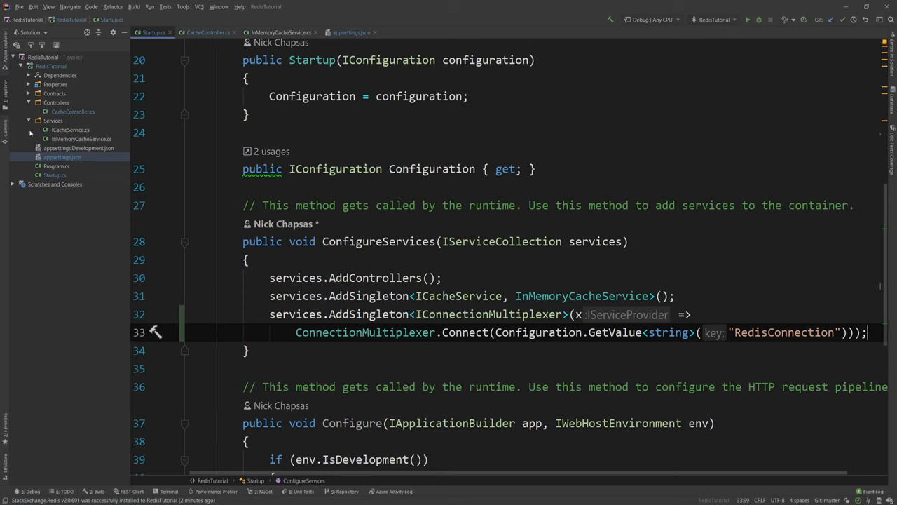
Add class RedisCacheService to the Services folder, declared as implementing ICacheService.
right_click(54, 121)
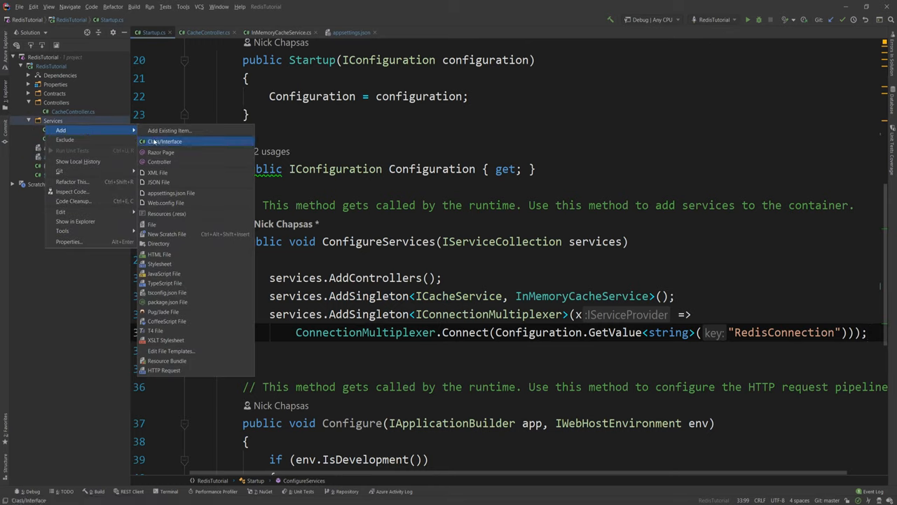
left_click(166, 140)
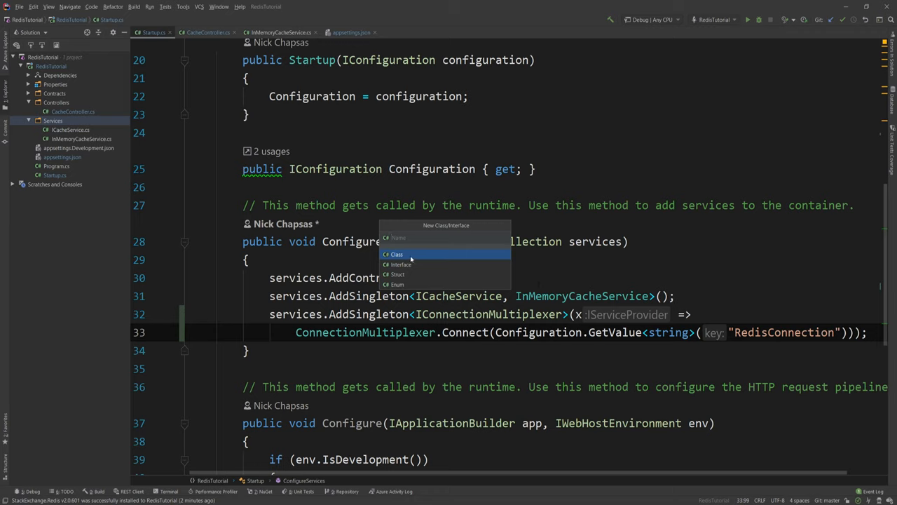
mouse_move(410, 255)
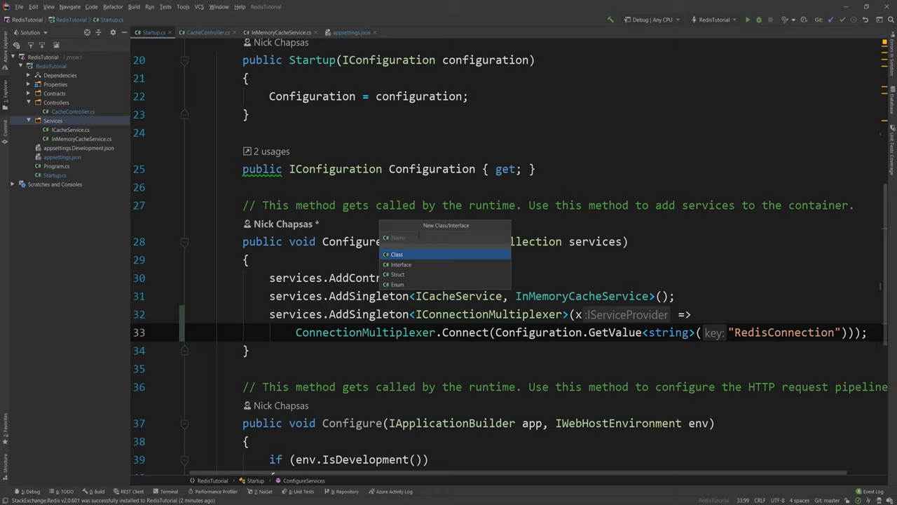
type("Redis")
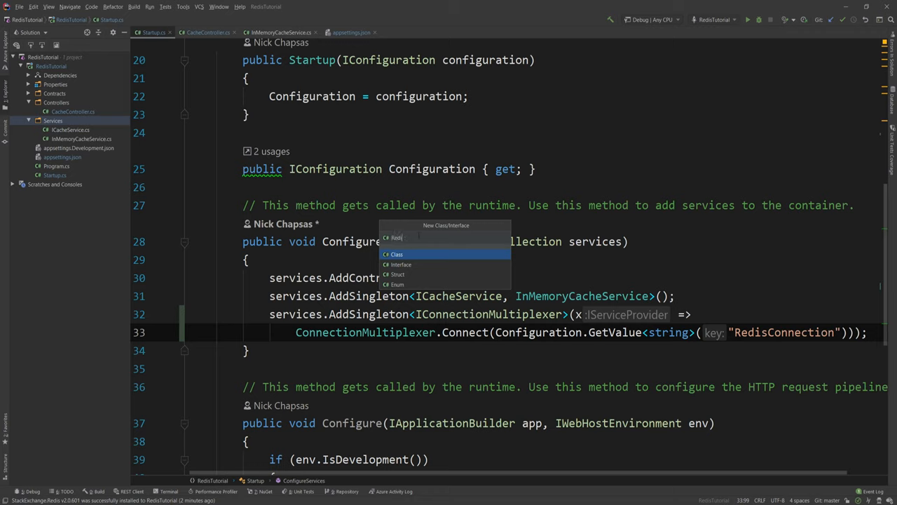
type("RedisCacheService")
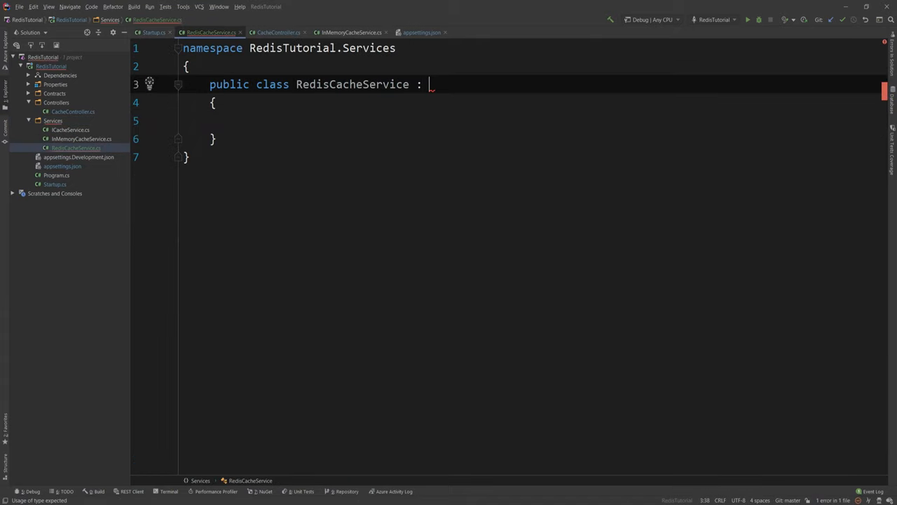
type("ICache")
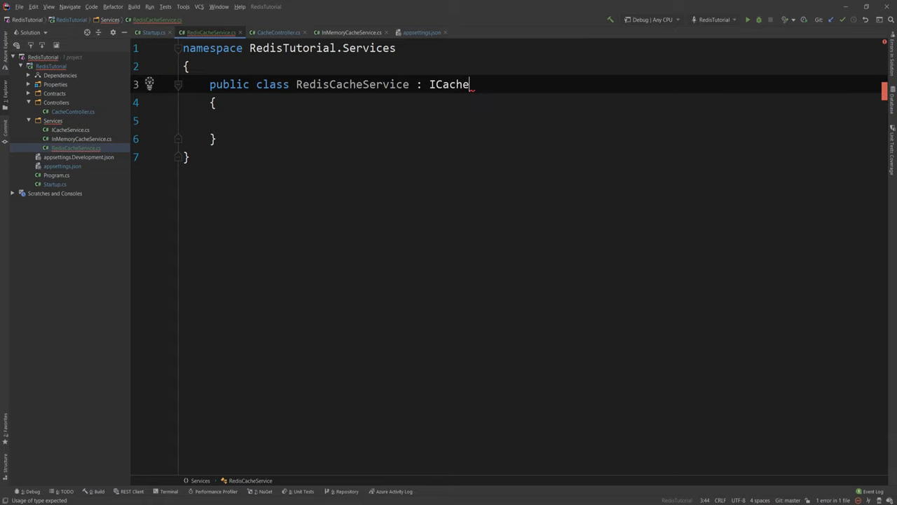
type("Service")
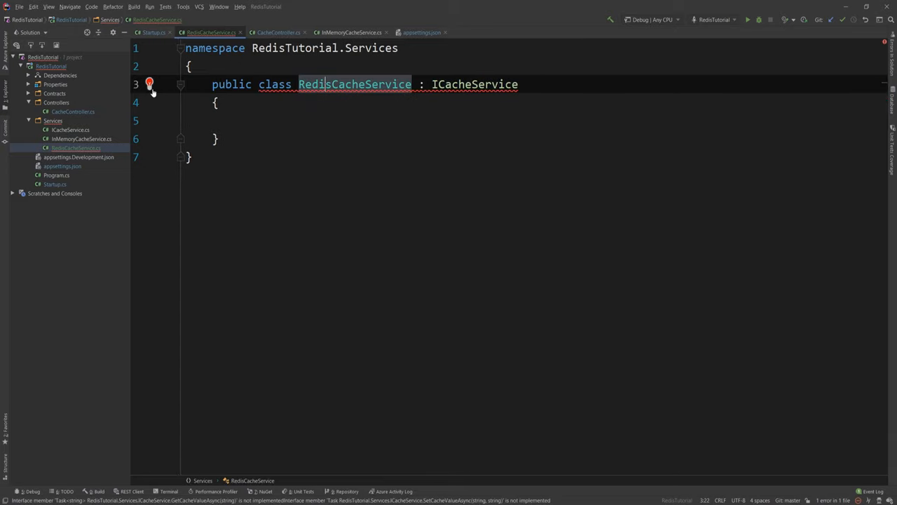
Implement missing ICacheService members and add a private readonly IConnectionMultiplexer field.
left_click(149, 84)
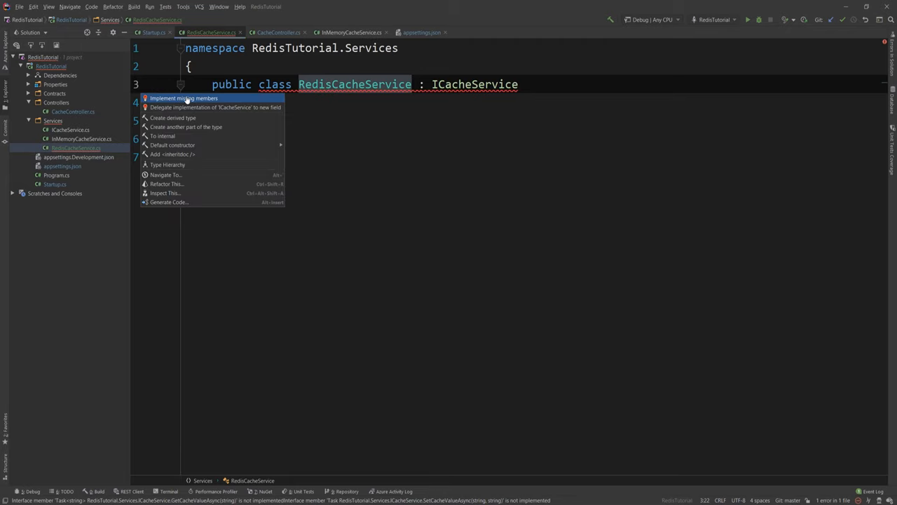
left_click(183, 98)
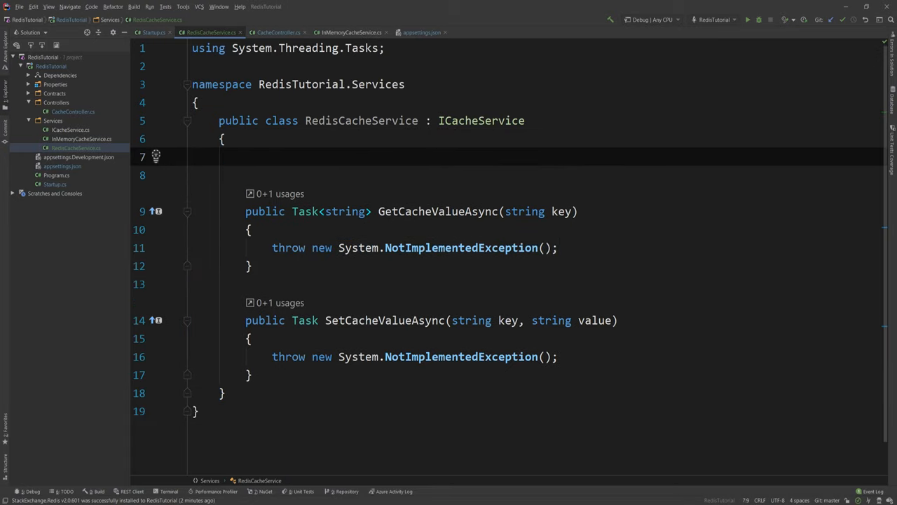
type("private f")
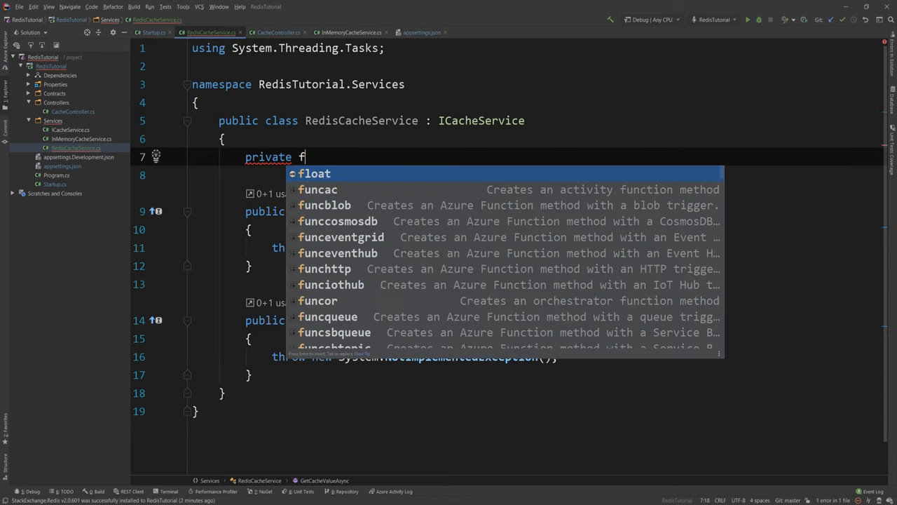
type("readonly")
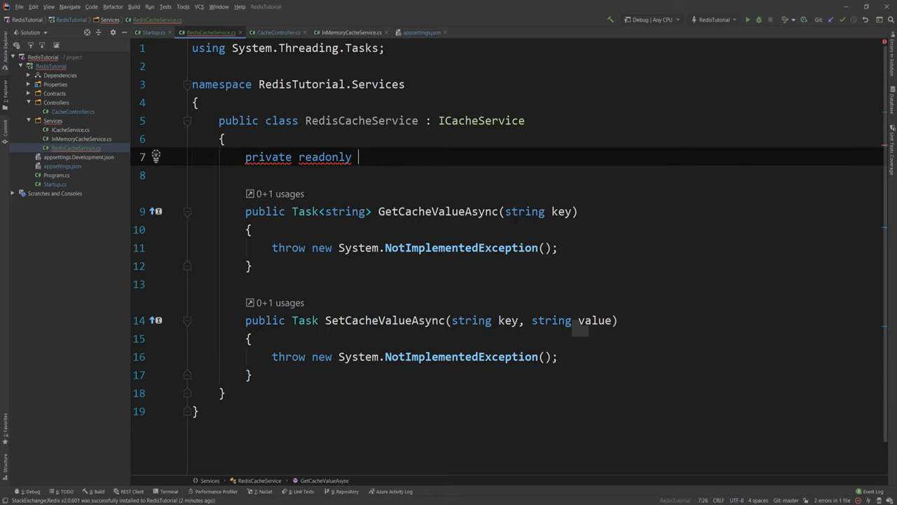
type("IConnectionMultiplexer")
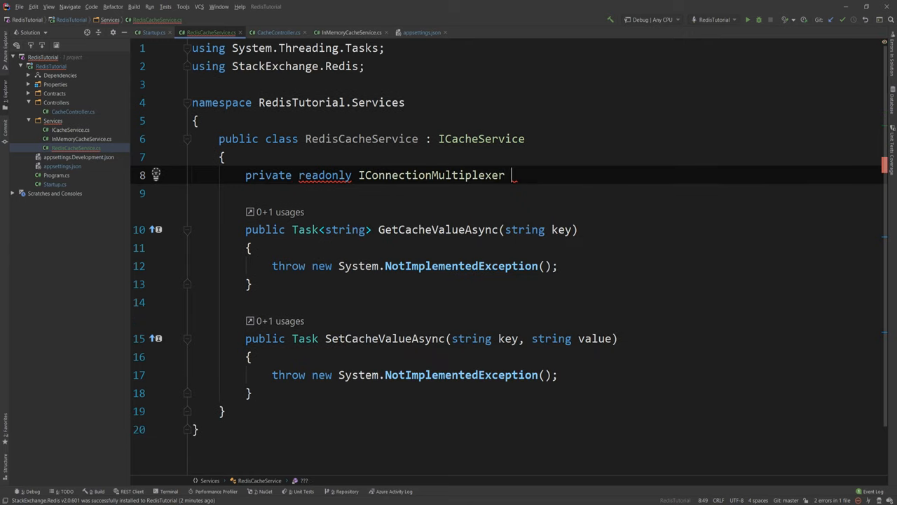
type("_connectionMultiplexer;")
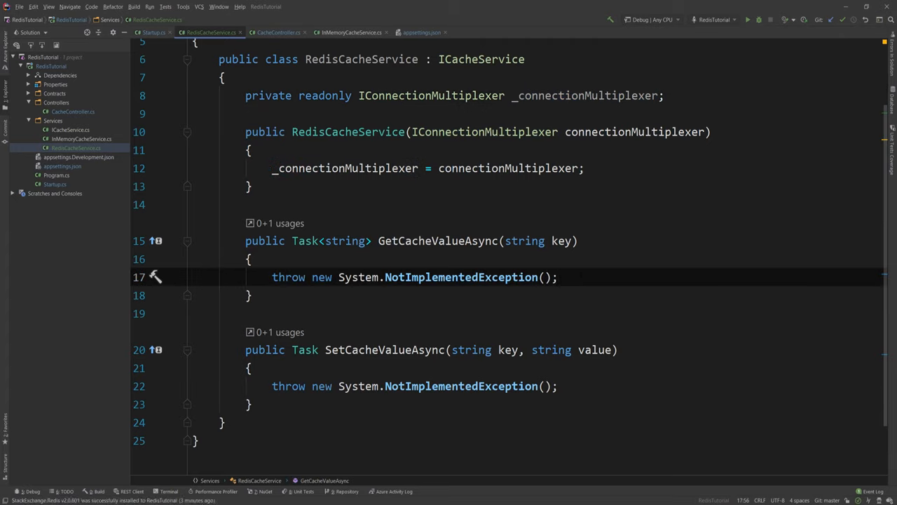
Replace the GetCacheValueAsync stub with var db = _connectionMultiplexer.GetDatabase().
triple_click(414, 278)
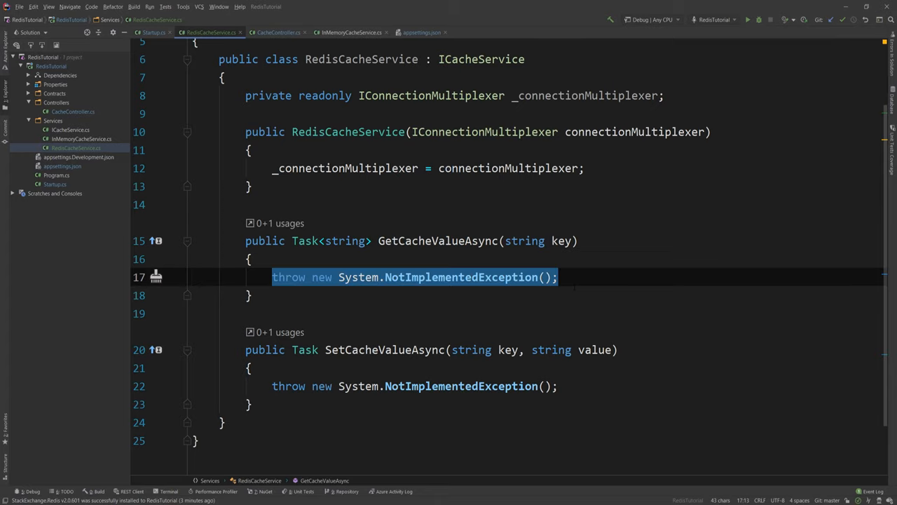
type("var")
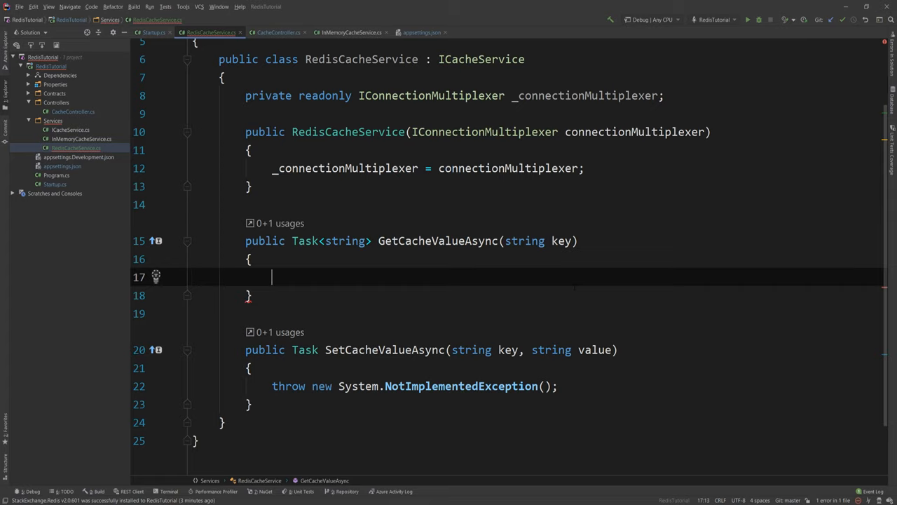
type("var d")
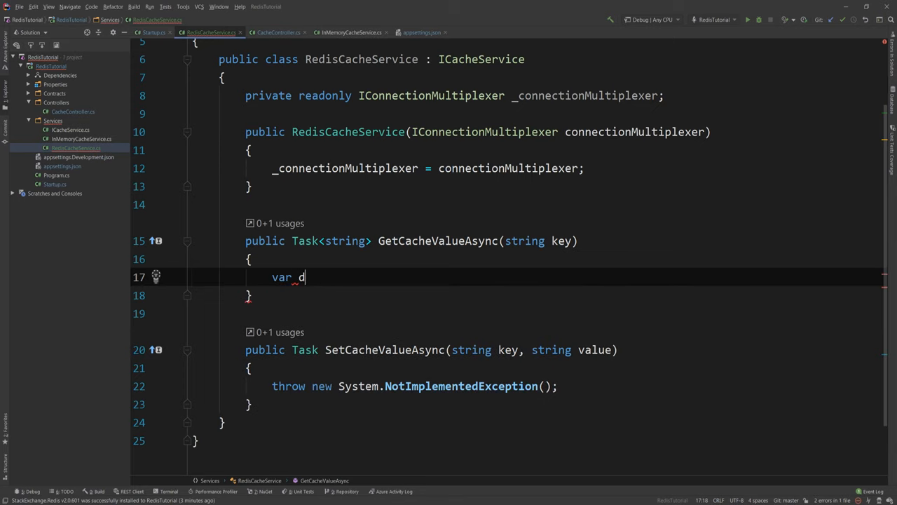
type("b =")
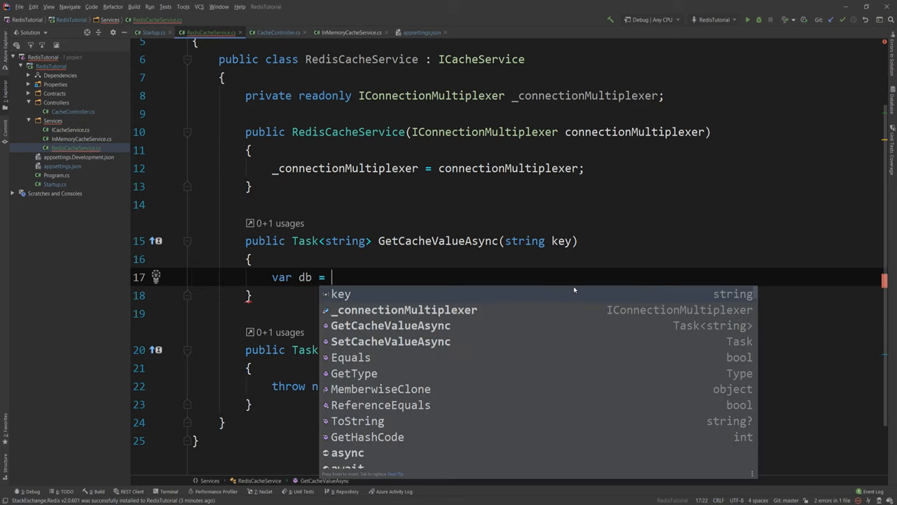
type("_connectionMultiplexer.")
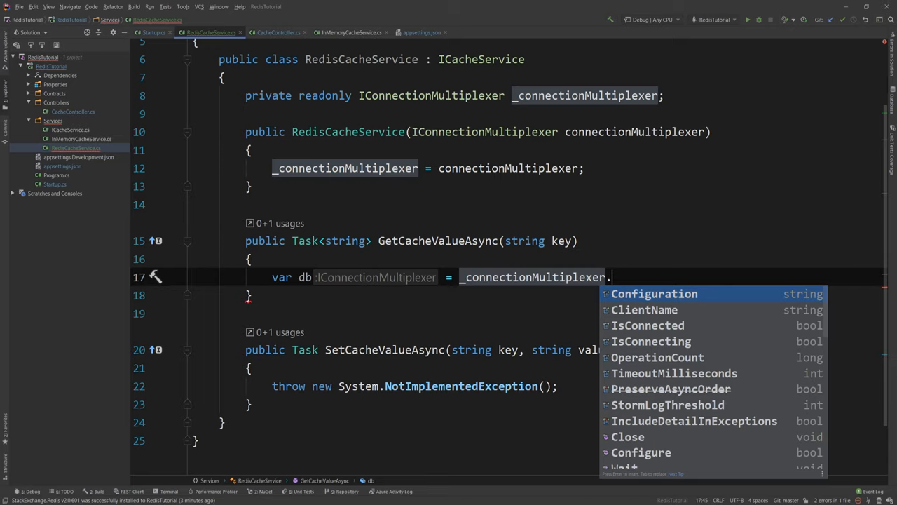
type("GetDatabase(")
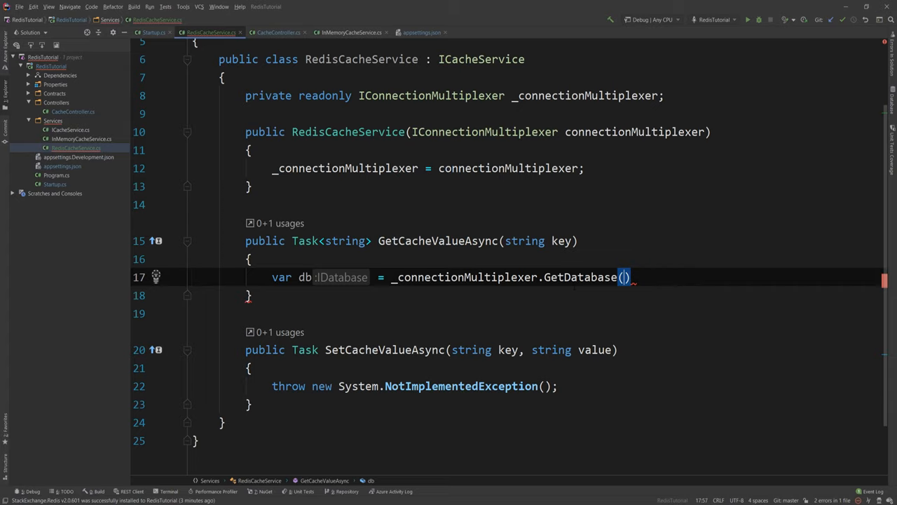
key("enter")
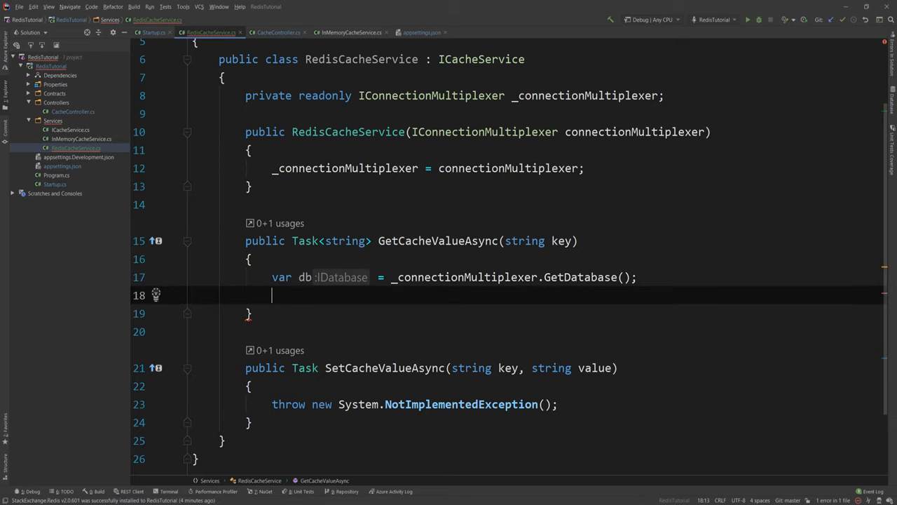
Return await db.StringGetAsync(key) and mark GetCacheValueAsync async.
type("db")
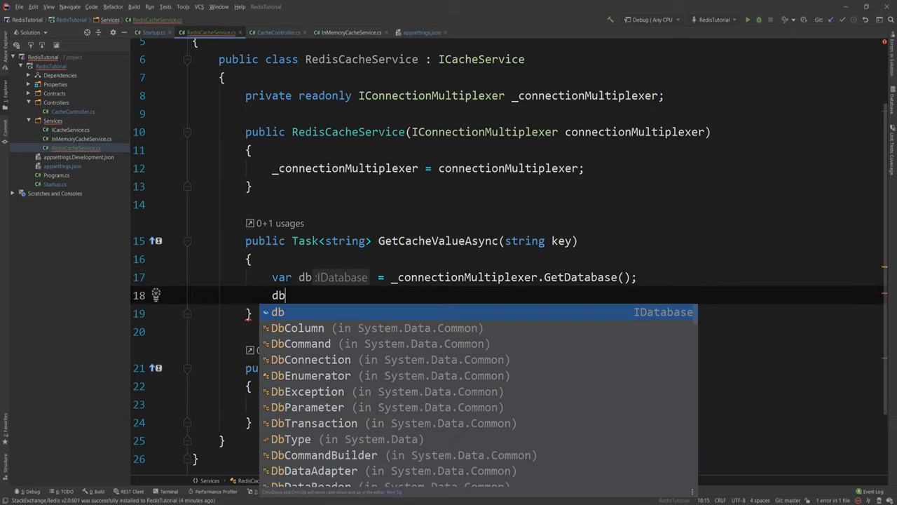
type(".StringGet")
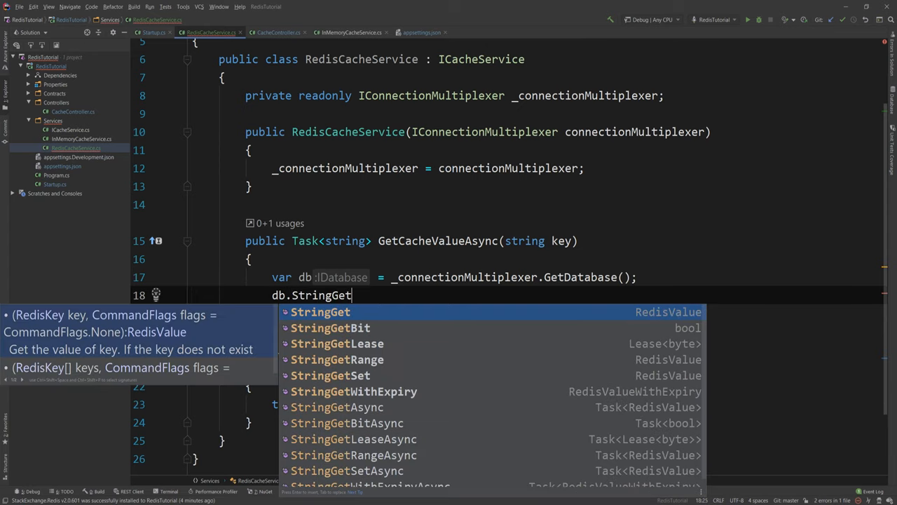
type("As")
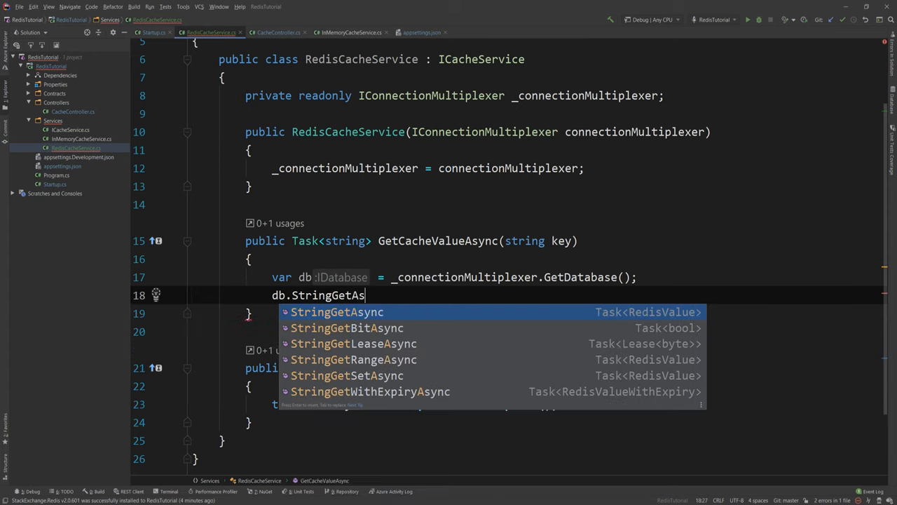
left_click(337, 311)
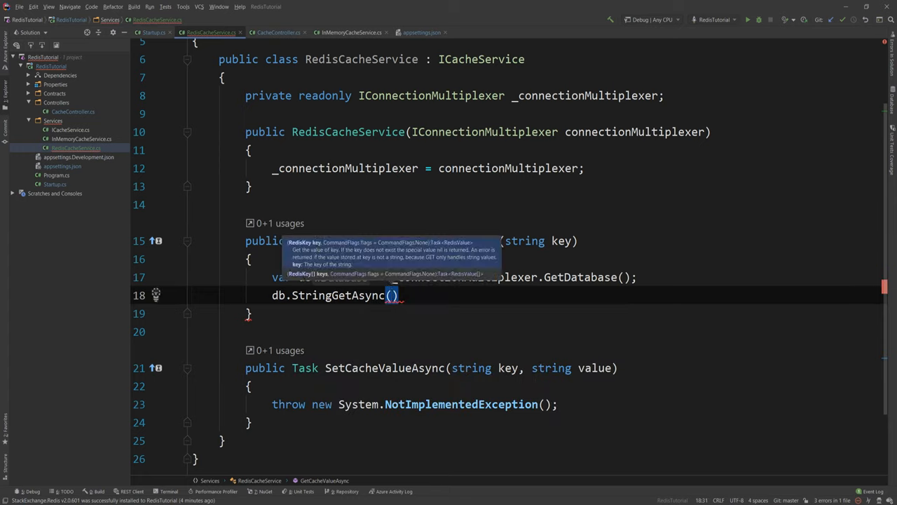
type("key);")
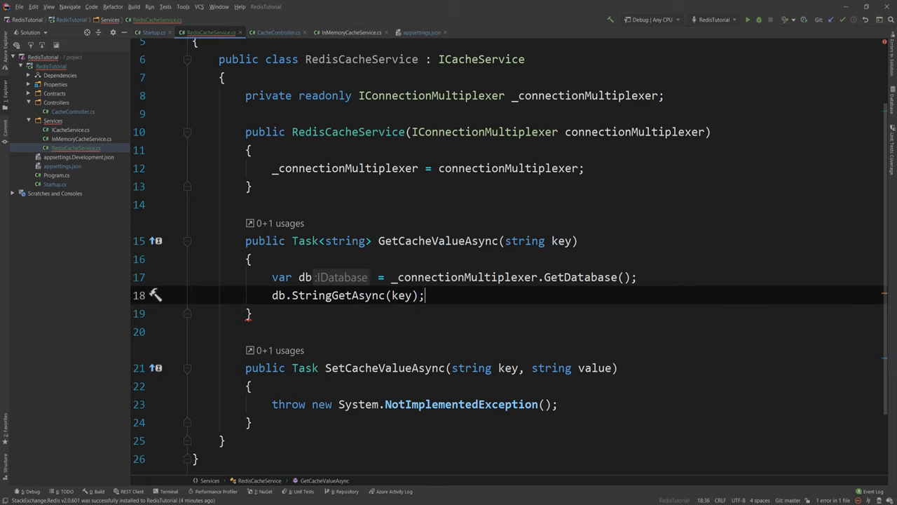
type("return")
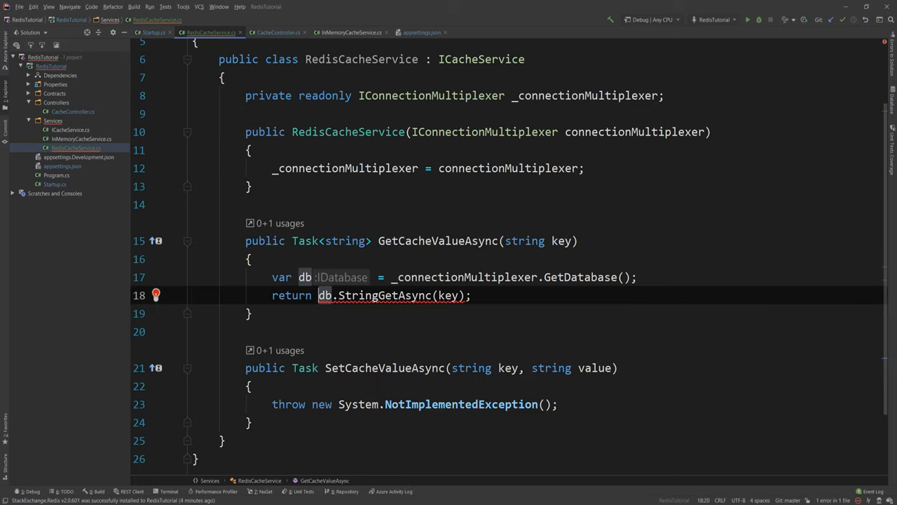
type("await")
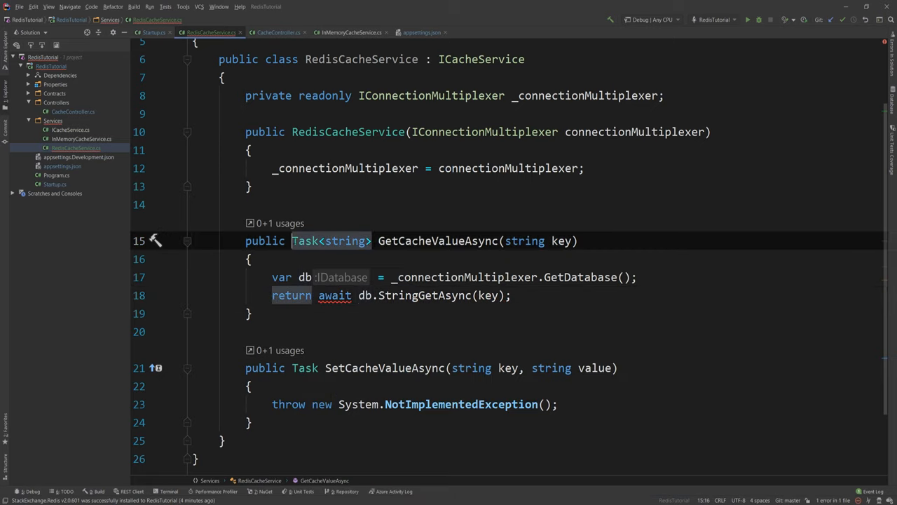
type("async")
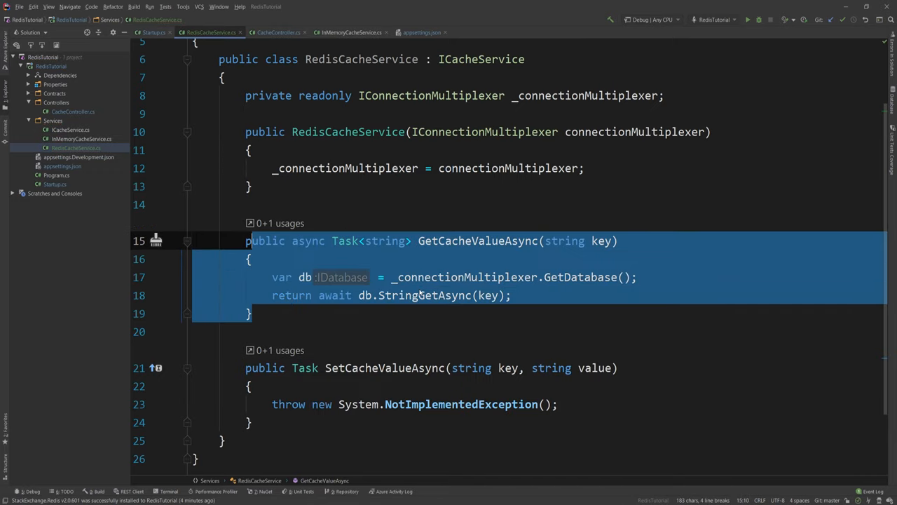
left_click(420, 294)
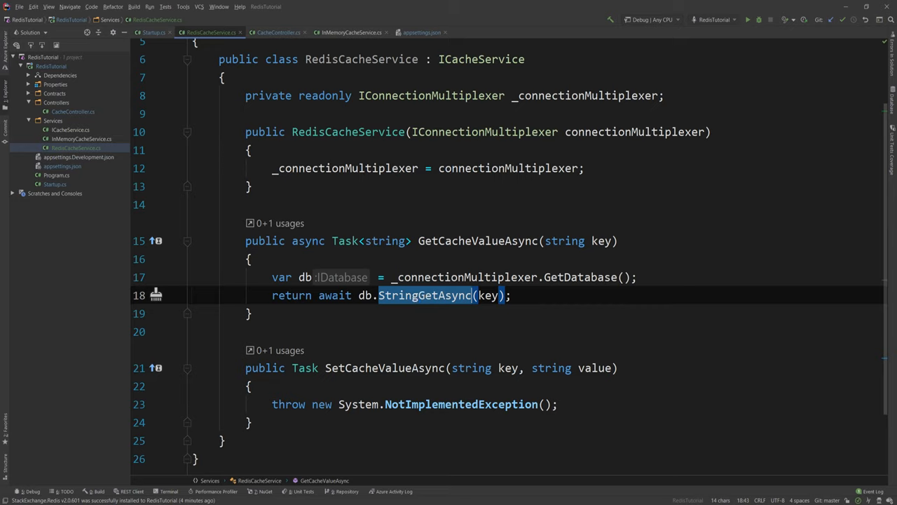
scroll("down", 3)
type("var db = _connectionMultiplexer.GetDatabase")
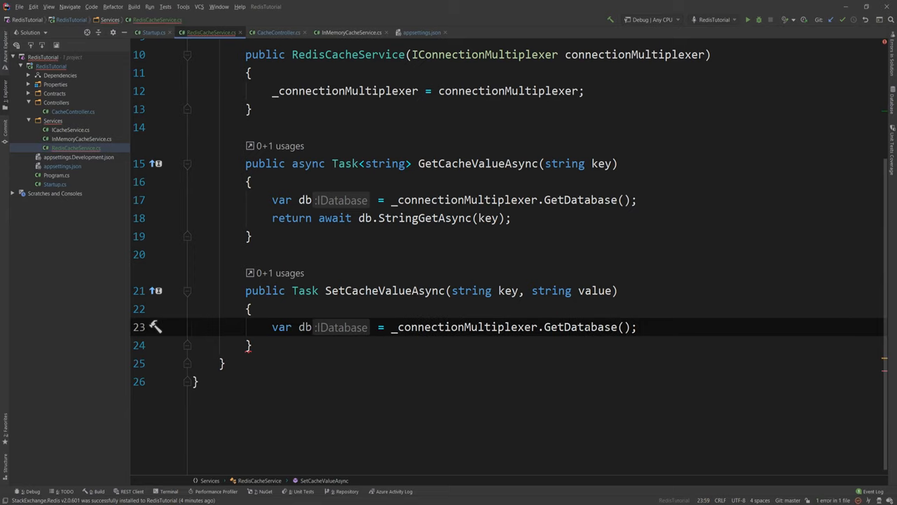
In SetCacheValueAsync await db.StringSetAsync(key, value) and mark the method async.
type("await")
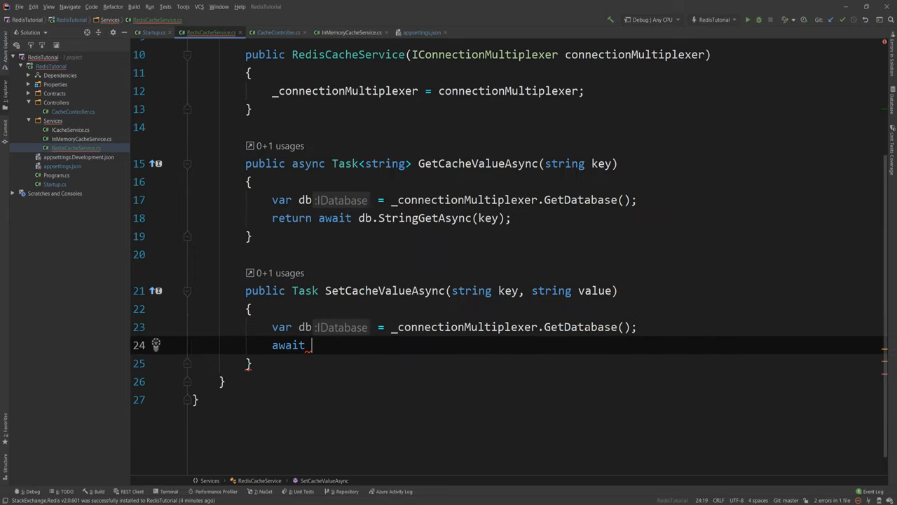
type("db.Set")
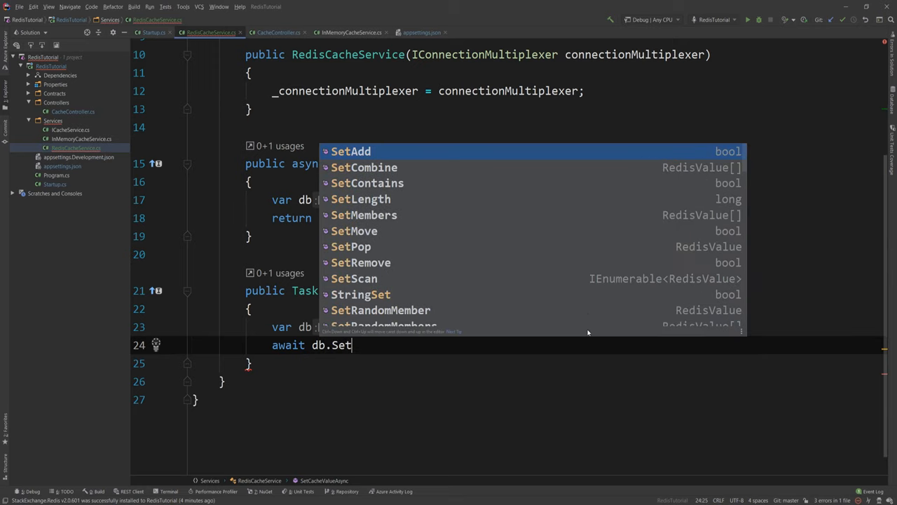
type("StringSetAsync(")
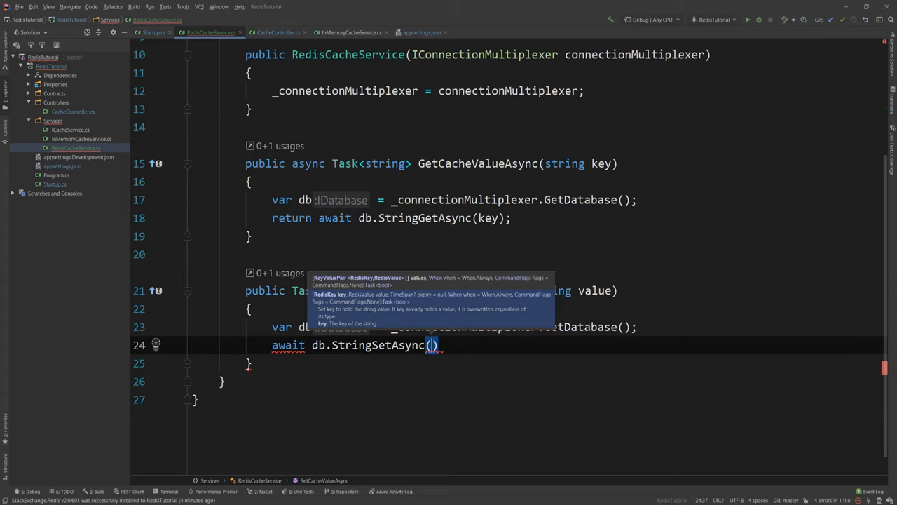
type("key, value")
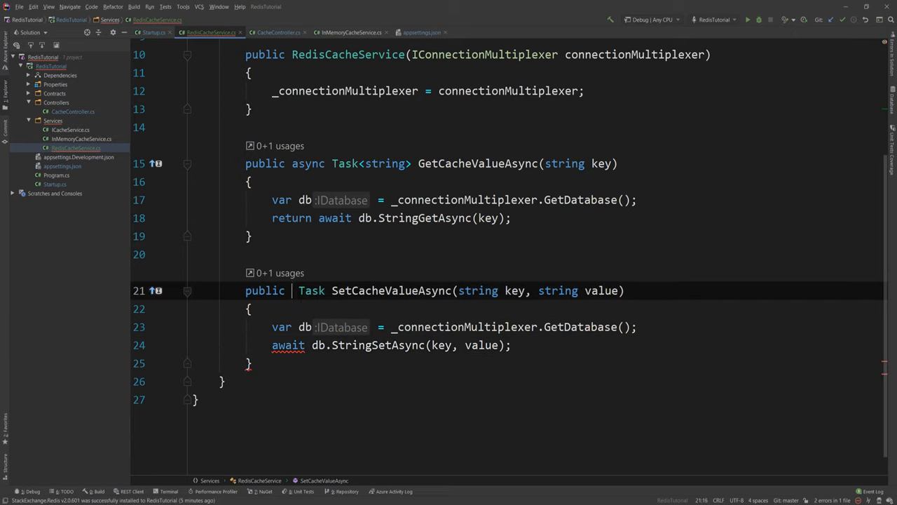
type("async")
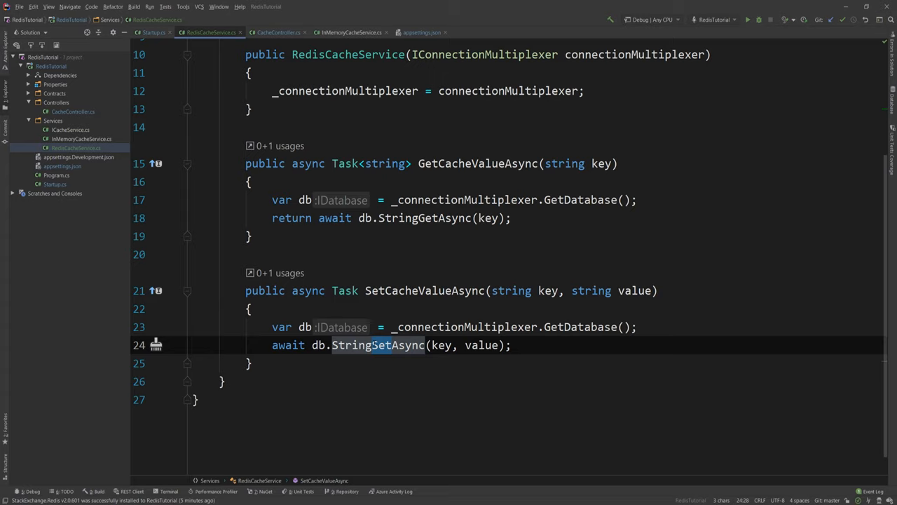
mouse_move(385, 345)
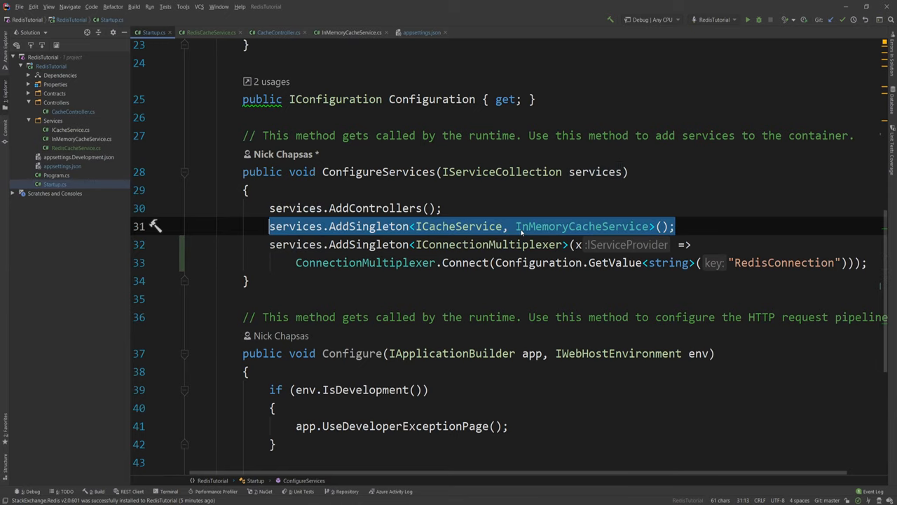
Comment out the InMemoryCacheService registration and register RedisCacheService for ICacheService.
key("ctrl+/")
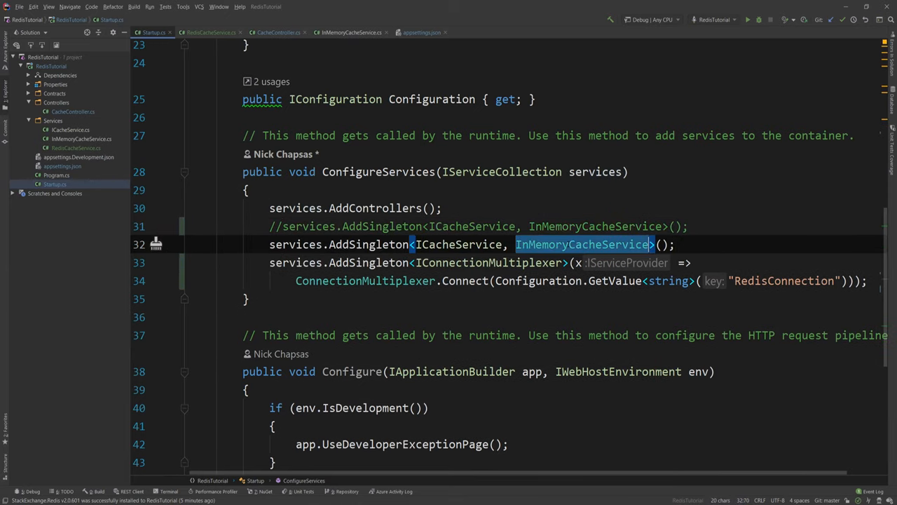
type("Redis")
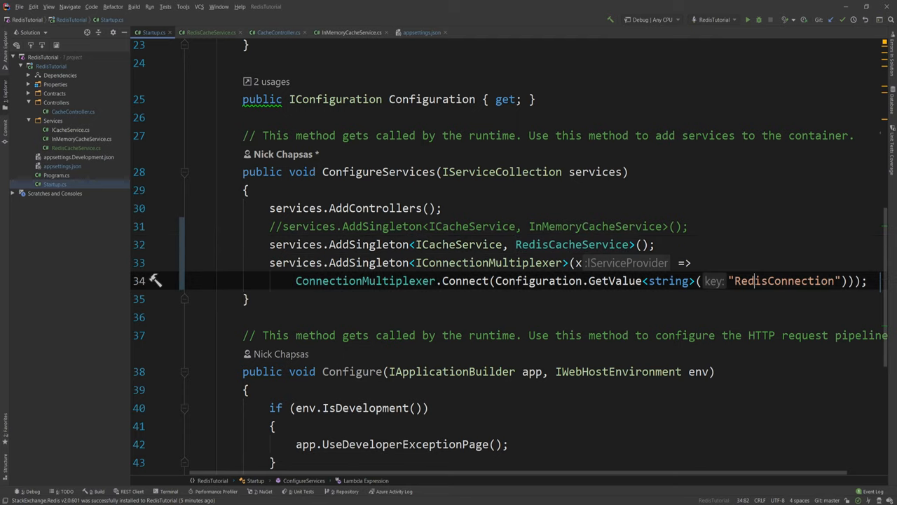
left_click_drag(297, 262, 866, 280)
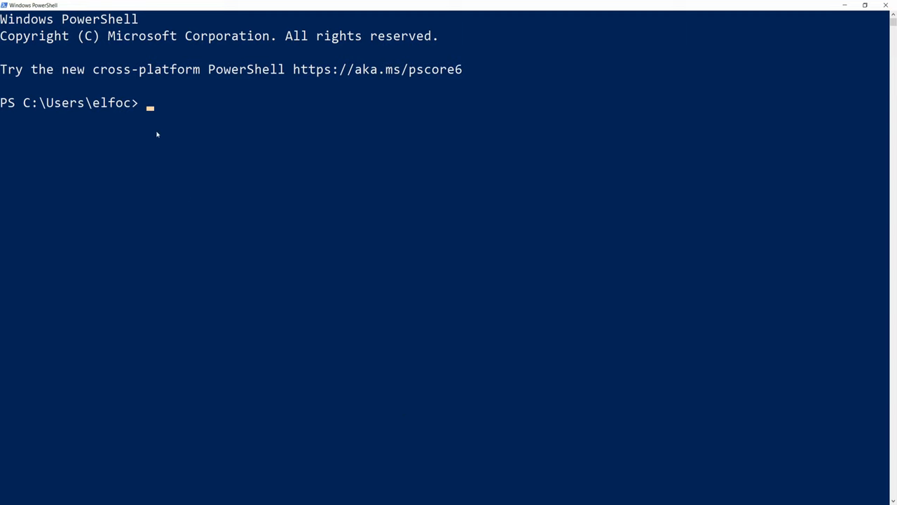
mouse_move(208, 132)
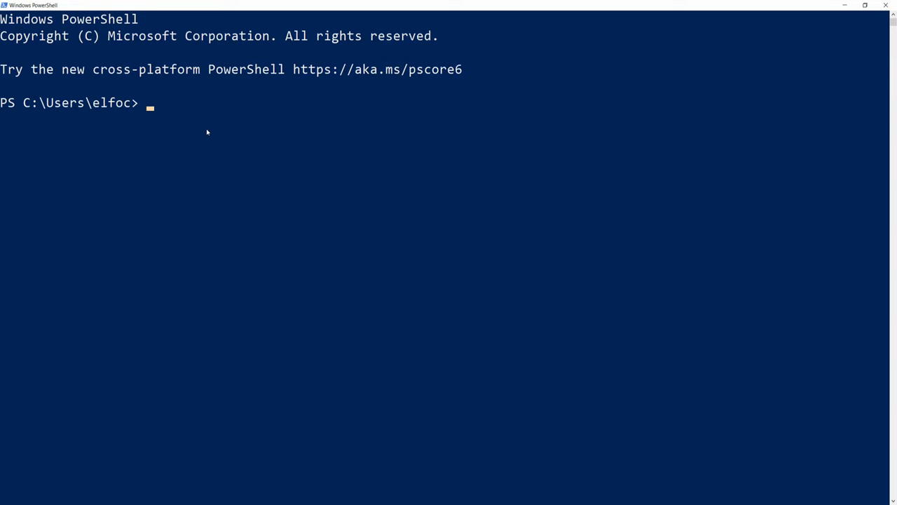
Start a docker run command mapping port 6379:6379 with container name redis-master.
type("docker rui")
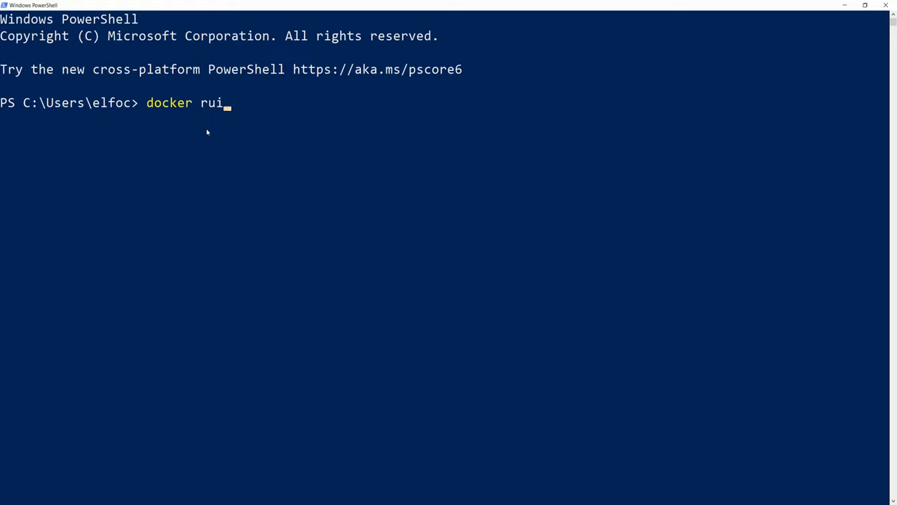
type("n -p")
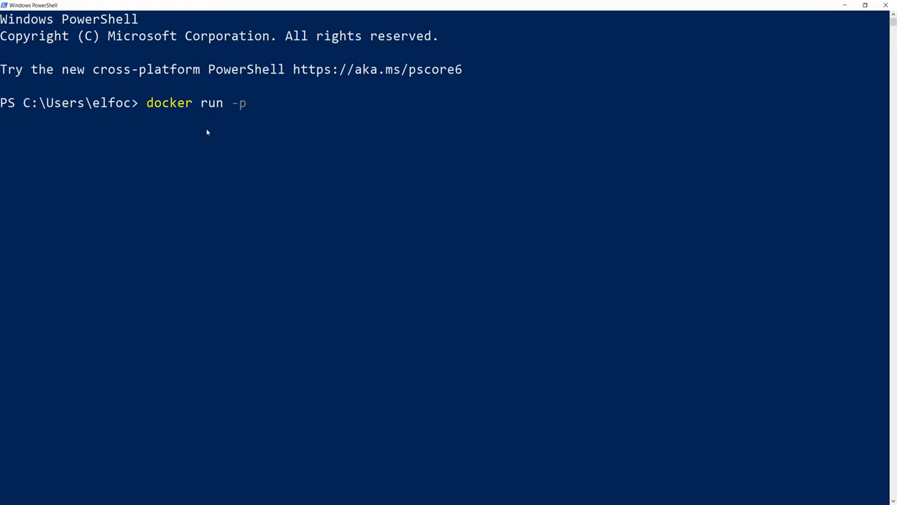
type("6379:")
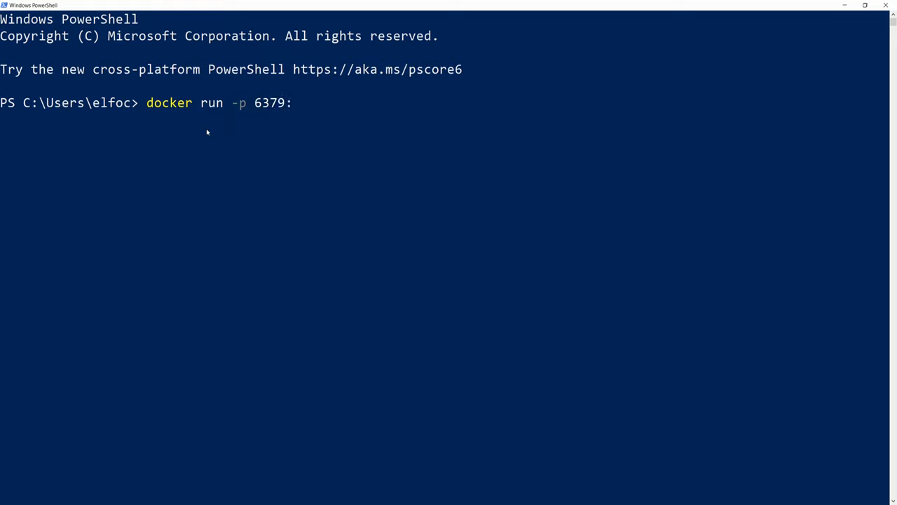
type("6379")
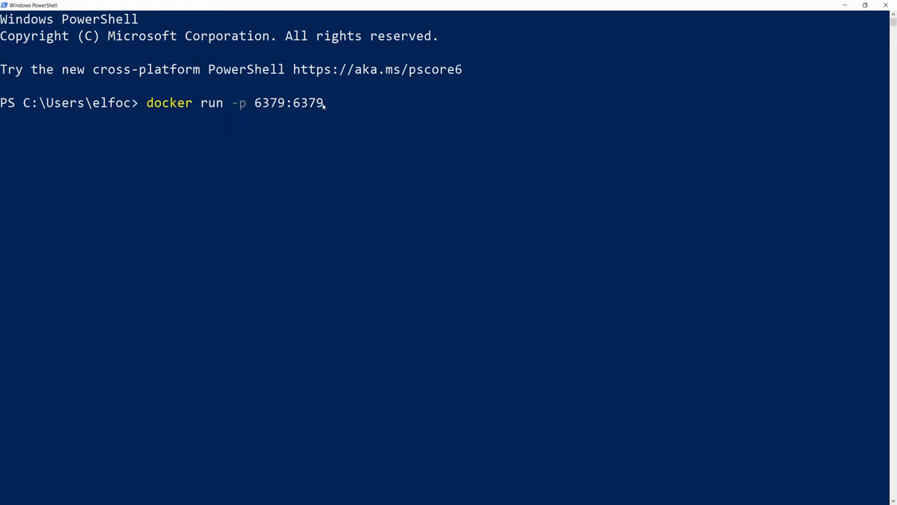
type("-")
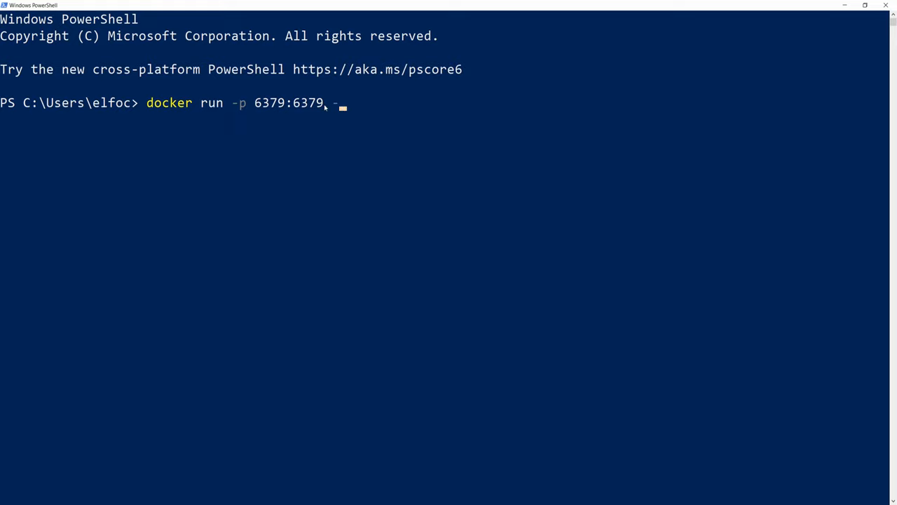
type("-name-")
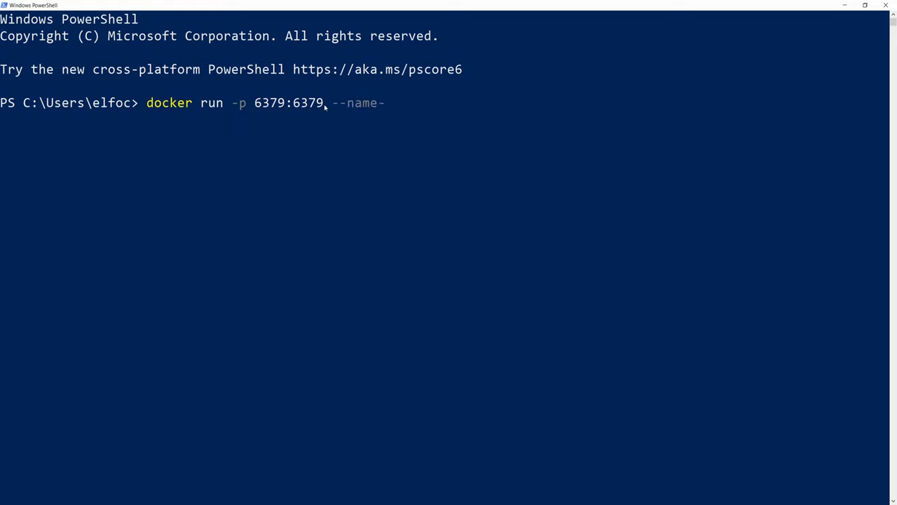
type("redis-master -e")
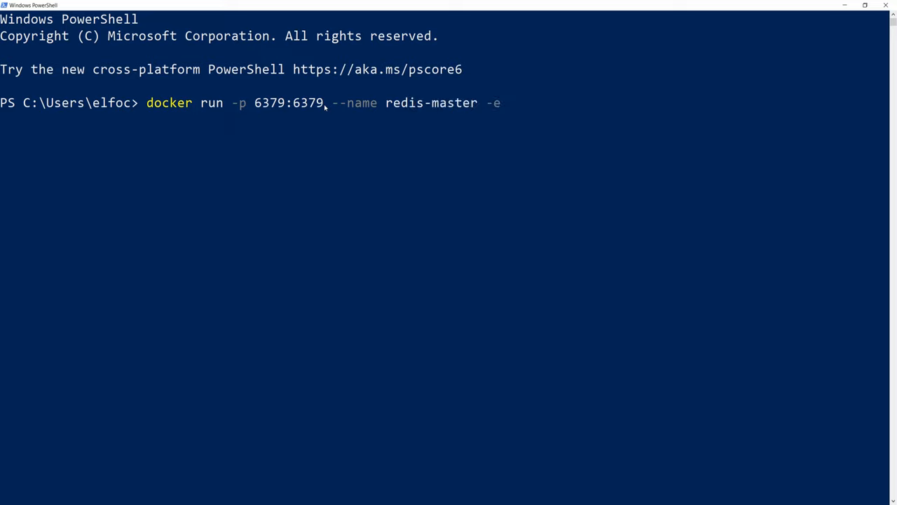
Add REDIS_REPLICATION_MODE=master and ALLOW_EMPTY_PASSWORD=yes environment variables and the bitnami/redis image.
type("RED")
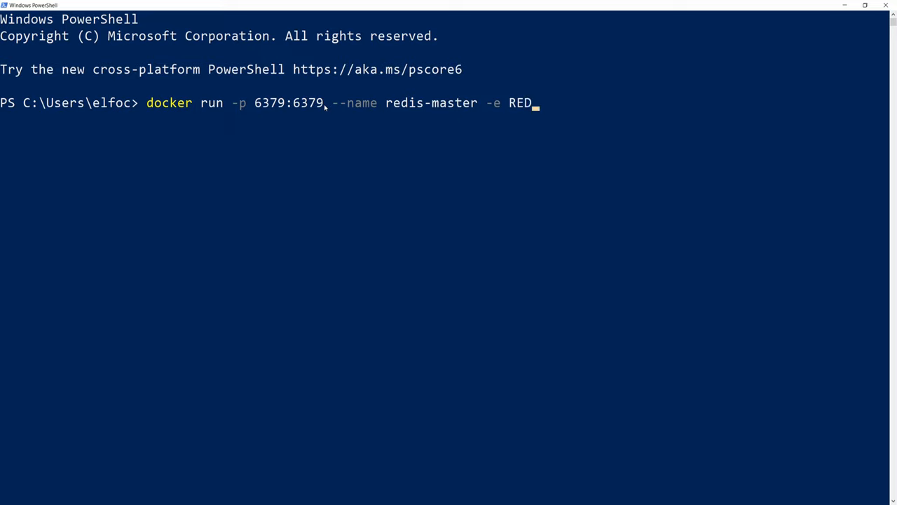
type("IS")
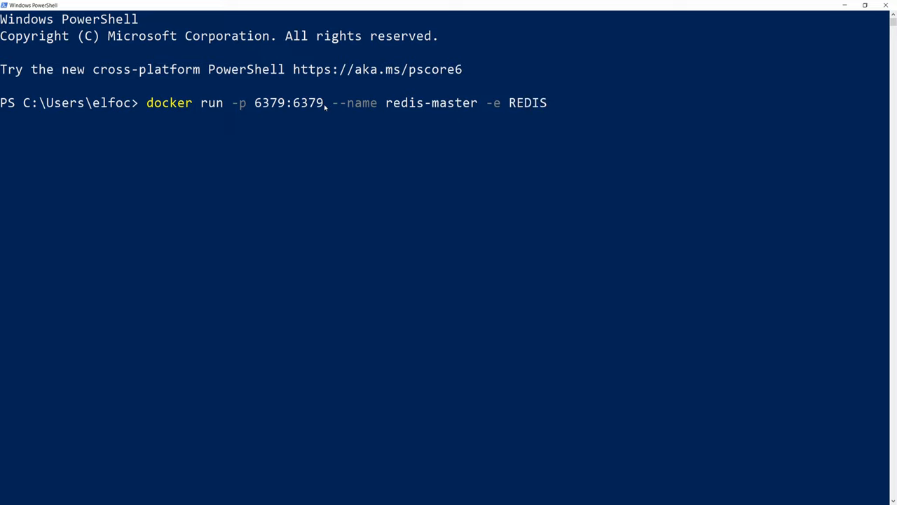
type("_REPLICATIO")
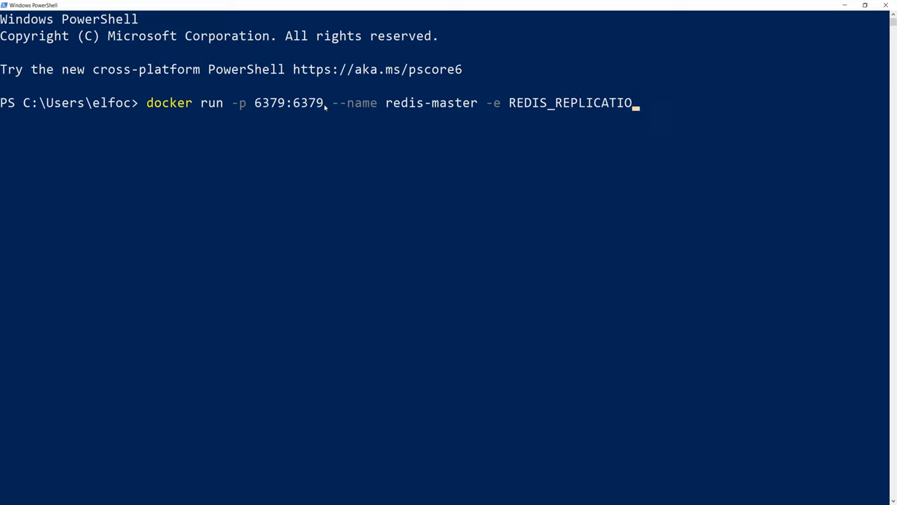
type("N_MODE=")
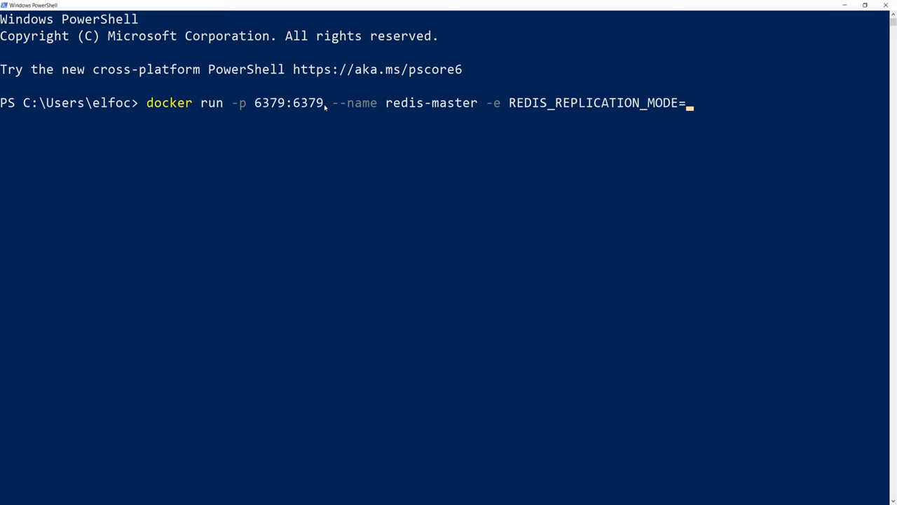
type("master")
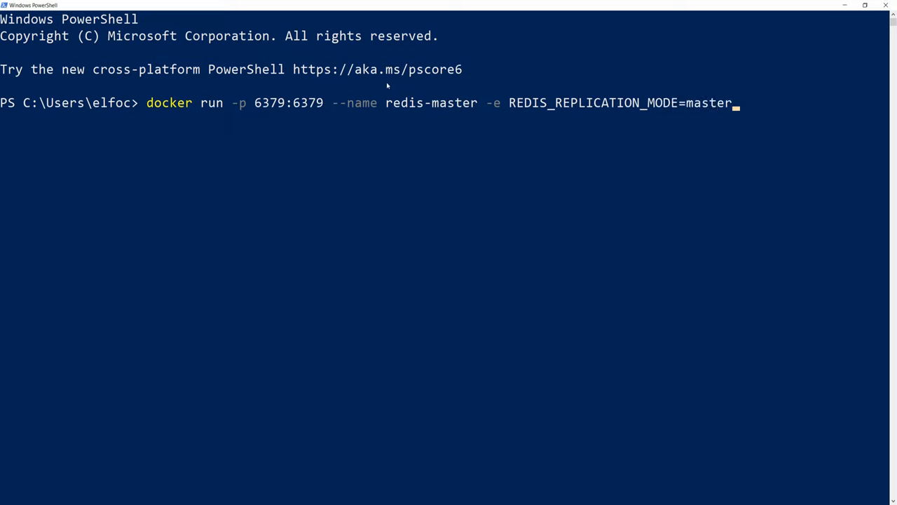
mouse_move(402, 90)
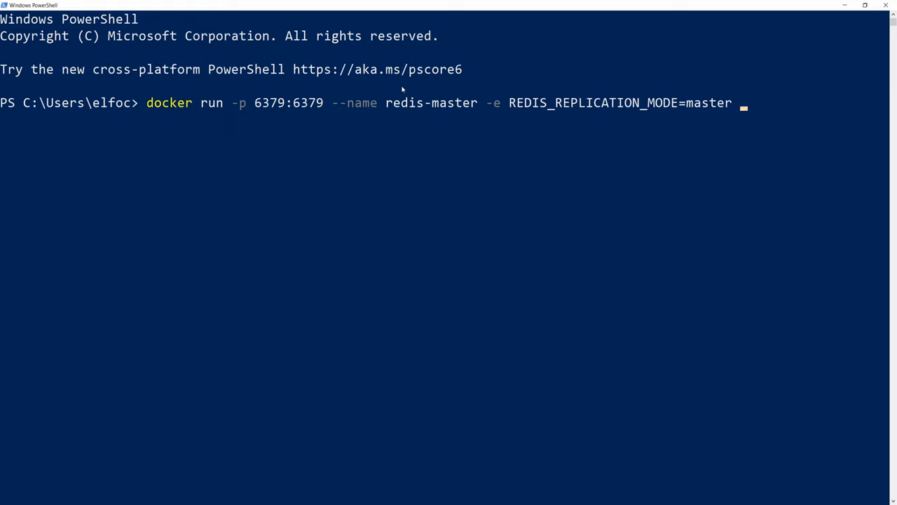
type("-e")
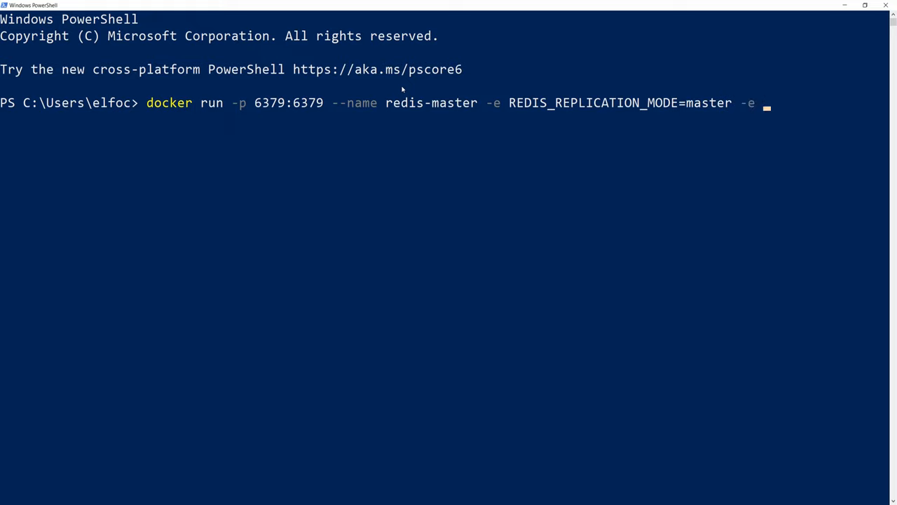
type("AL")
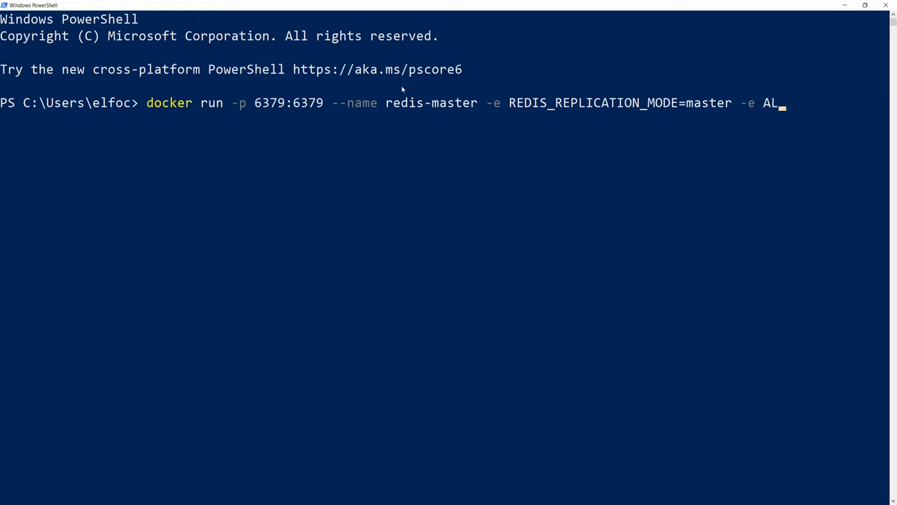
type("LOW_EMPTY")
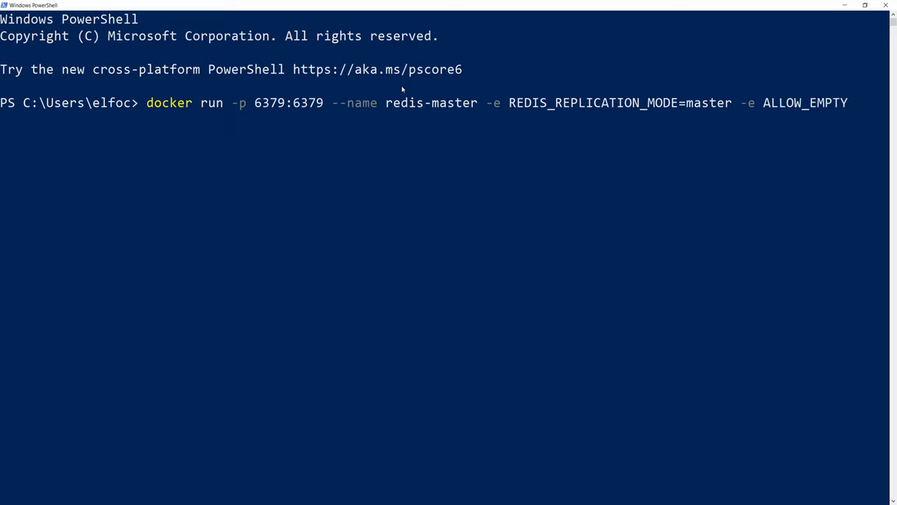
type("_PASSWORD")
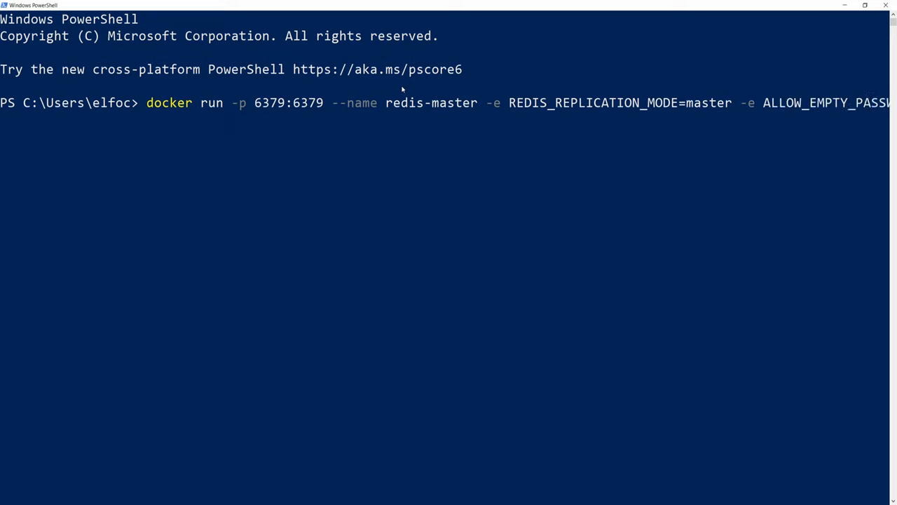
mouse_move(429, 92)
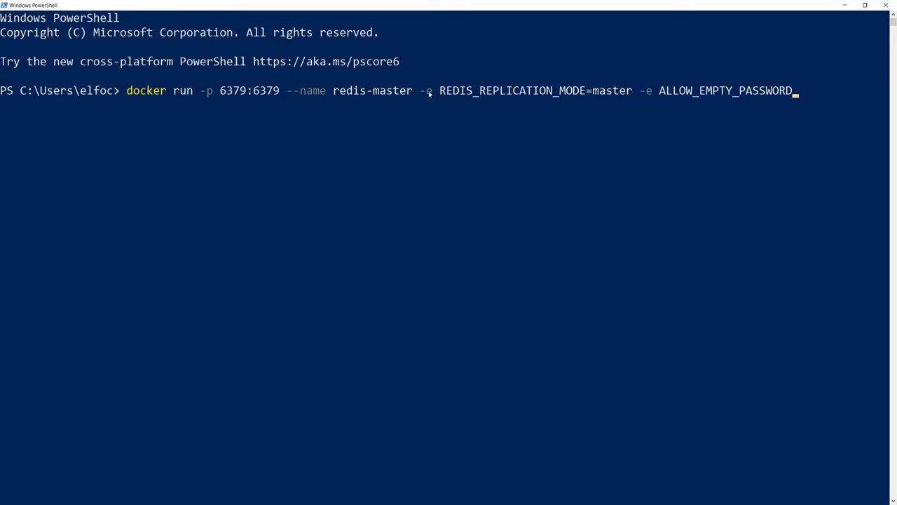
type("=yes bitnam")
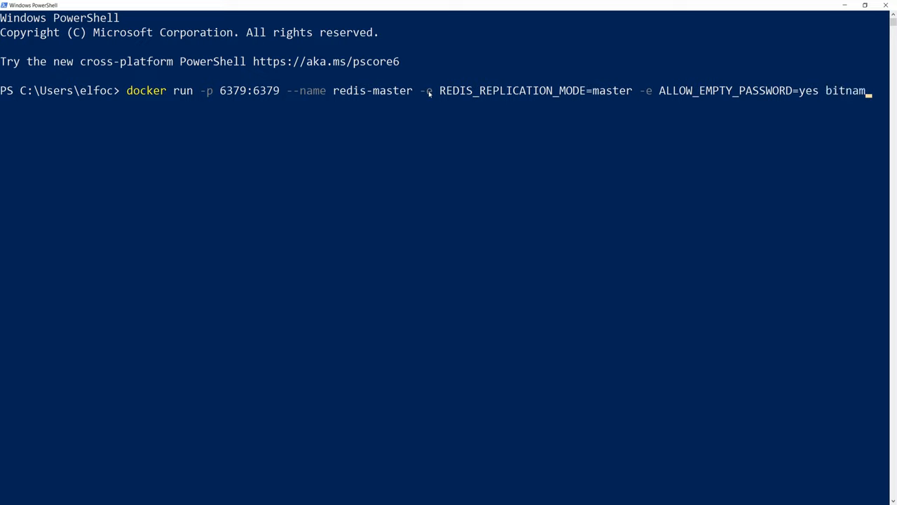
type("i/redis:latest")
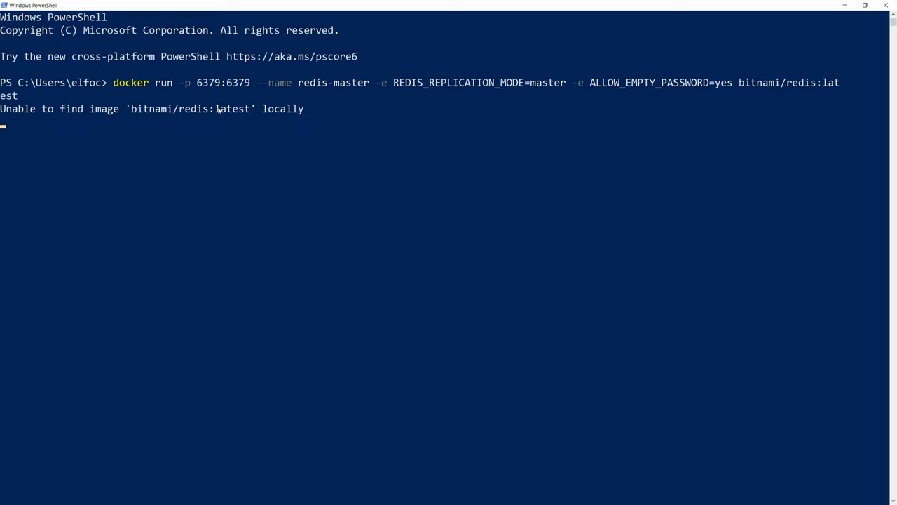
mouse_move(208, 112)
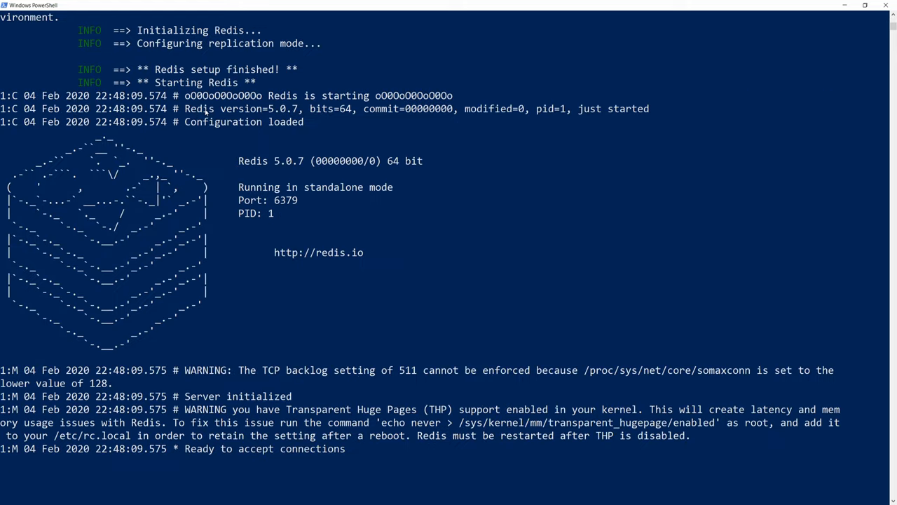
mouse_move(325, 278)
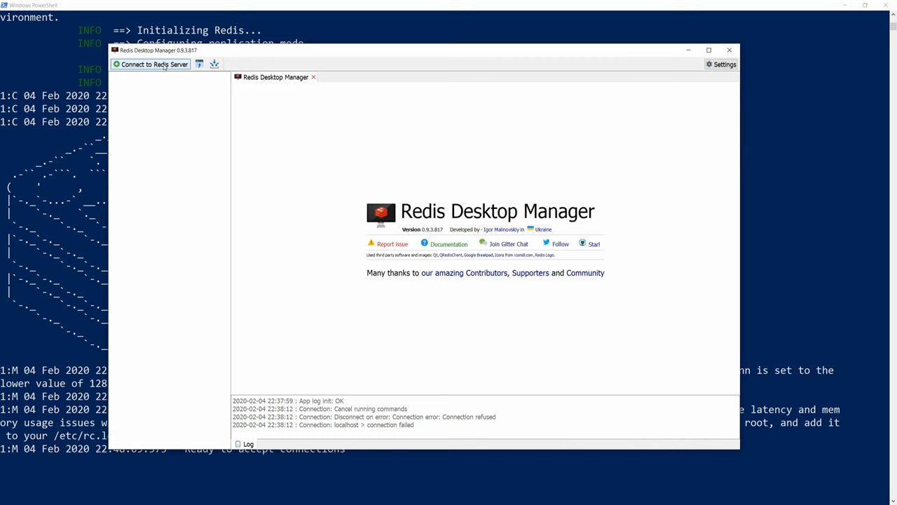
Create and test a connection named master to 127.0.0.1:6379 and save it.
left_click(154, 65)
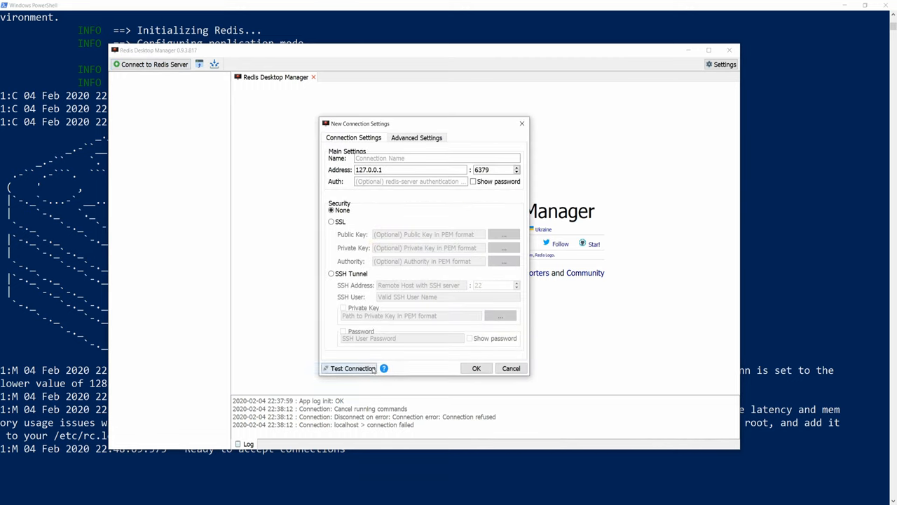
left_click(354, 367)
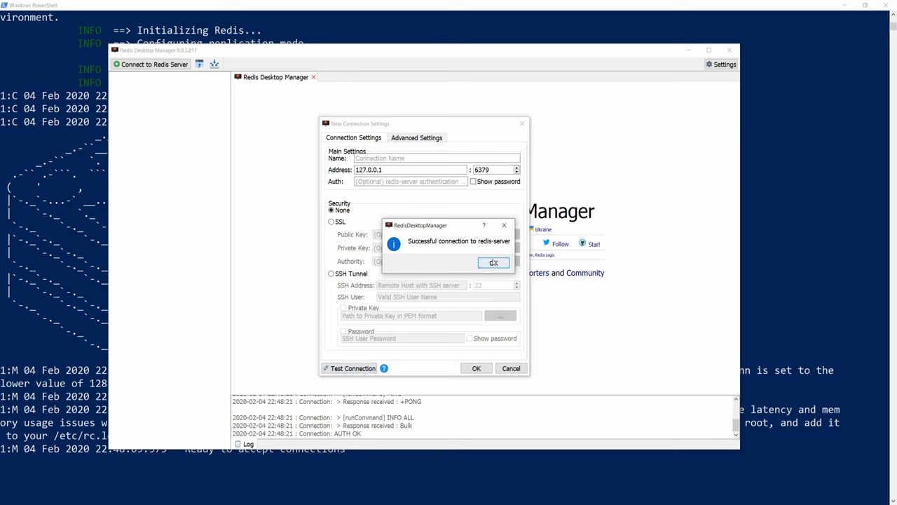
left_click(493, 262)
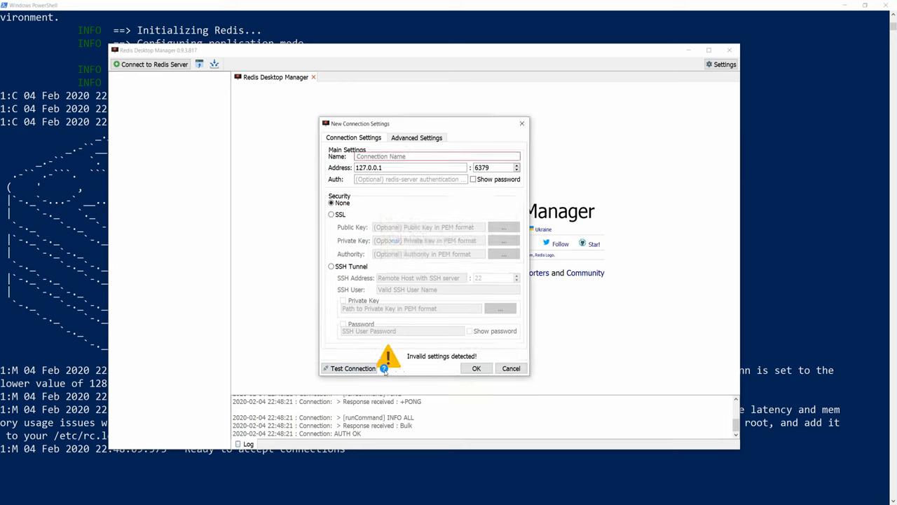
left_click(409, 156)
type("master")
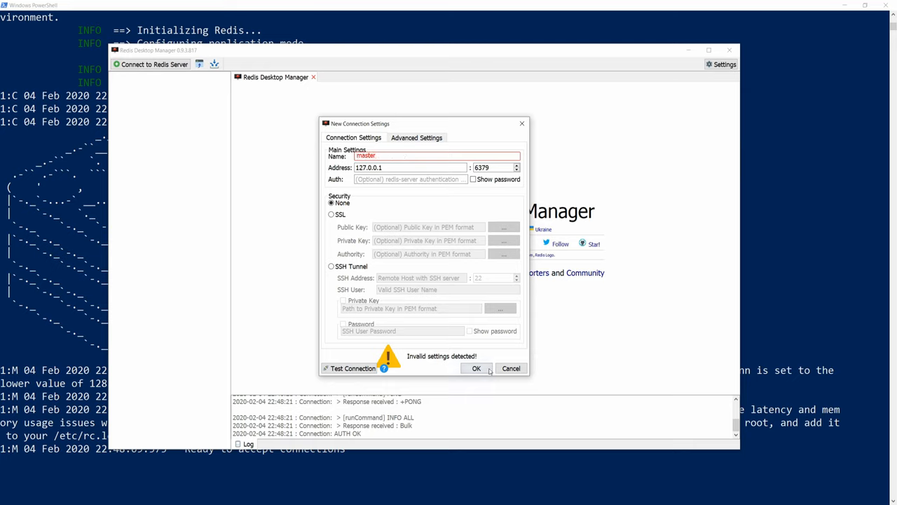
left_click(476, 367)
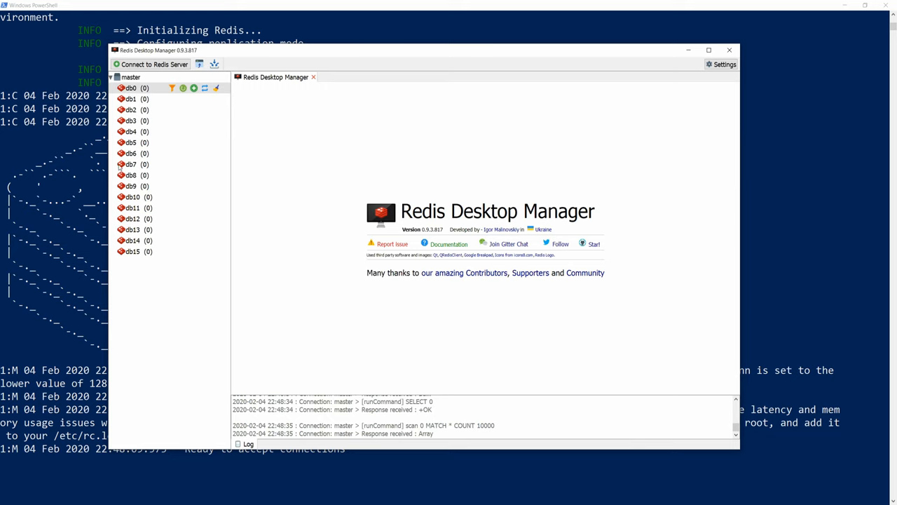
mouse_move(821, 77)
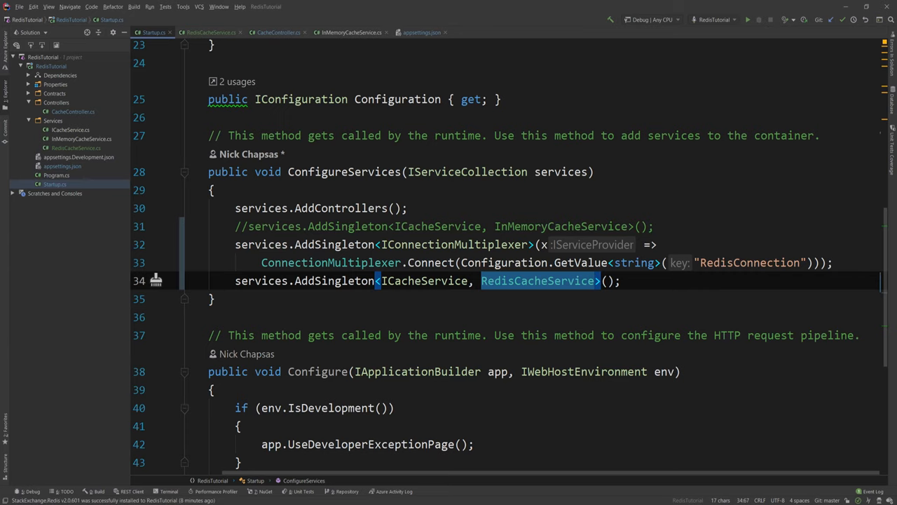
Send the cachetest GET request from Postman to the locally running API.
left_click(747, 19)
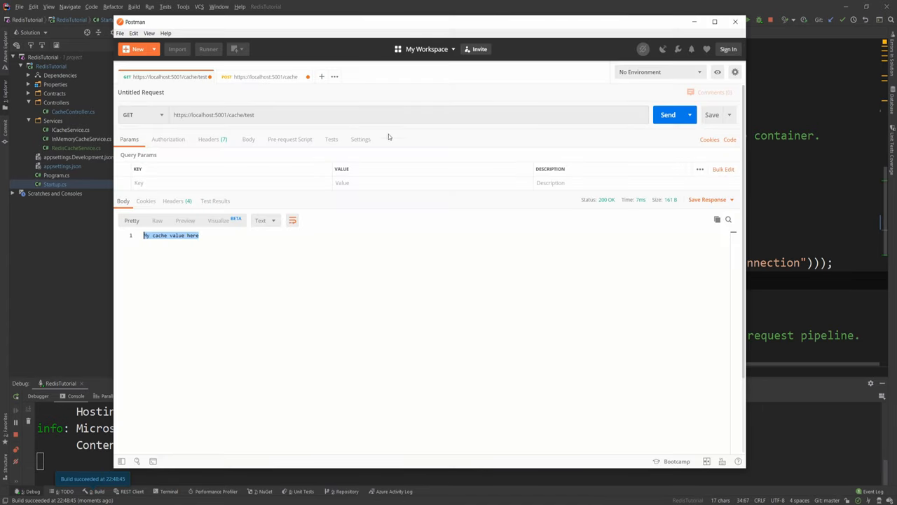
mouse_move(190, 87)
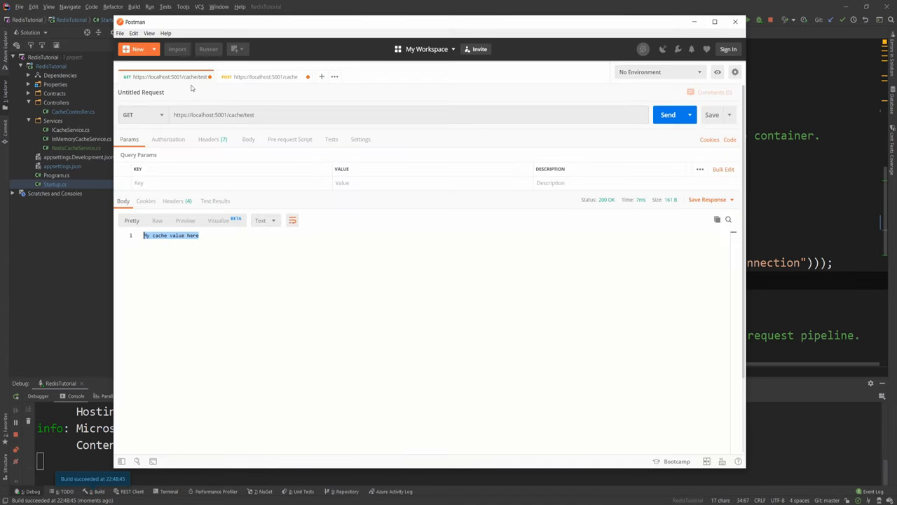
left_click(667, 115)
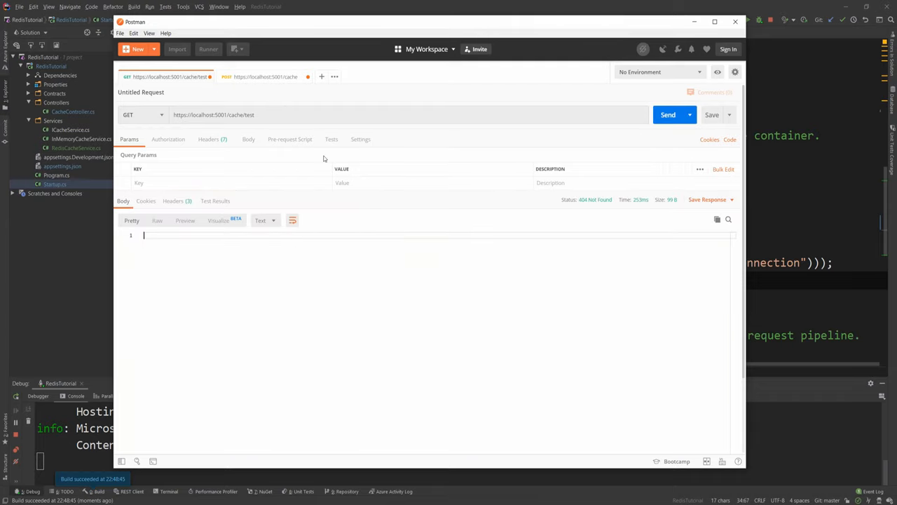
mouse_move(277, 86)
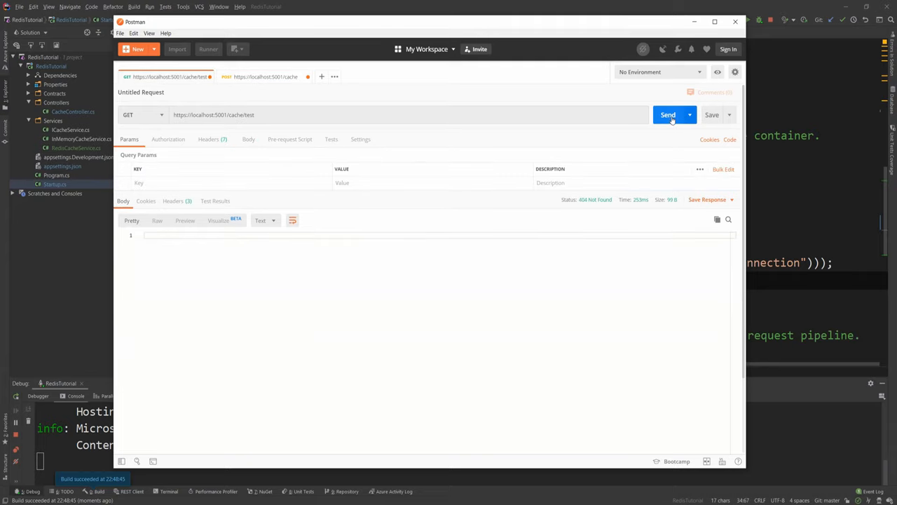
left_click(668, 115)
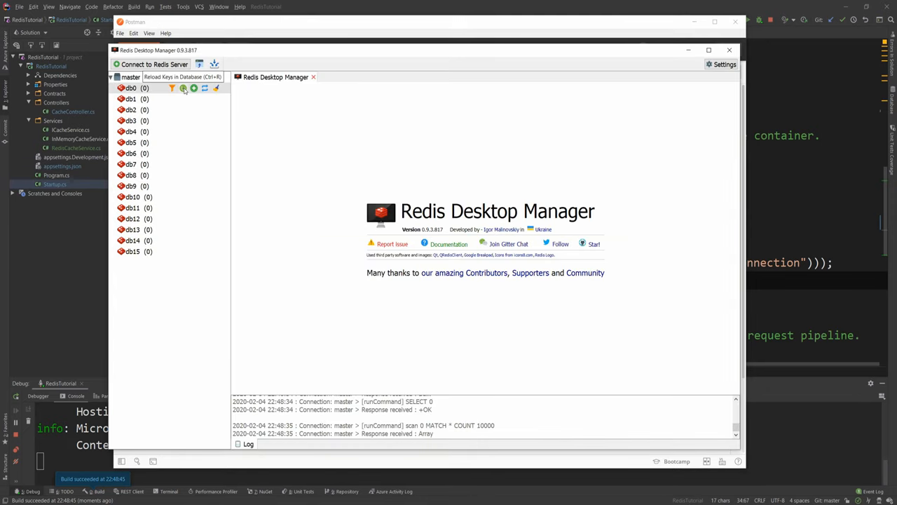
Reload db0 keys and view the test key's value My cache value here.
left_click(131, 87)
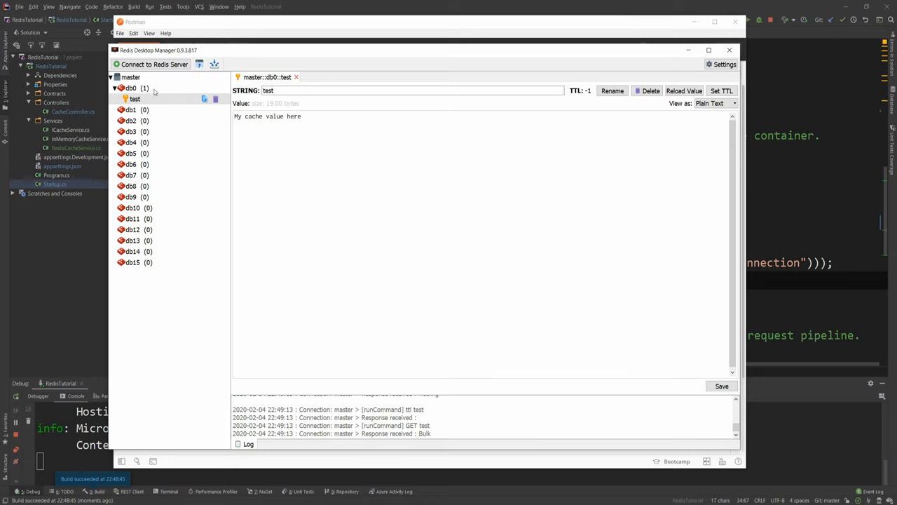
double_click(267, 115)
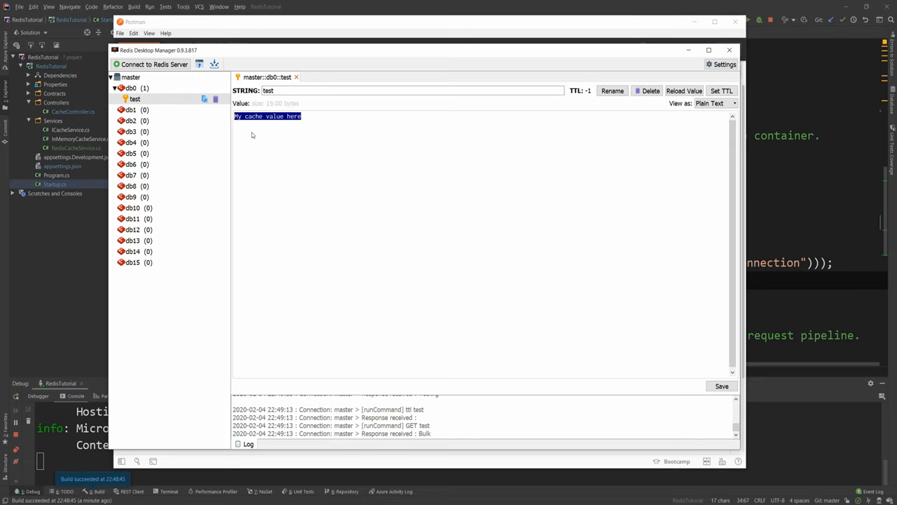
mouse_move(348, 126)
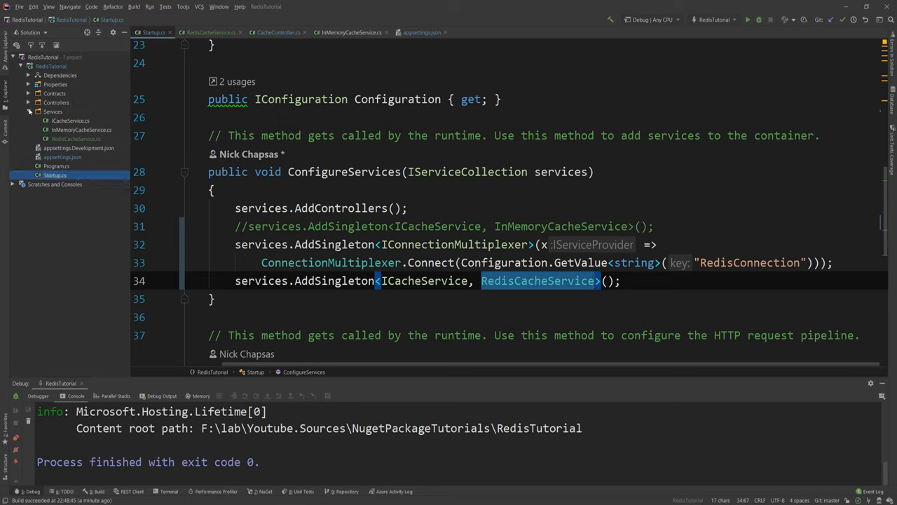
Create a BackgroundTasks folder with a new RedisSubscriber class in the project.
right_click(51, 66)
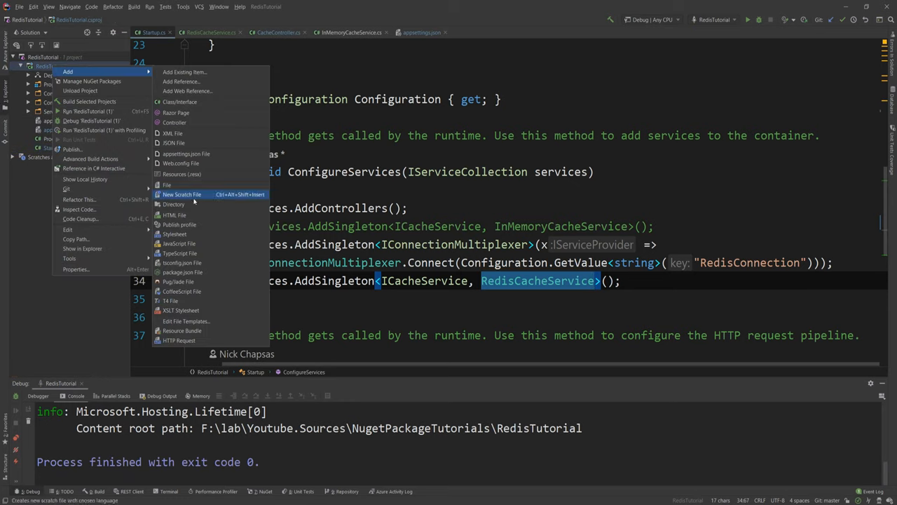
left_click(174, 204)
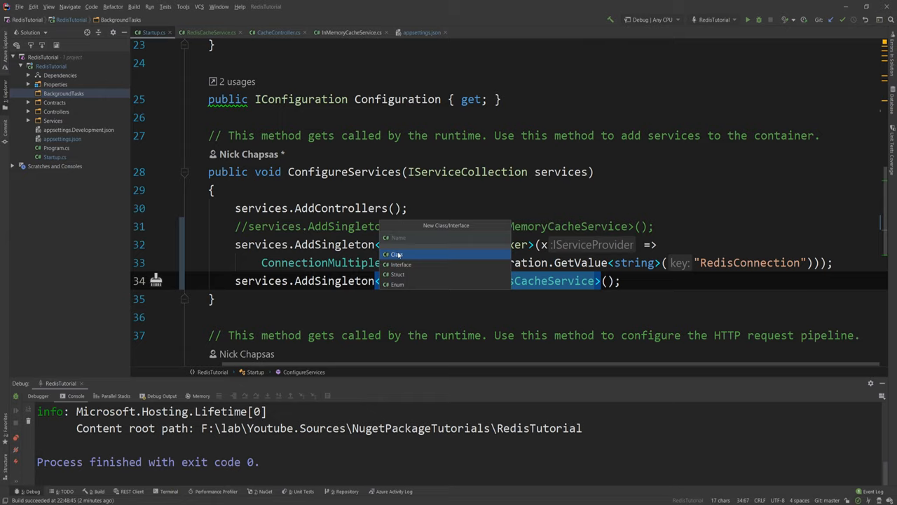
type("Red")
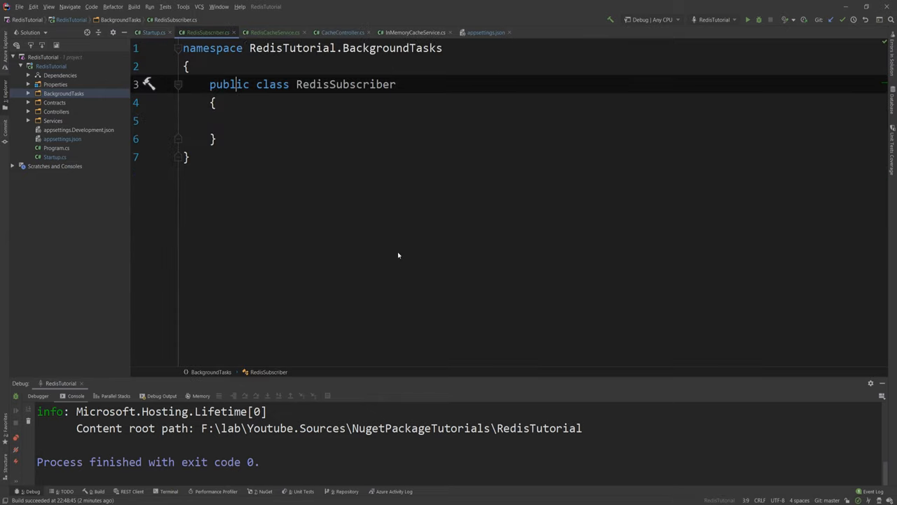
double_click(345, 84)
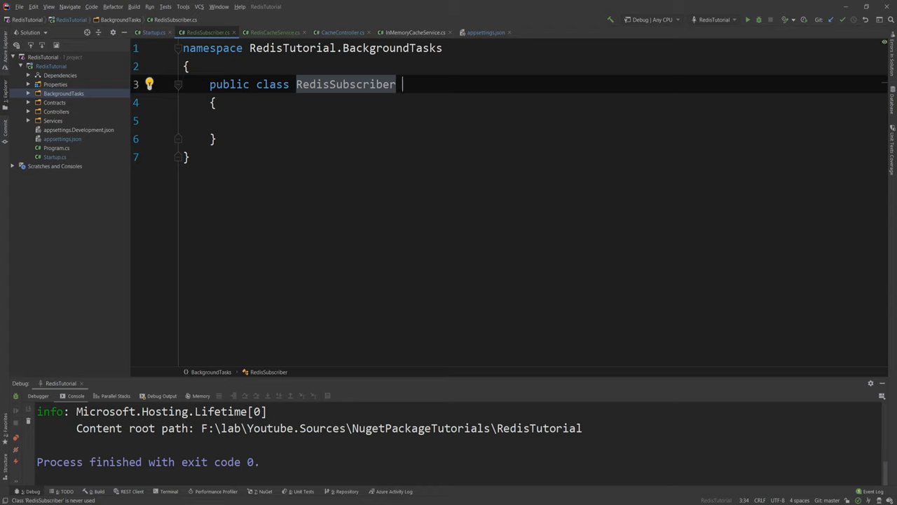
Make RedisSubscriber inherit BackgroundService and empty the generated ExecuteAsync body.
type(": H")
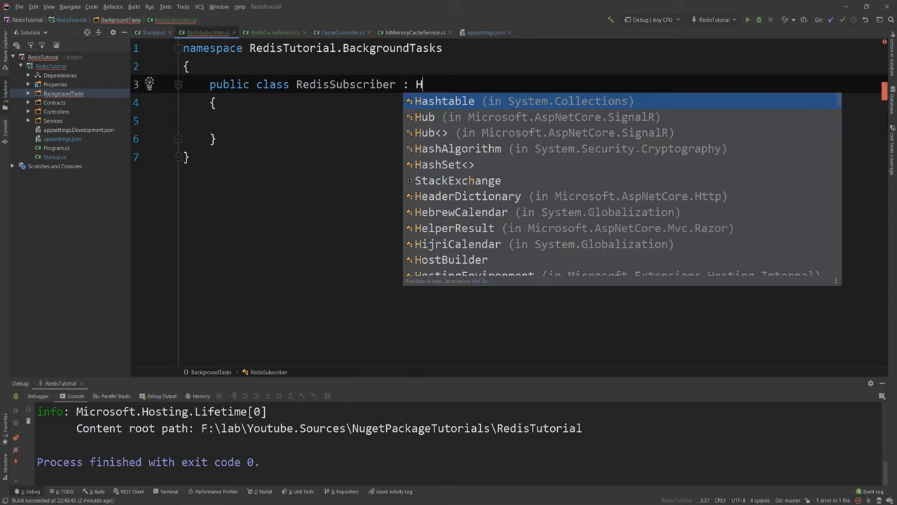
type("ac")
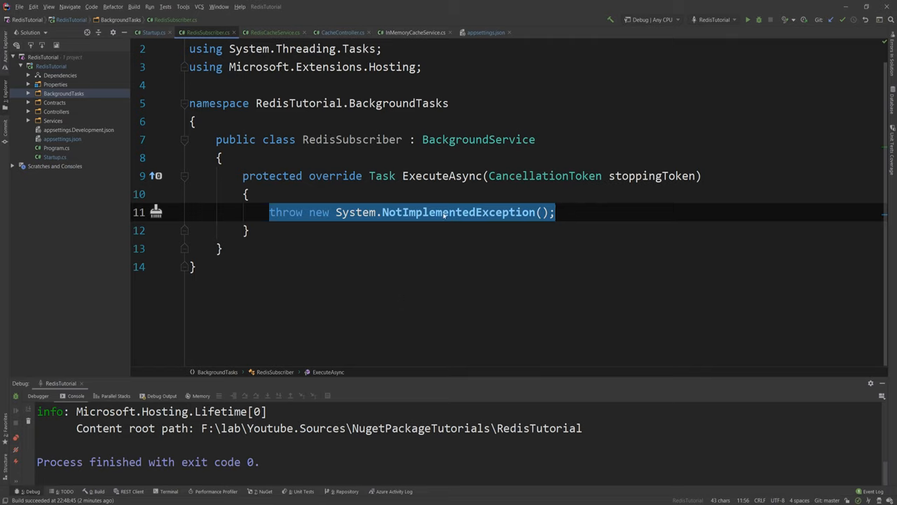
key("Delete")
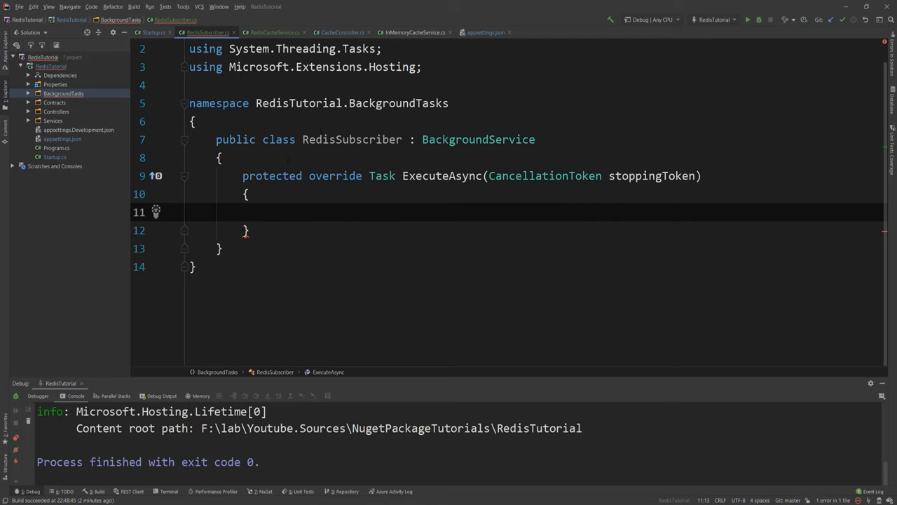
Add services.AddHostedService<RedisSubscriber>() to Startup.ConfigureServices.
left_click(148, 32)
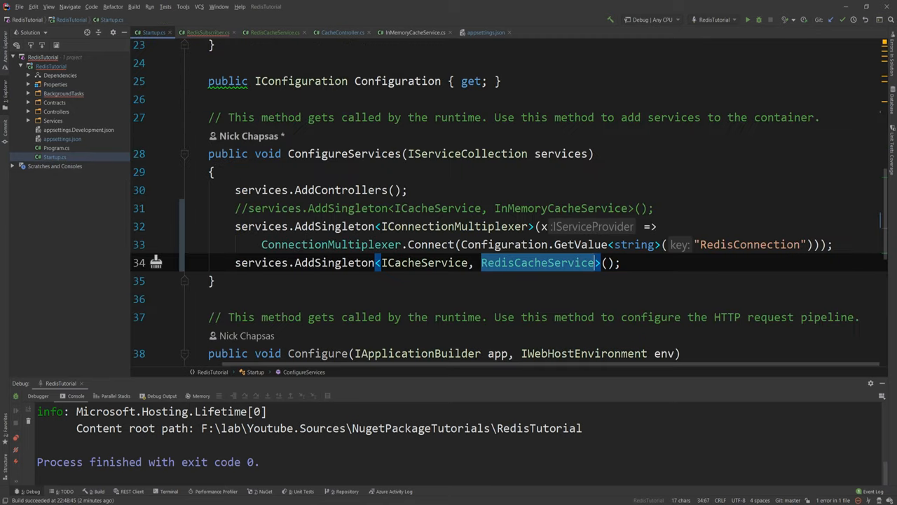
type("services")
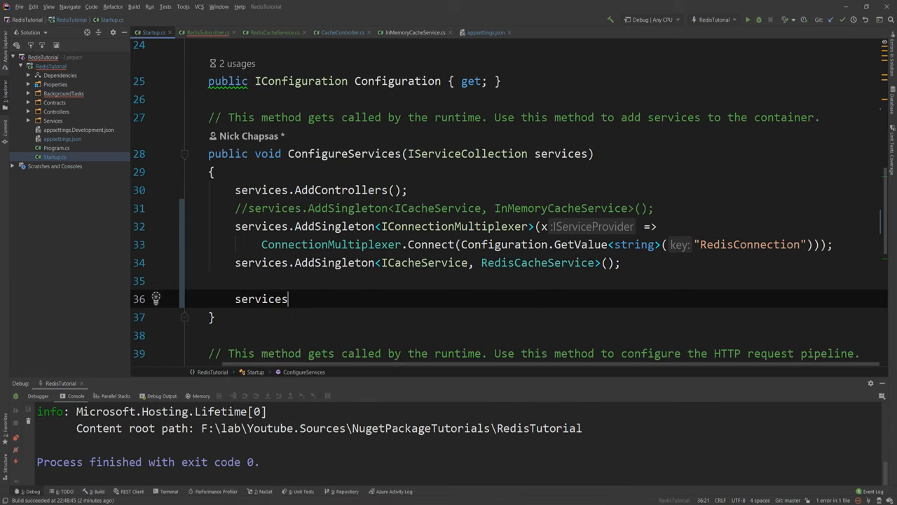
type(".AddHo")
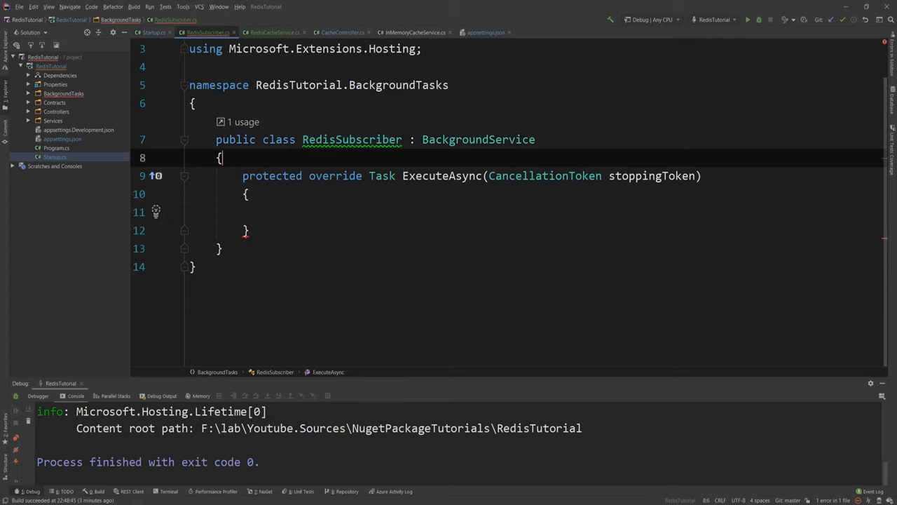
Add a readonly IConnectionMultiplexer field and generate a constructor initializing it.
type("private")
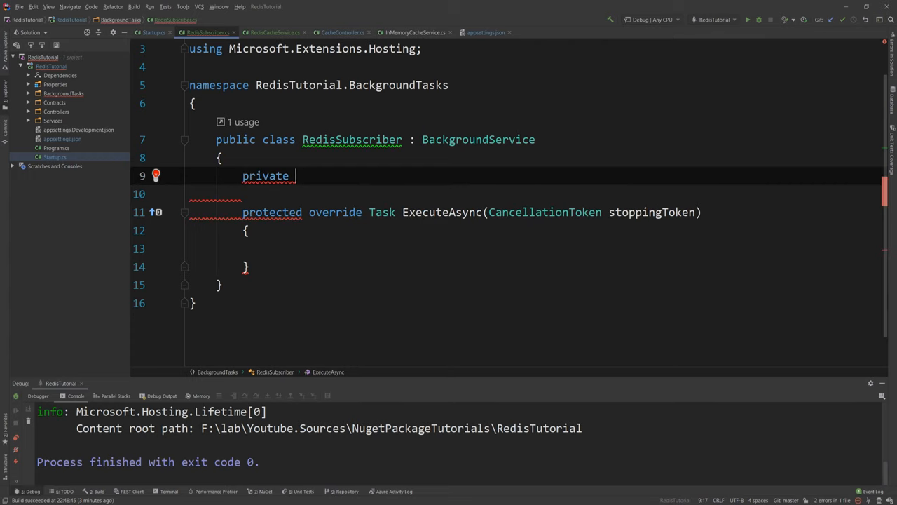
type("readonly IConnectionMultiplexer _connectionMultiplexer")
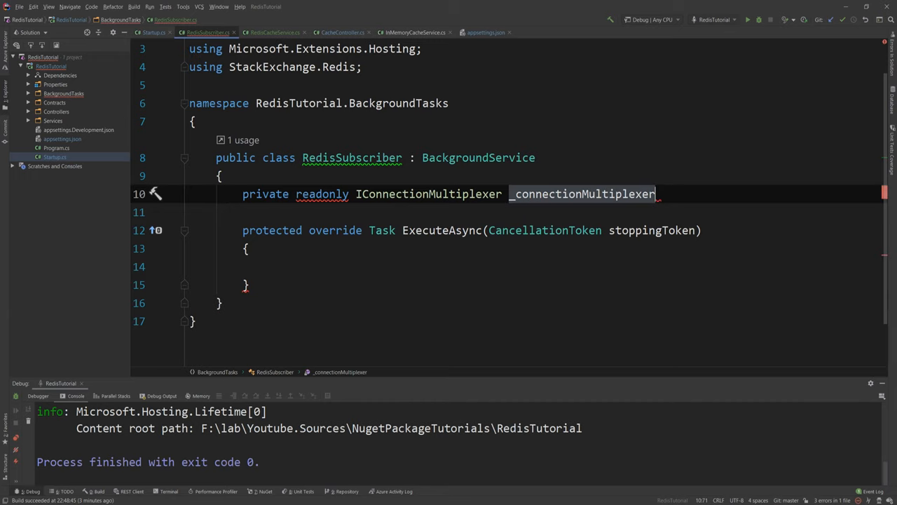
left_click(156, 193)
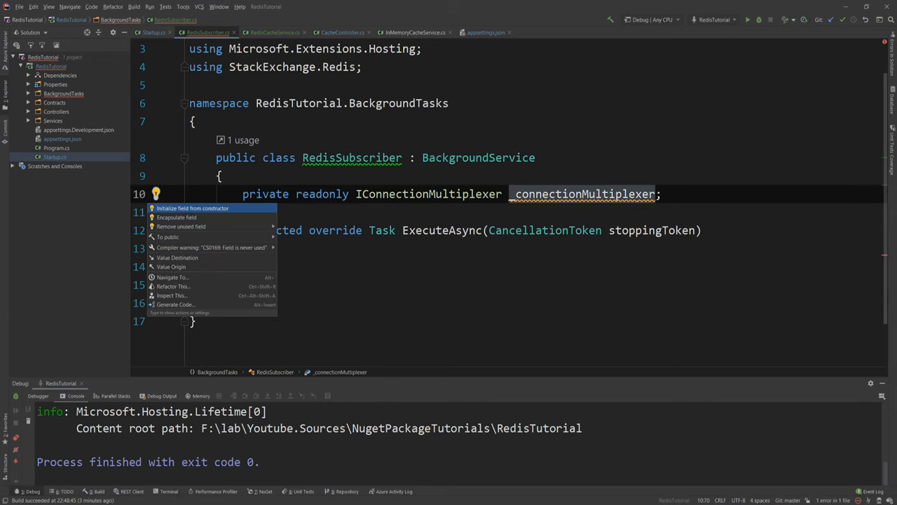
left_click(192, 207)
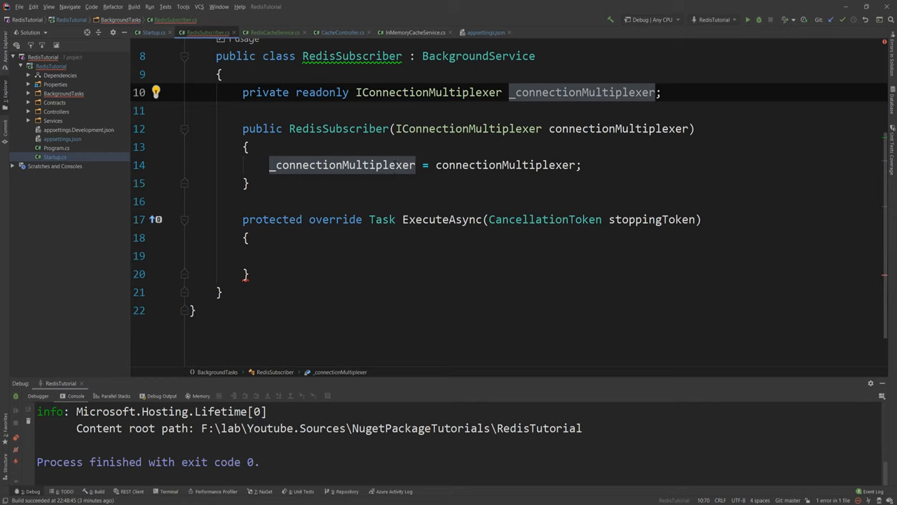
Get a subscriber from _connectionMultiplexer and return its SubscribeAsync call.
type("_connectionMultiplexer.")
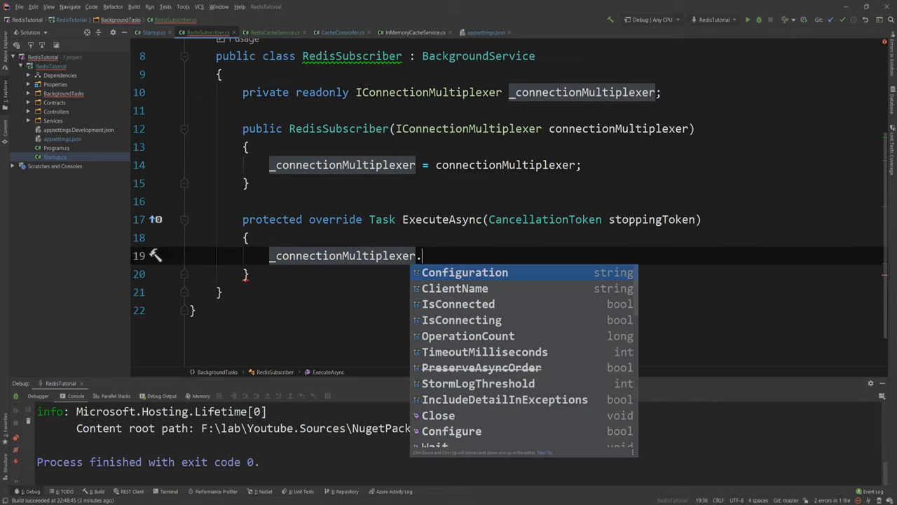
type("GetSubscriber()")
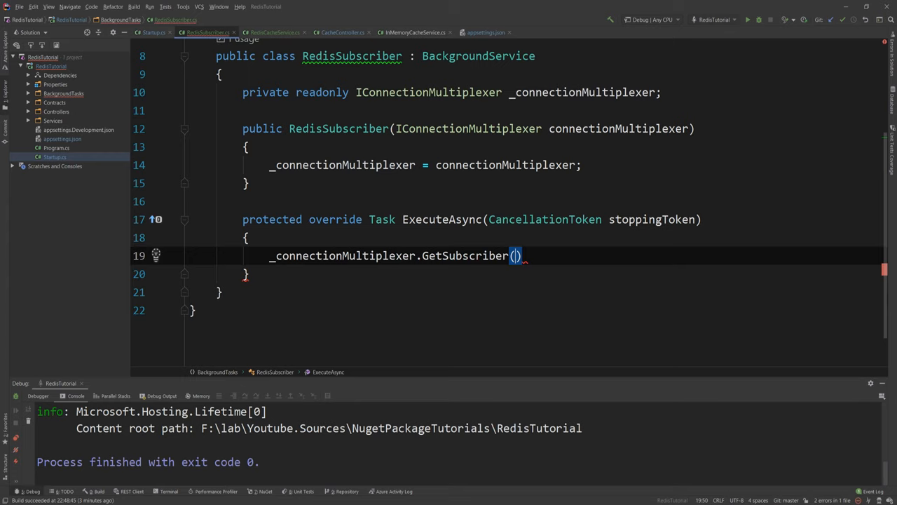
type("var subscriber =")
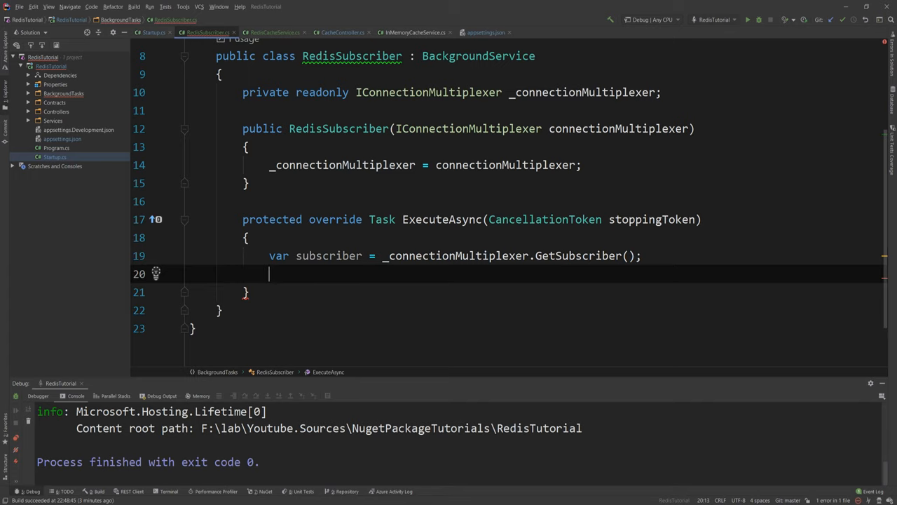
type("subscriber")
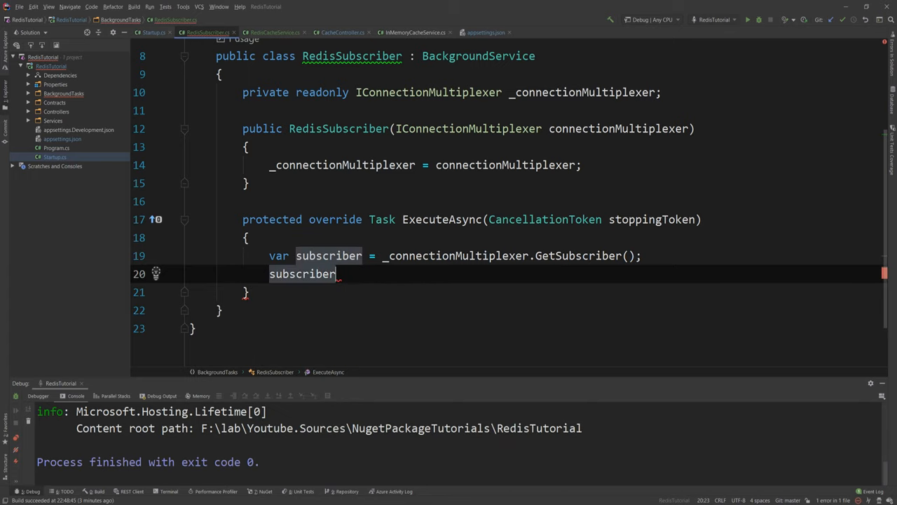
type(".S")
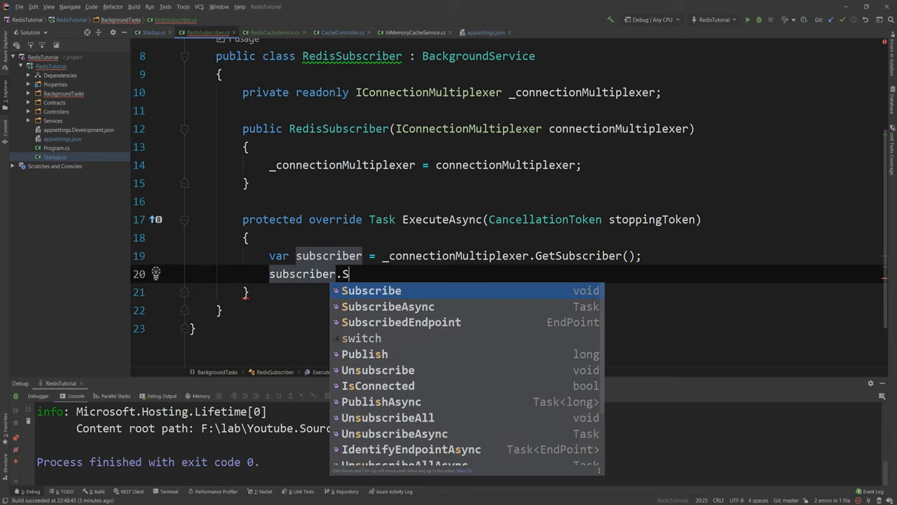
key("backspace")
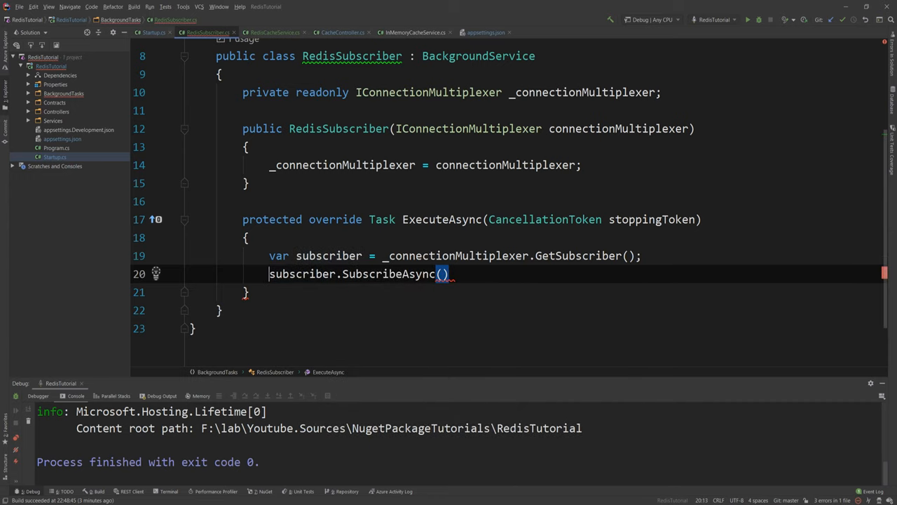
type("return")
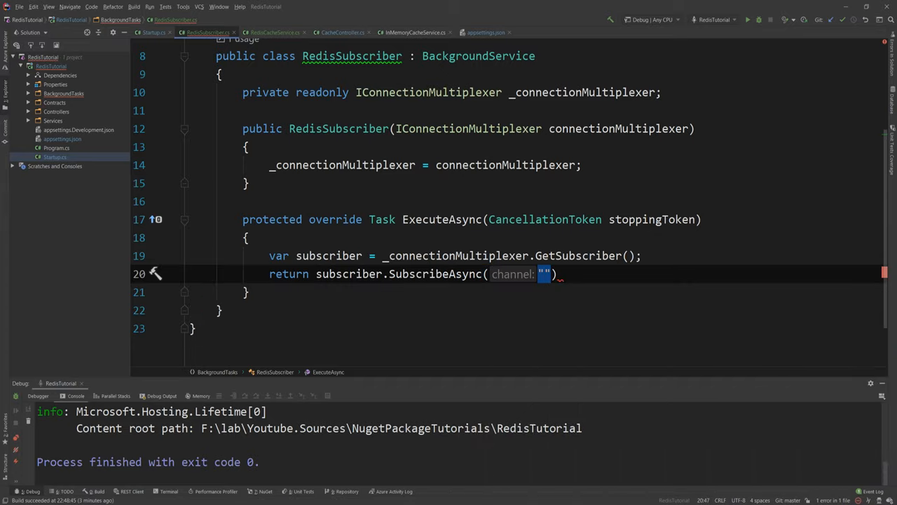
Subscribe to the messages channel with a handler writing each message value to the console.
type("*")
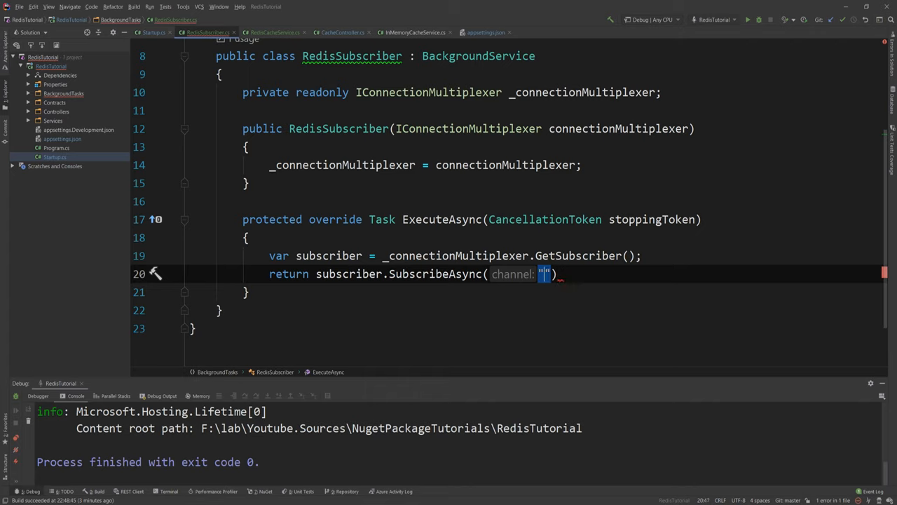
type("messages")
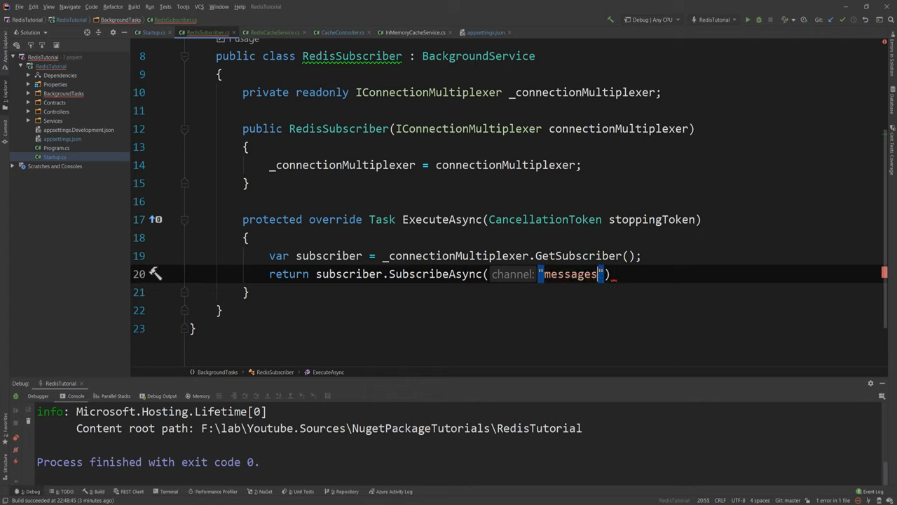
type(", CommandFlags.None")
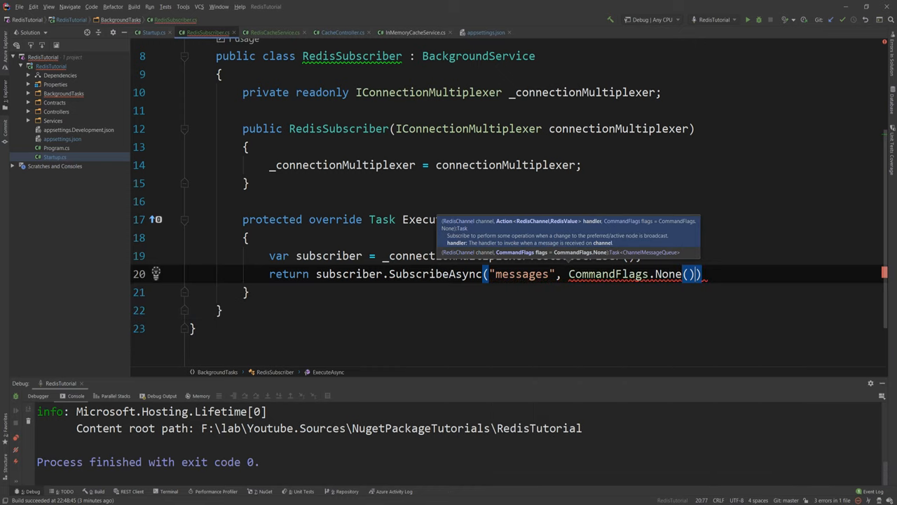
type("(cha")
type("Console.")
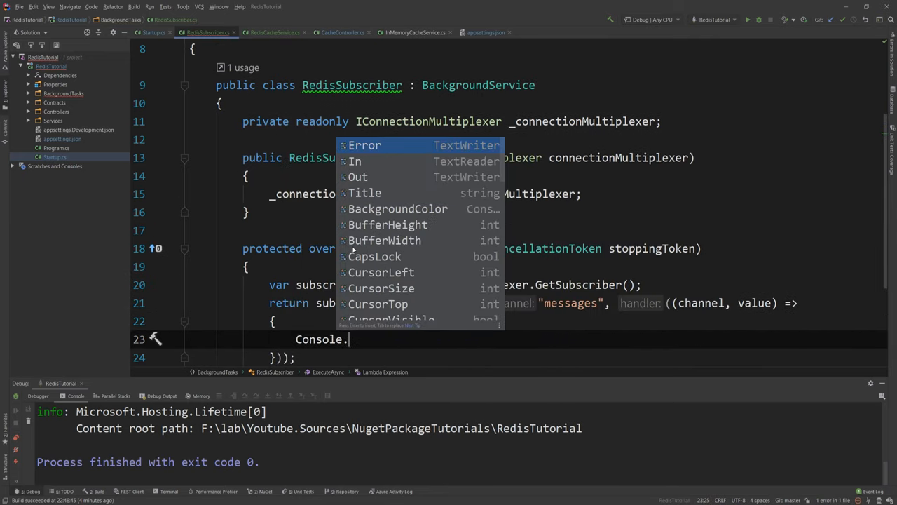
type("WriteLine();")
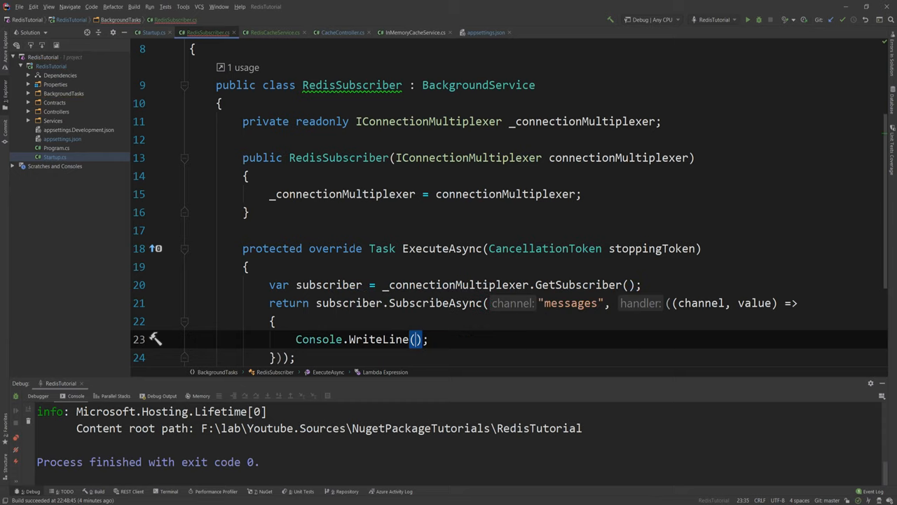
type("$\"Ths message content was: {value")
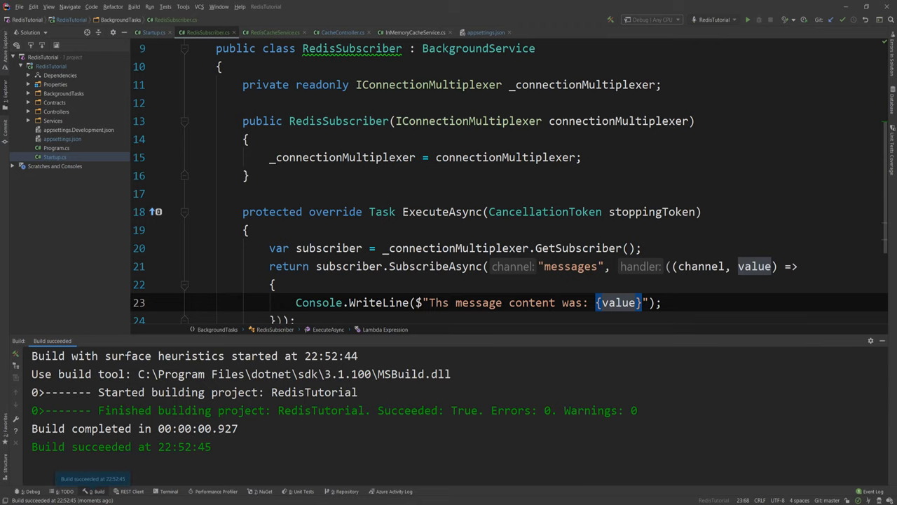
Bring Postman forward showing the 200 OK response My cache value here for key test.
left_click(747, 19)
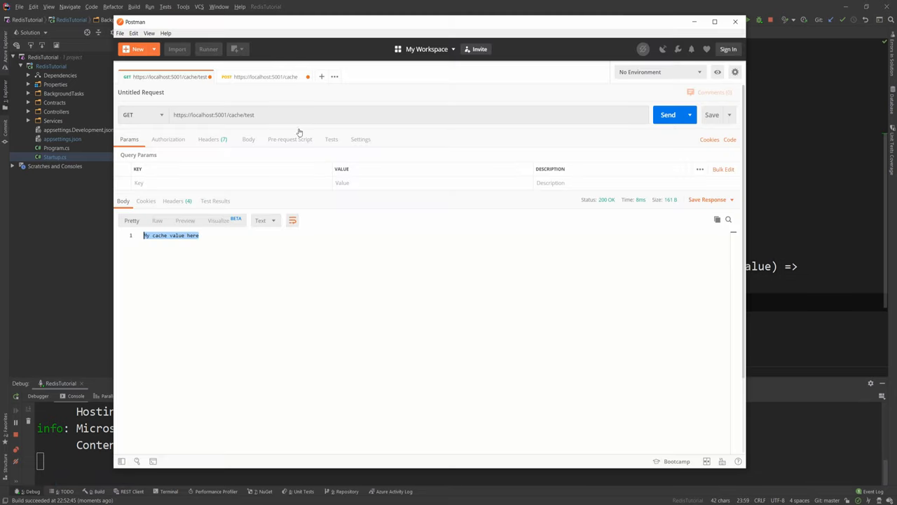
mouse_move(695, 162)
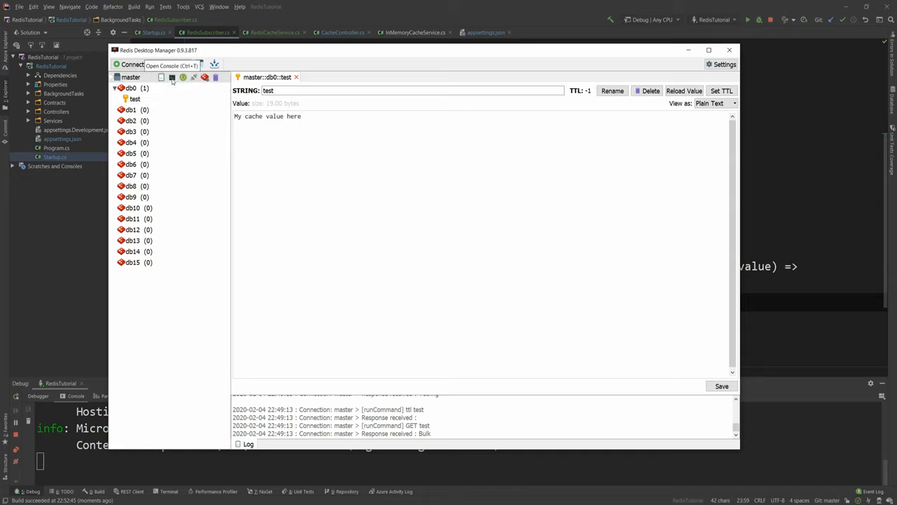
Run PUBLISH messages "Hi from the console" in the Redis console.
left_click(171, 77)
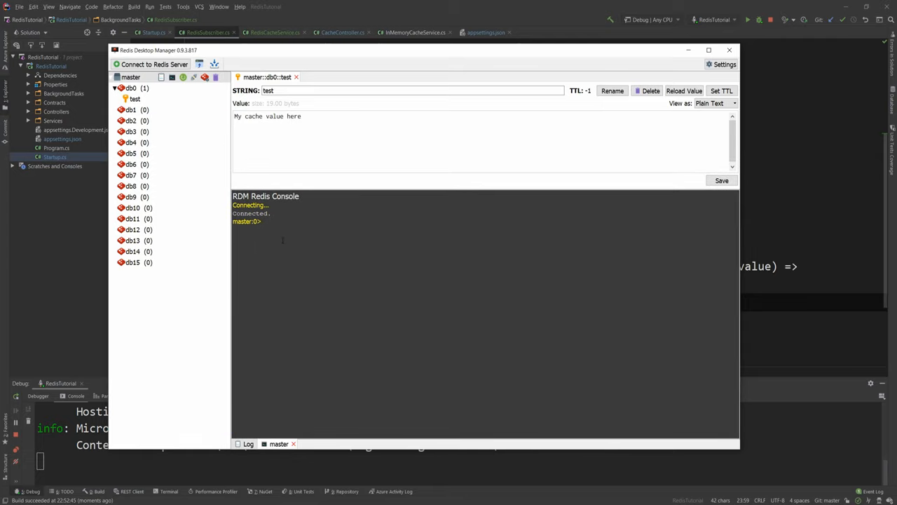
type("PUBLISH")
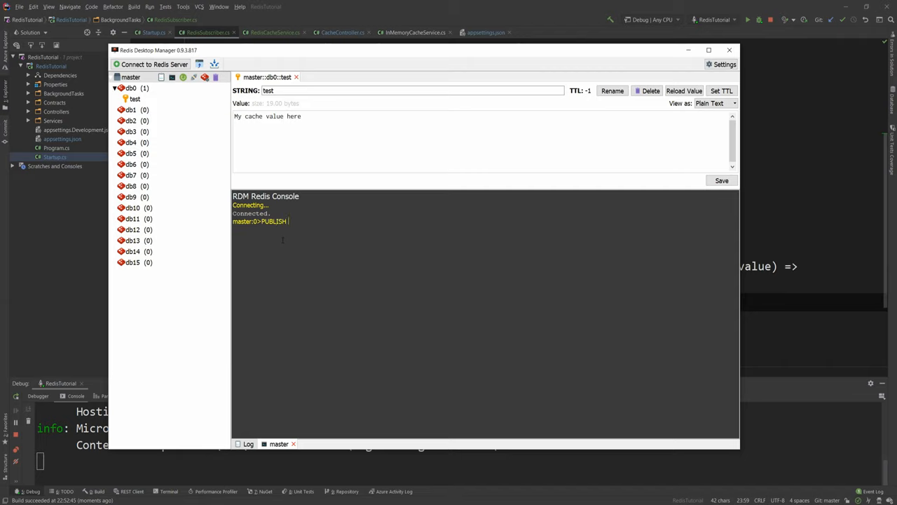
type("messages")
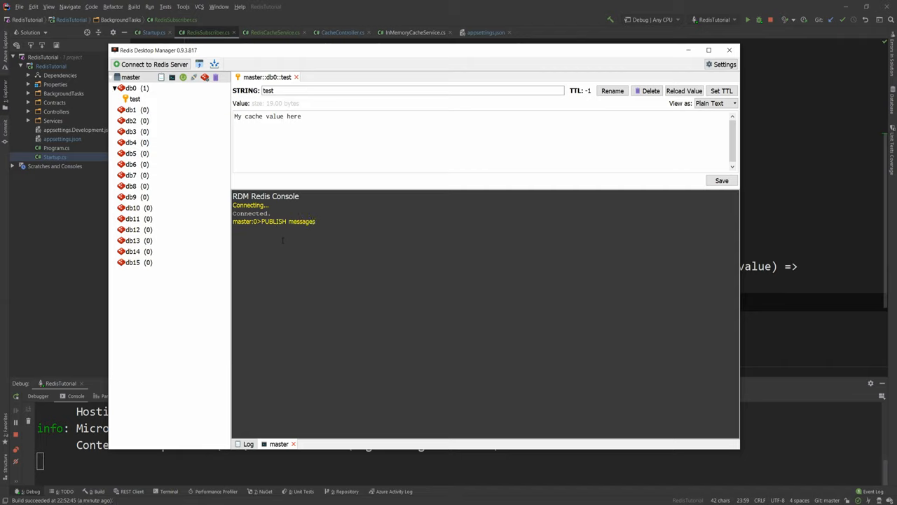
type("His fri")
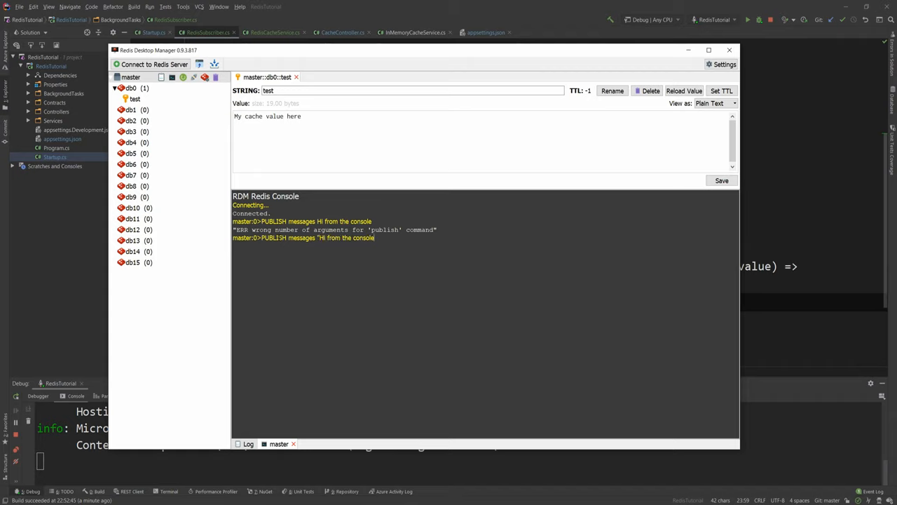
type("\"")
key("enter")
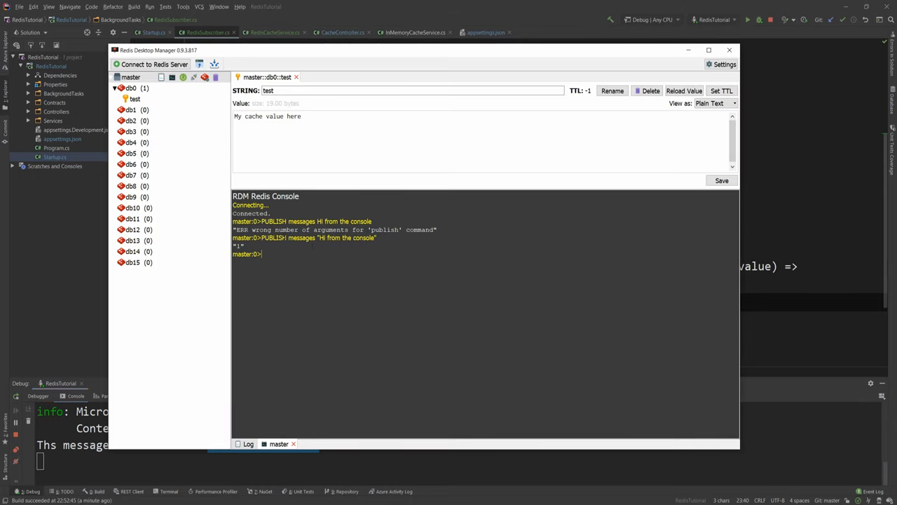
Publish a second quoted message to the messages channel.
type("PUBLISH messages \"")
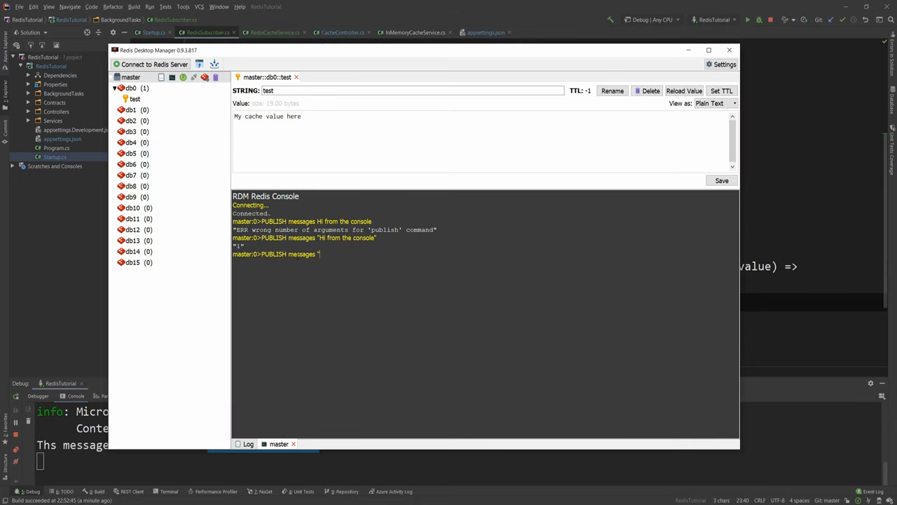
type("This is anot")
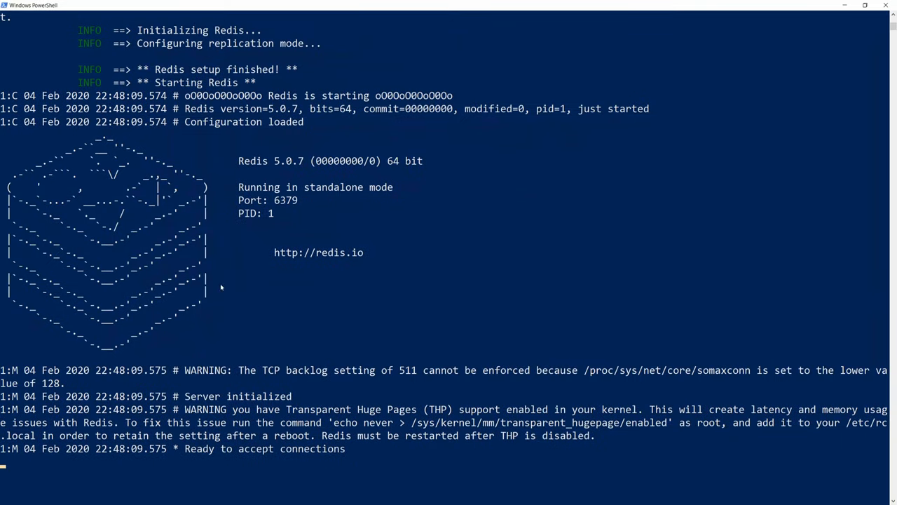
mouse_move(328, 294)
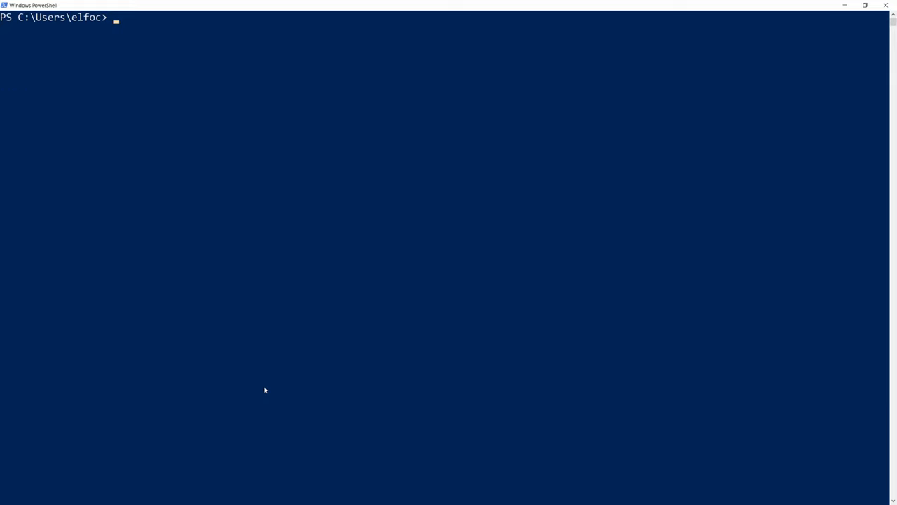
List running containers, then start the redis-replica container on port 6380 linked to redis-master.
type("docker ps")
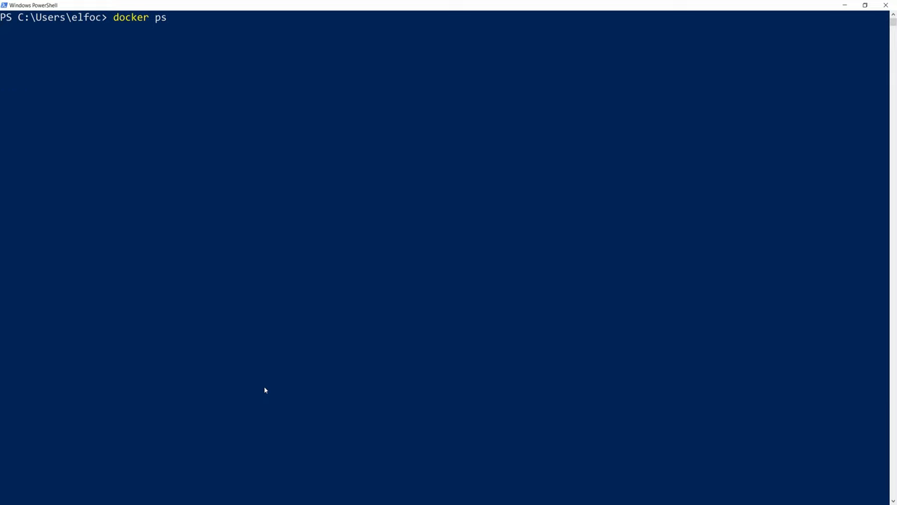
key("Enter")
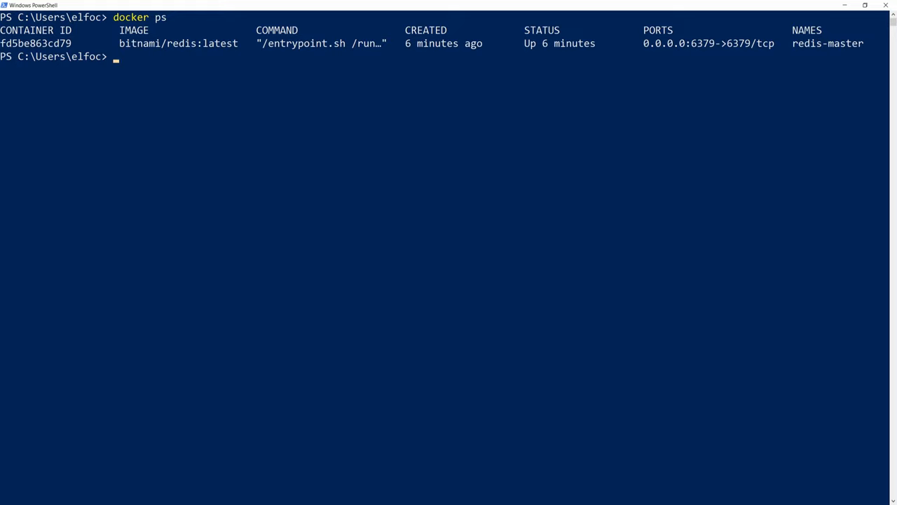
mouse_move(662, 73)
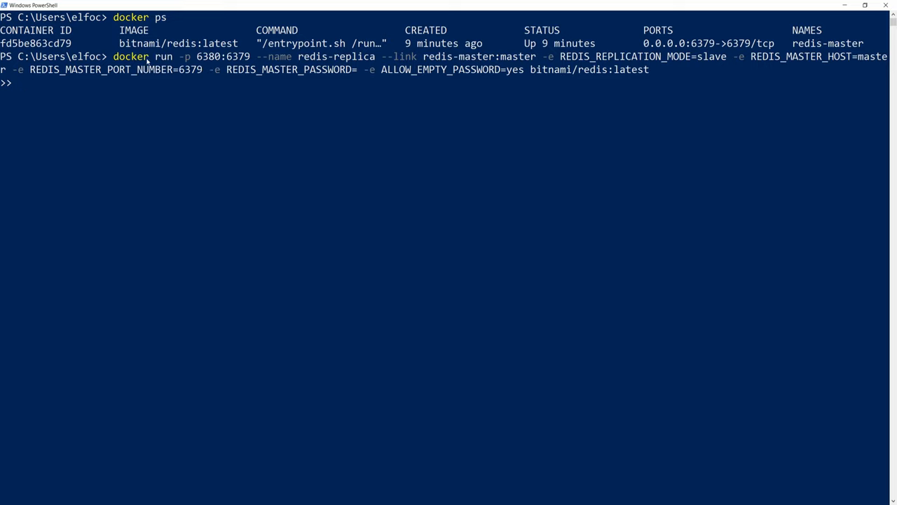
mouse_move(202, 62)
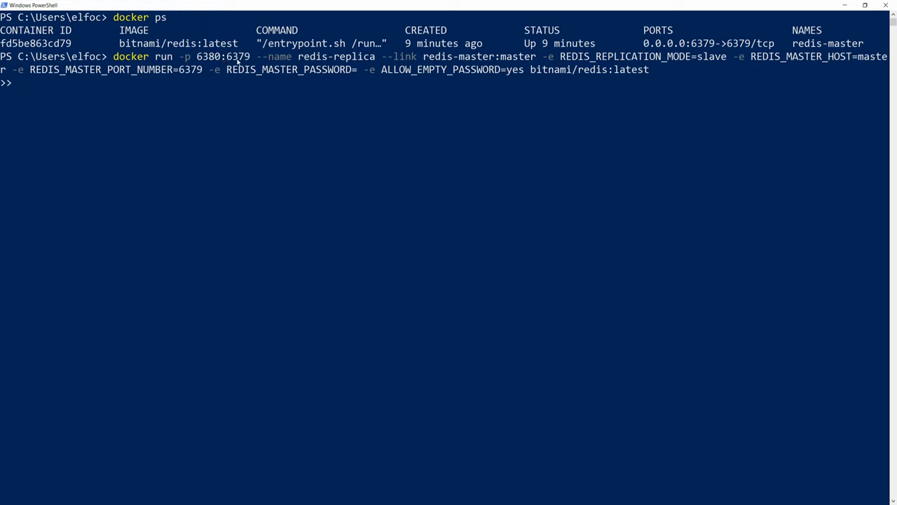
mouse_move(300, 62)
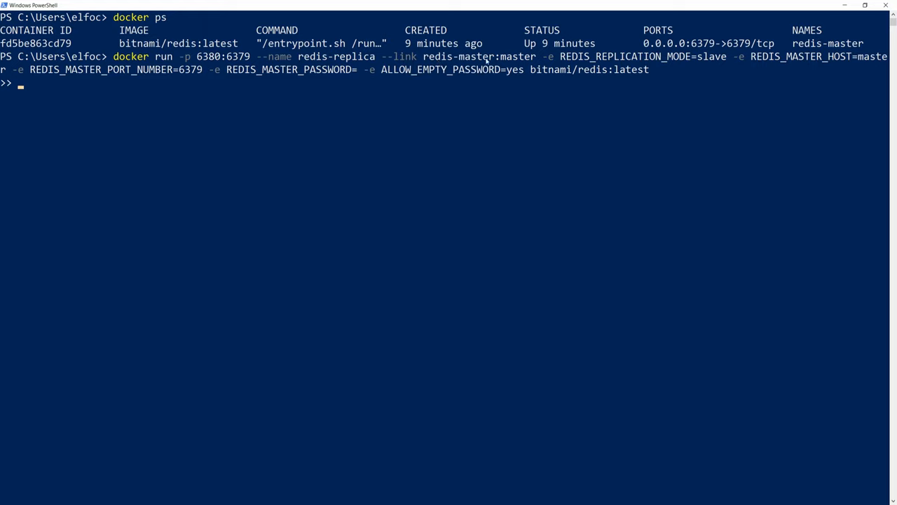
mouse_move(653, 70)
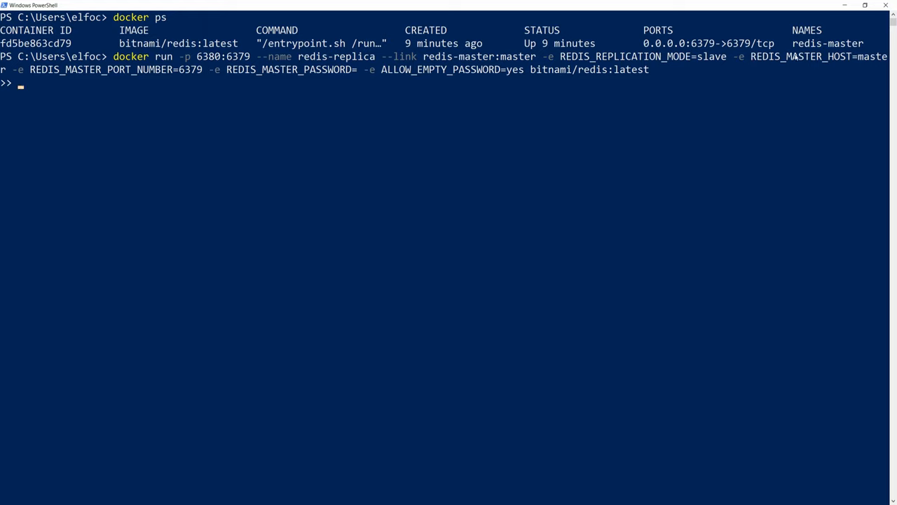
mouse_move(710, 67)
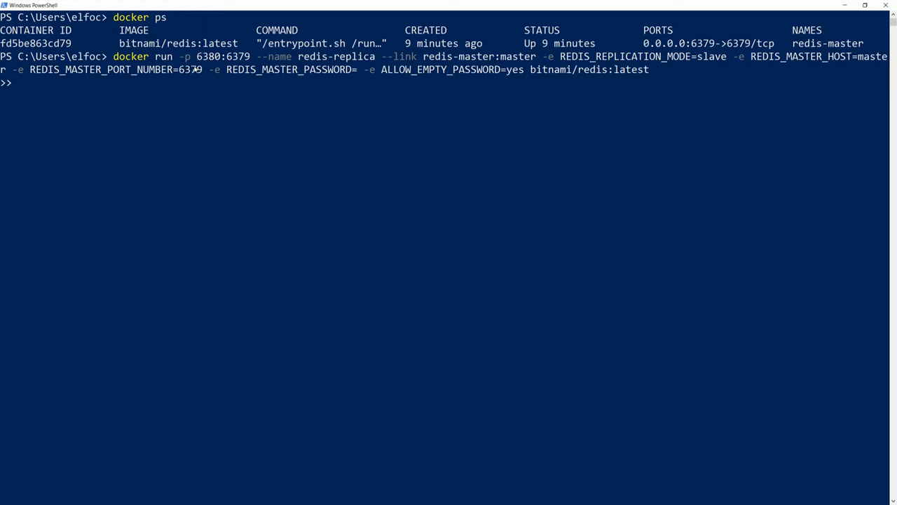
mouse_move(506, 75)
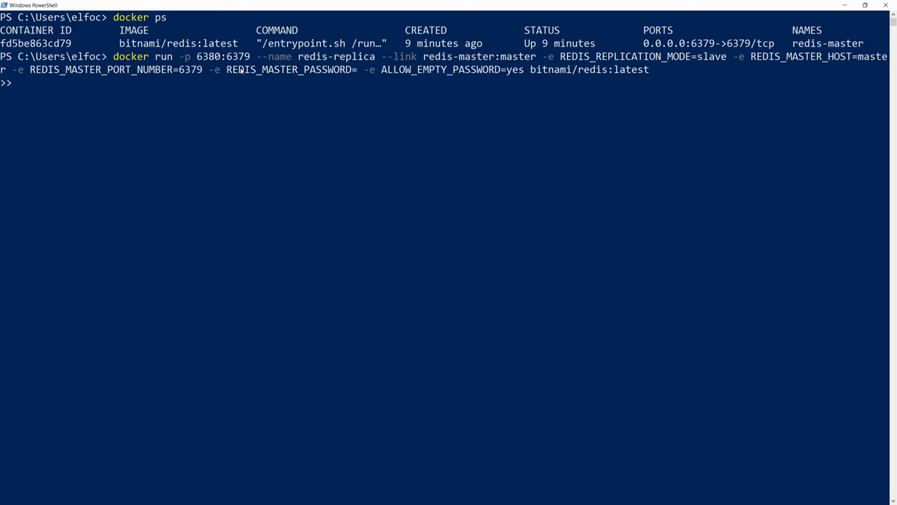
key("enter")
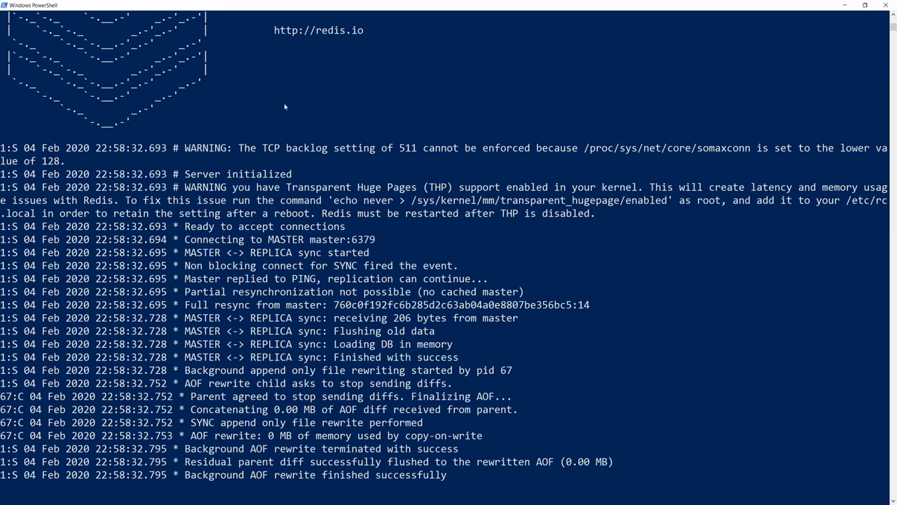
mouse_move(379, 388)
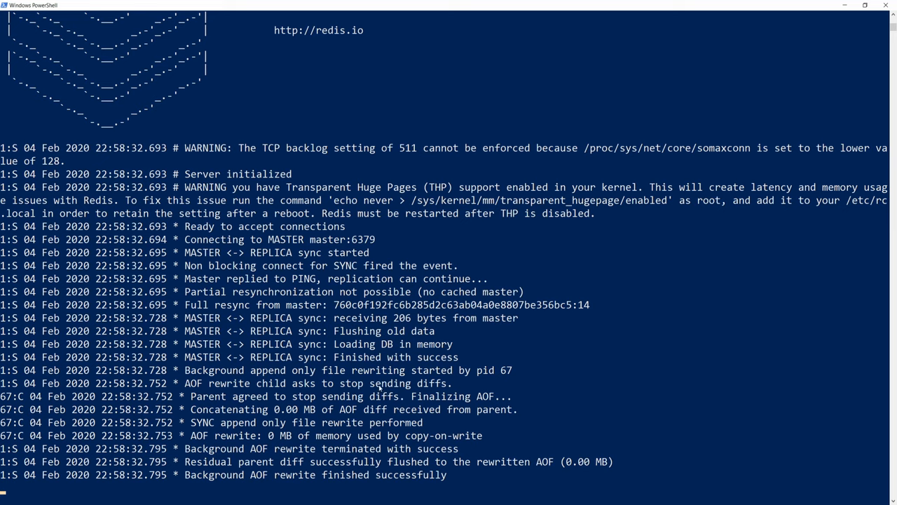
mouse_move(398, 322)
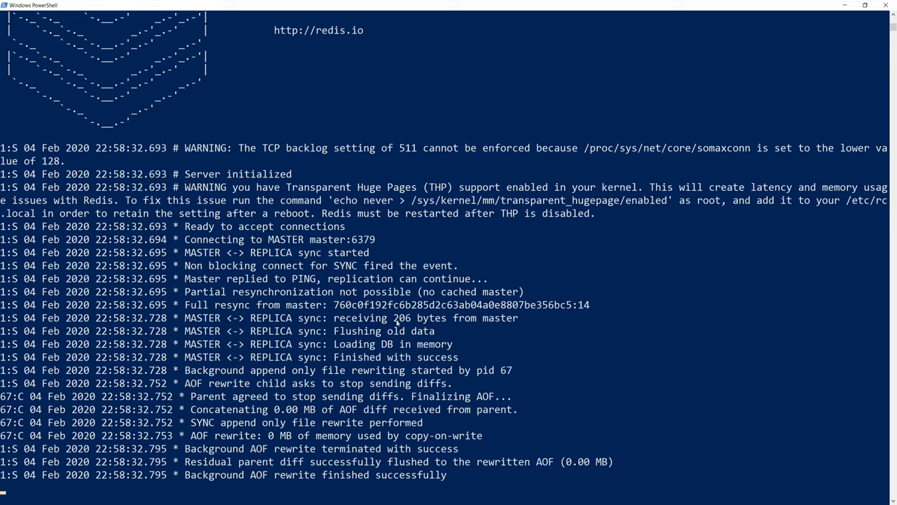
mouse_move(501, 501)
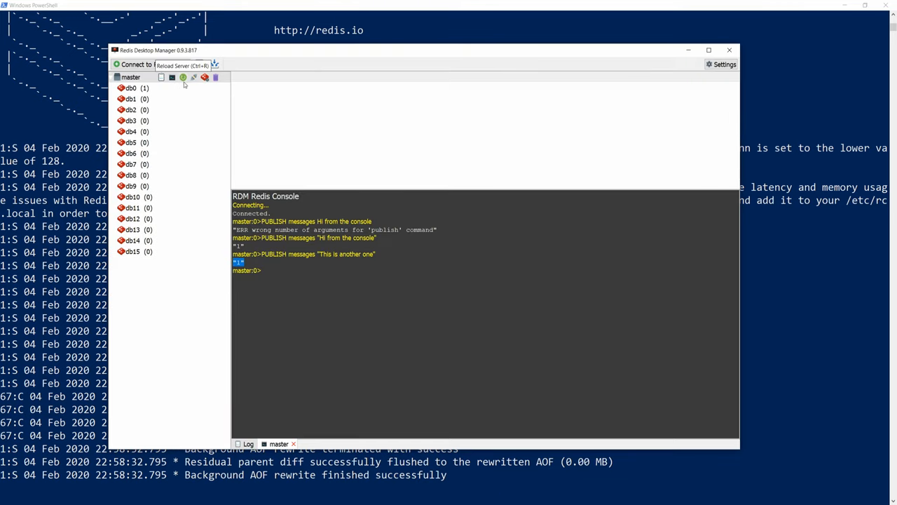
Add a replica connection at 127.0.0.1:6380 and compare its db0 test key with the master's.
left_click(132, 87)
type("replica")
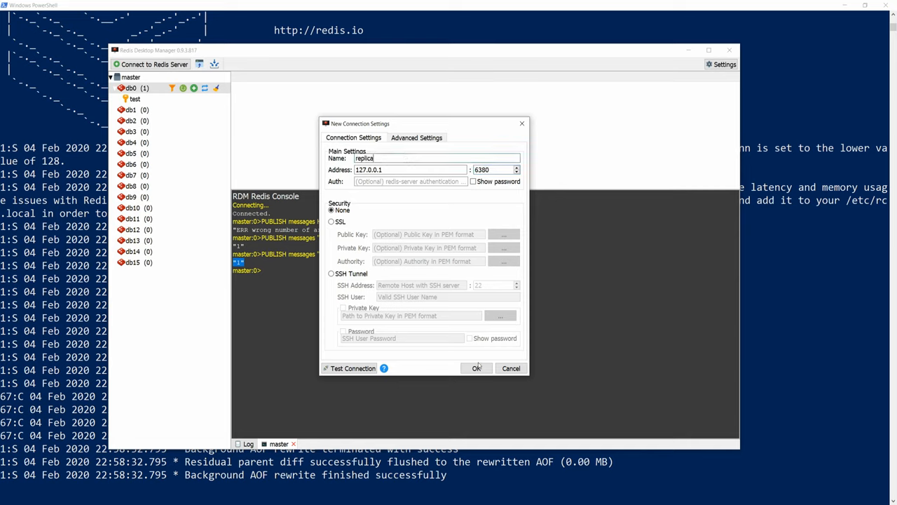
left_click(477, 368)
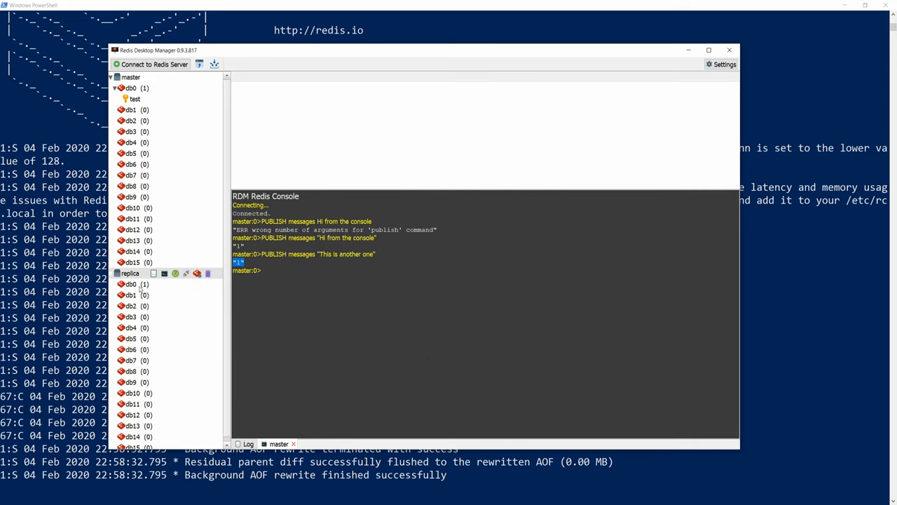
left_click(132, 283)
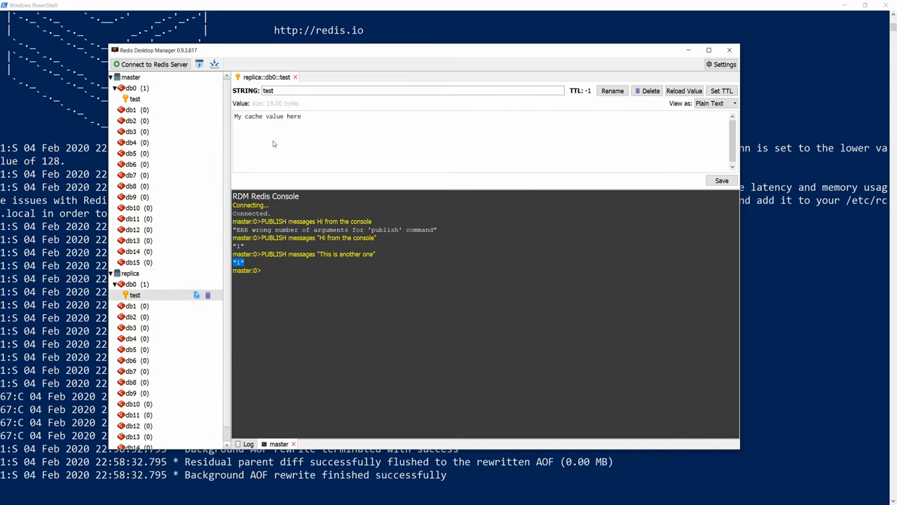
left_click(134, 99)
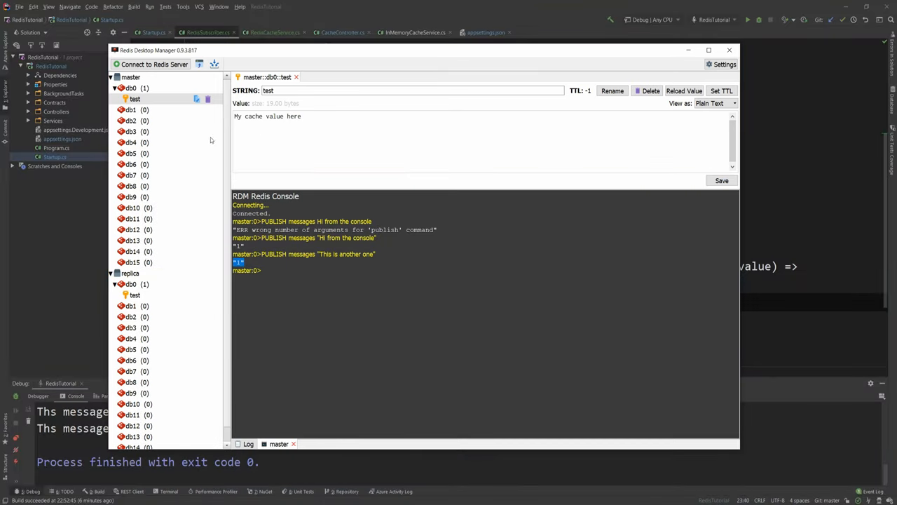
left_click(730, 50)
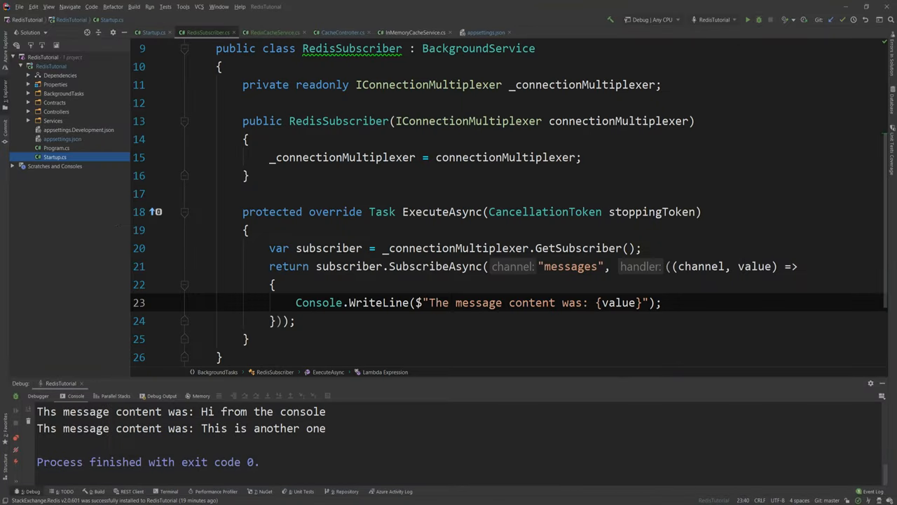
left_click(760, 20)
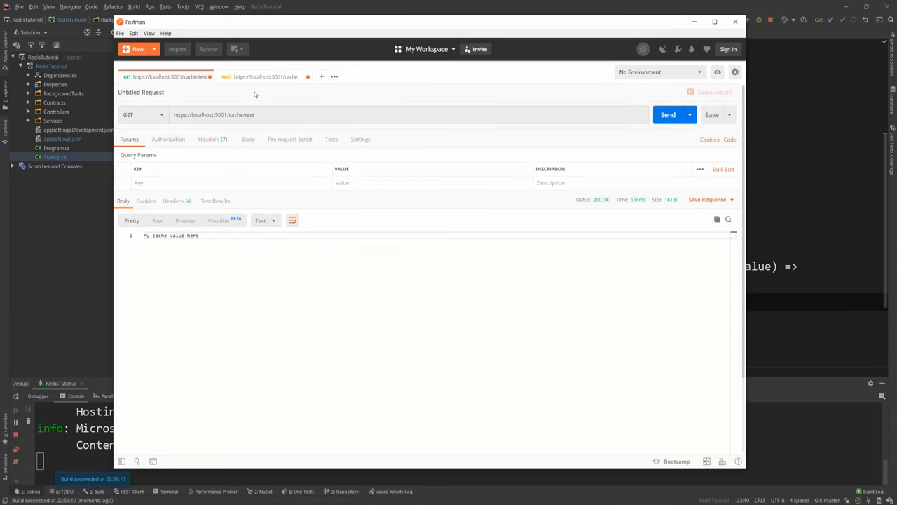
POST a test2 cache entry with value My new value and view it on the replica.
left_click(264, 75)
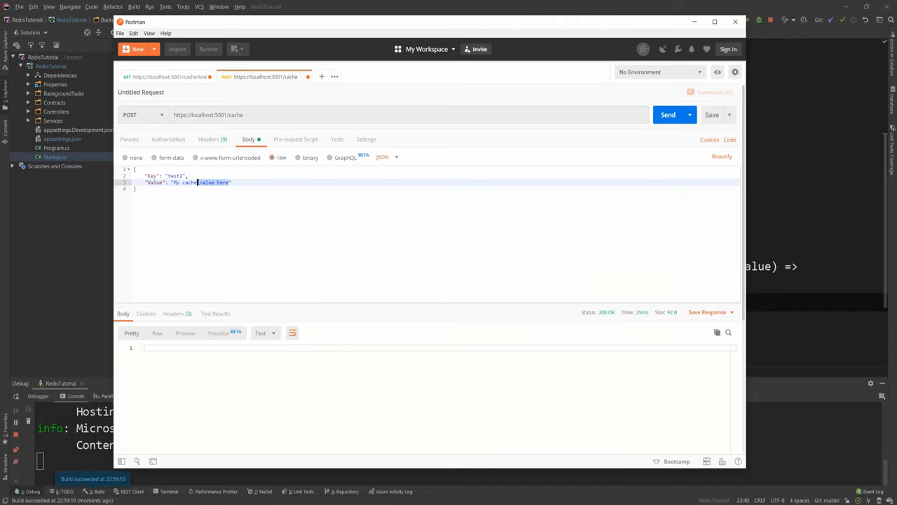
type("My new value")
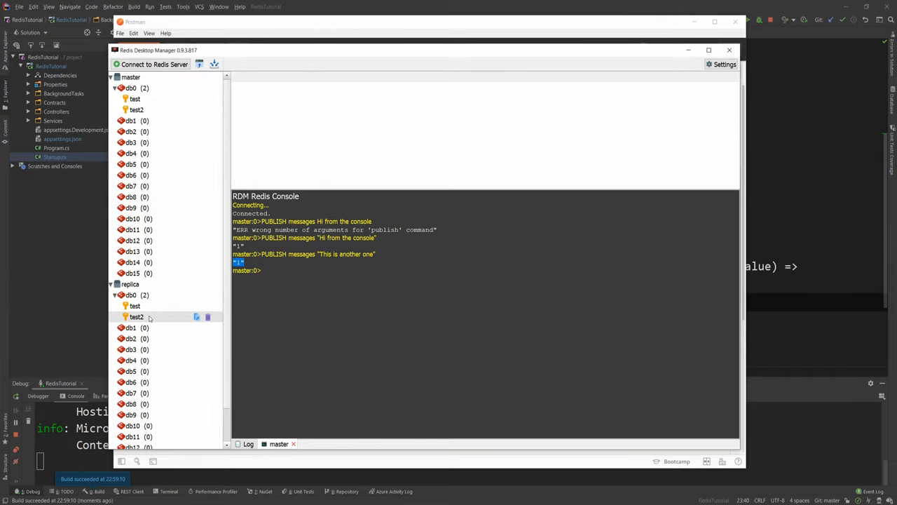
left_click(137, 317)
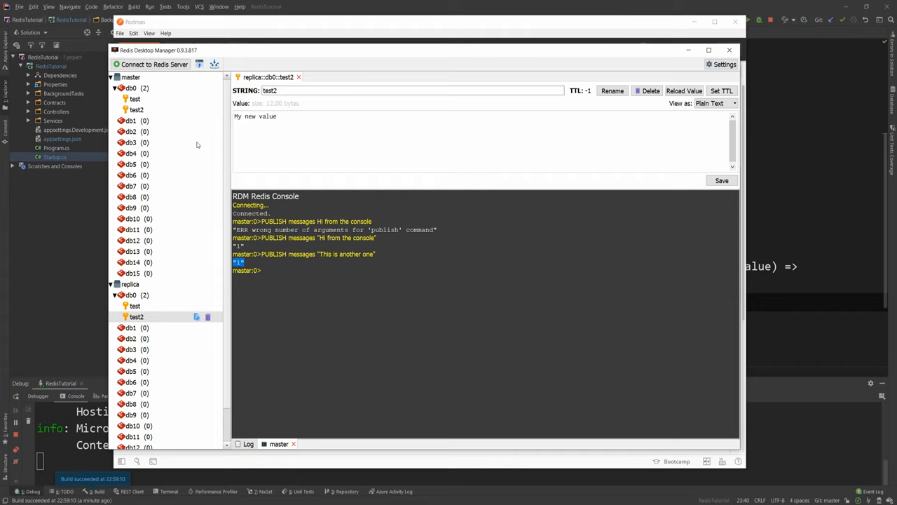
mouse_move(159, 163)
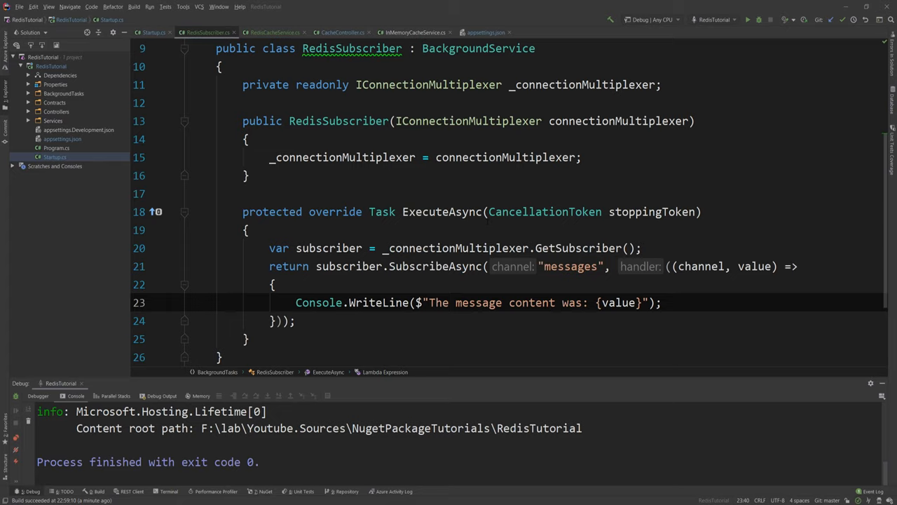
Append ,localhost:6380 to RedisConnection in appsettings.json and rerun the API in Debug.
left_click(484, 32)
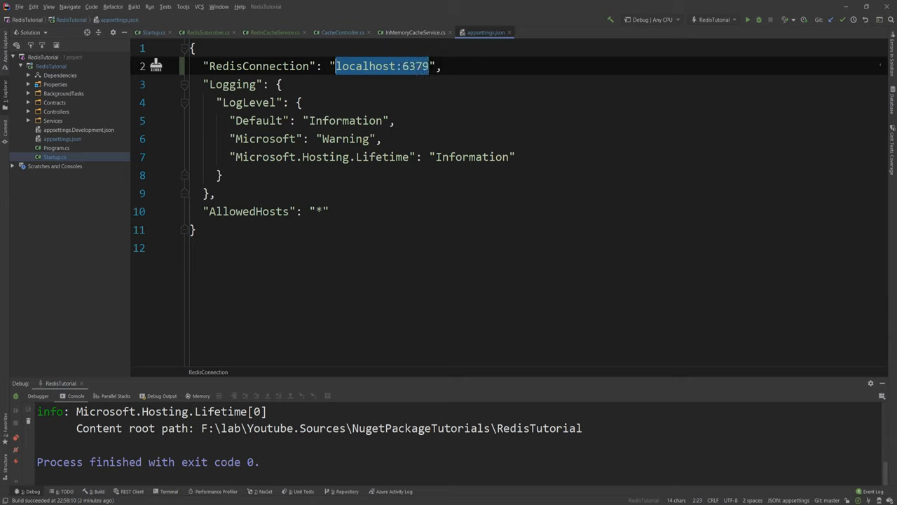
type(",")
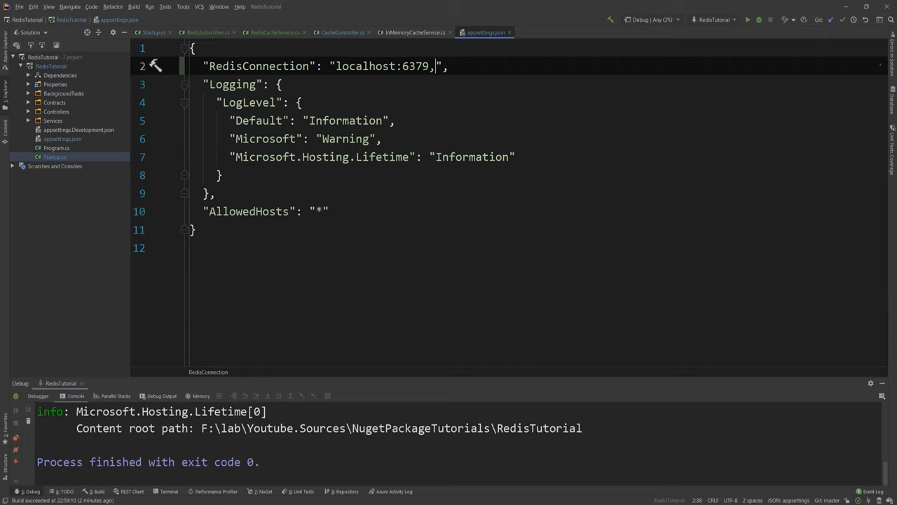
type("localhost:63")
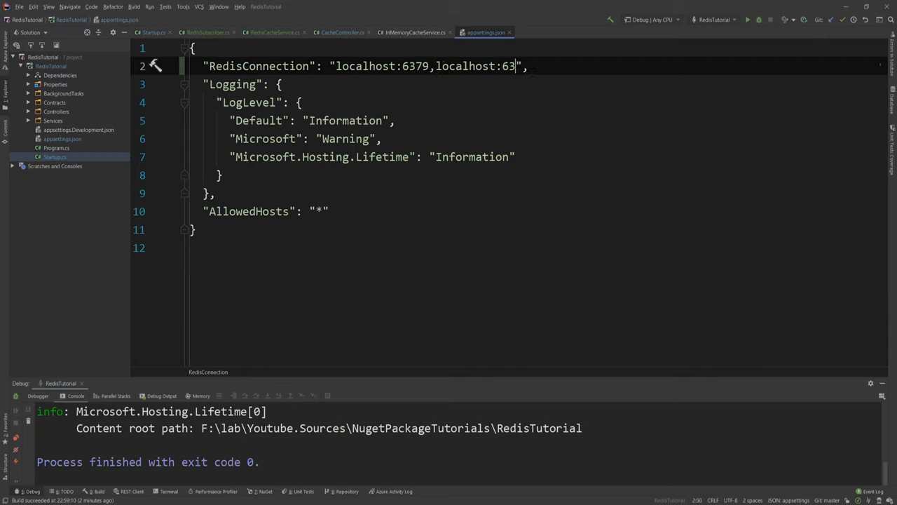
type("80")
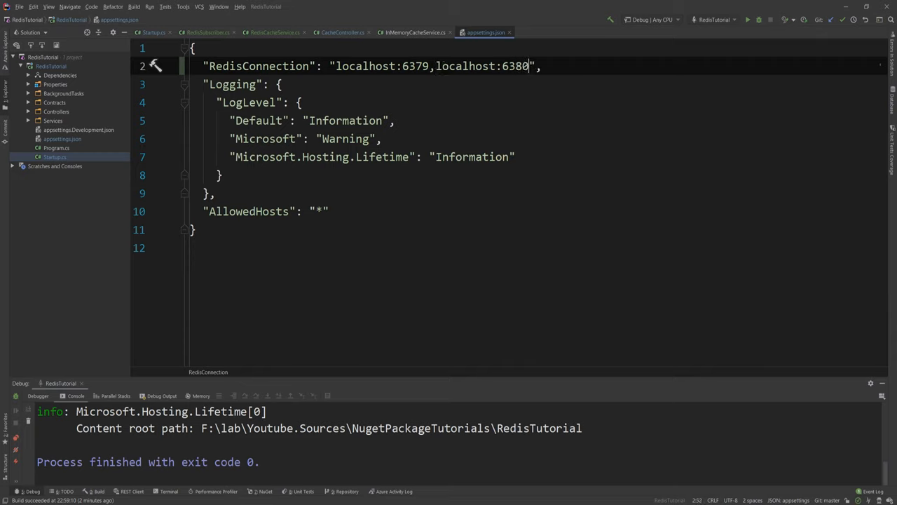
double_click(466, 65)
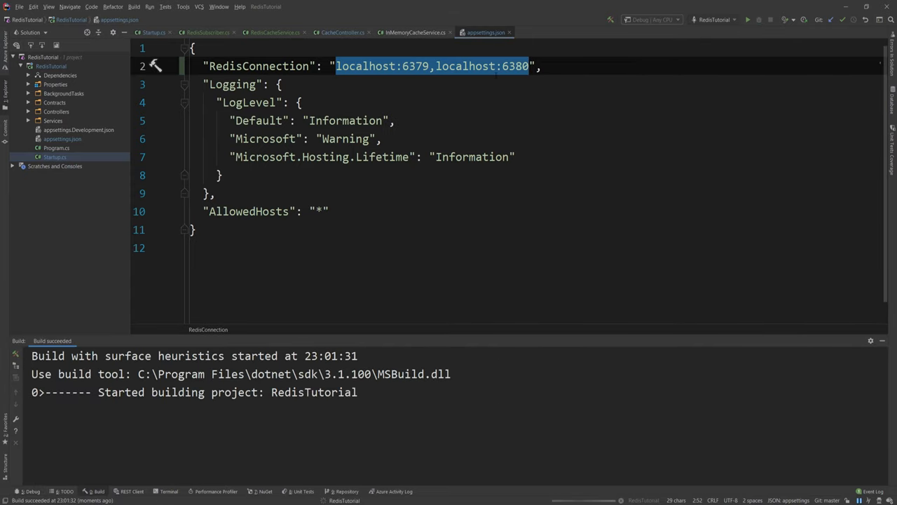
left_click(747, 20)
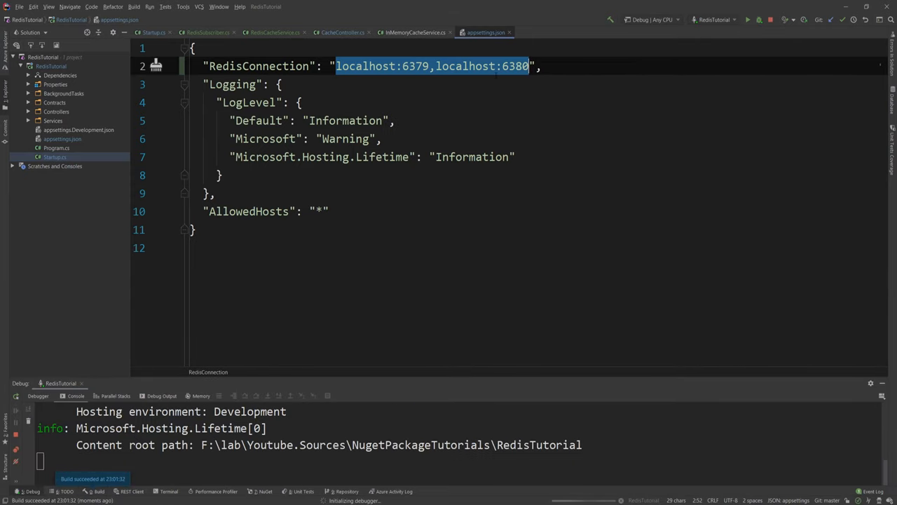